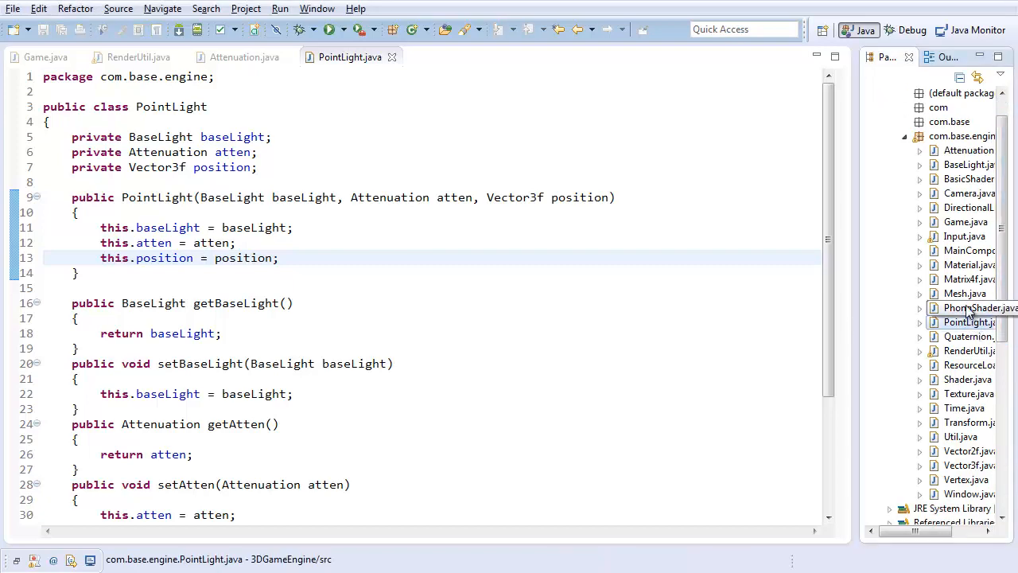
Open PhongShader.java and declare private static final int MAX_POINT_LIGHTS = 4 at the class top.
double_click(970, 309)
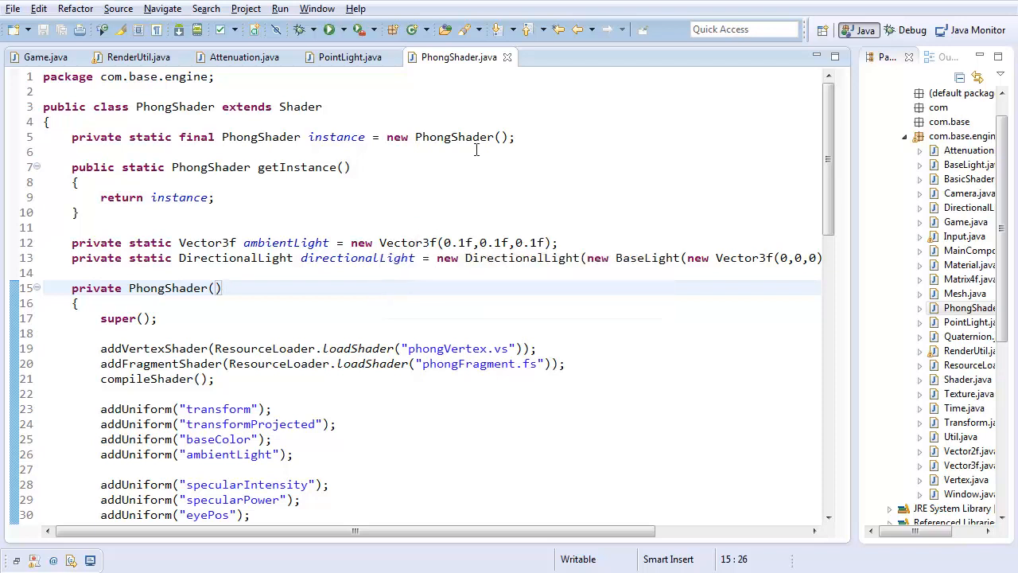
left_click(404, 226)
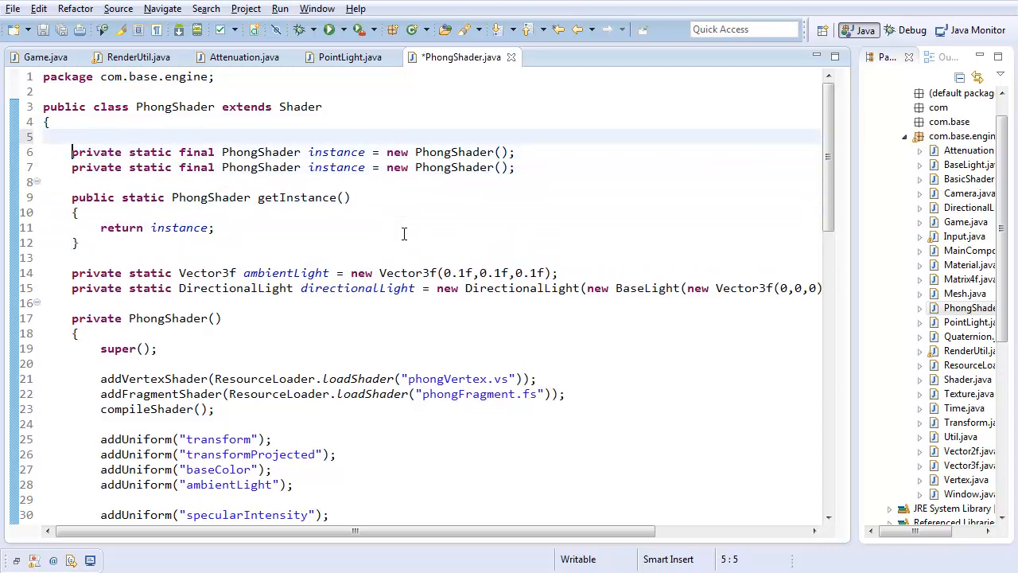
type("private static final int")
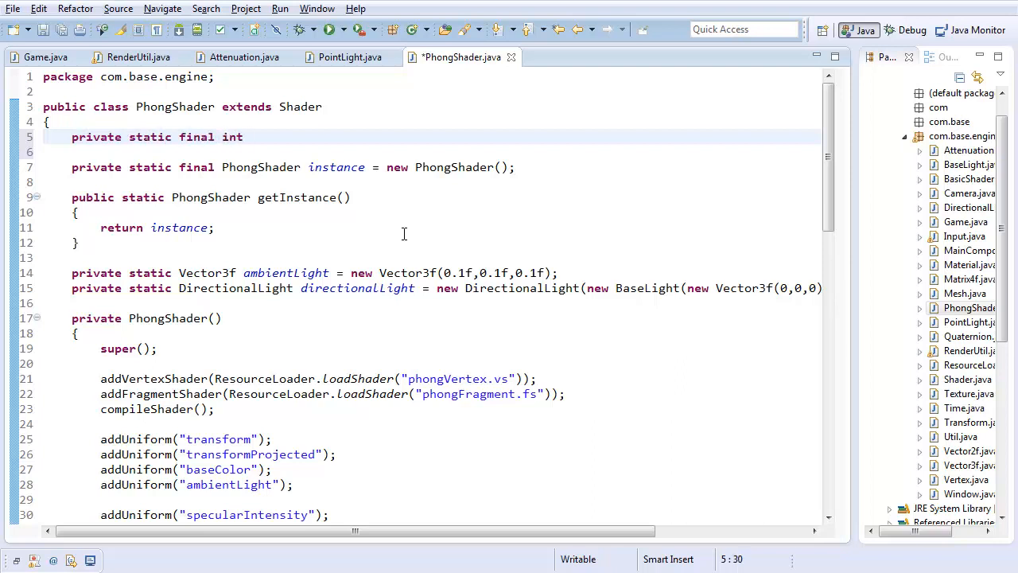
type("MAX_POINT_LIGHTS")
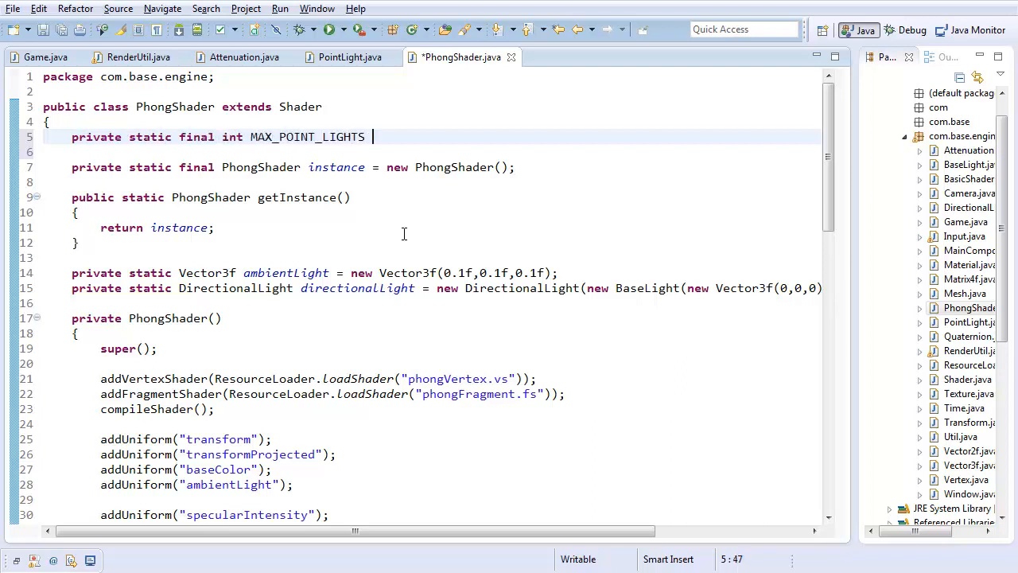
type("= 4;")
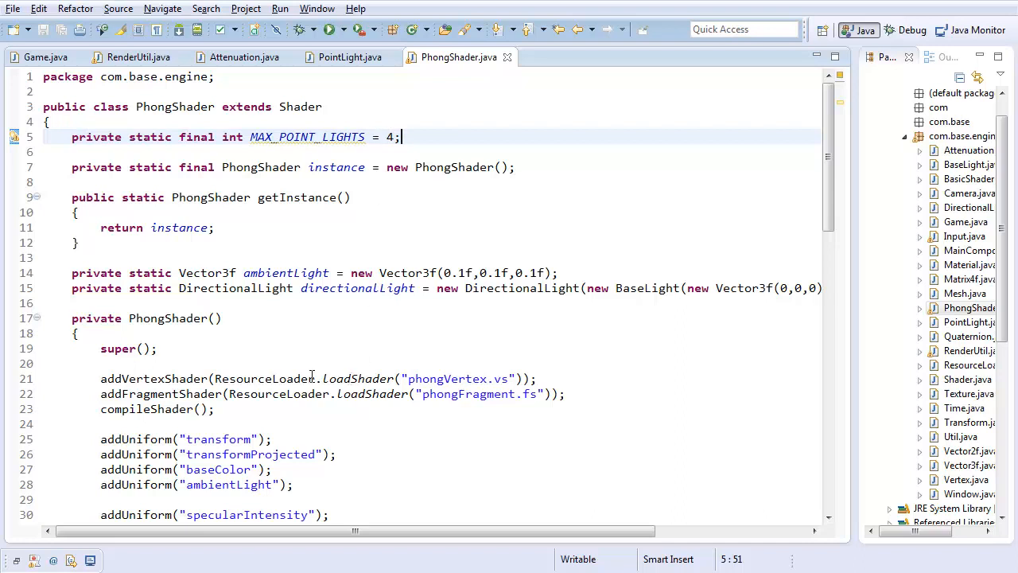
mouse_move(318, 327)
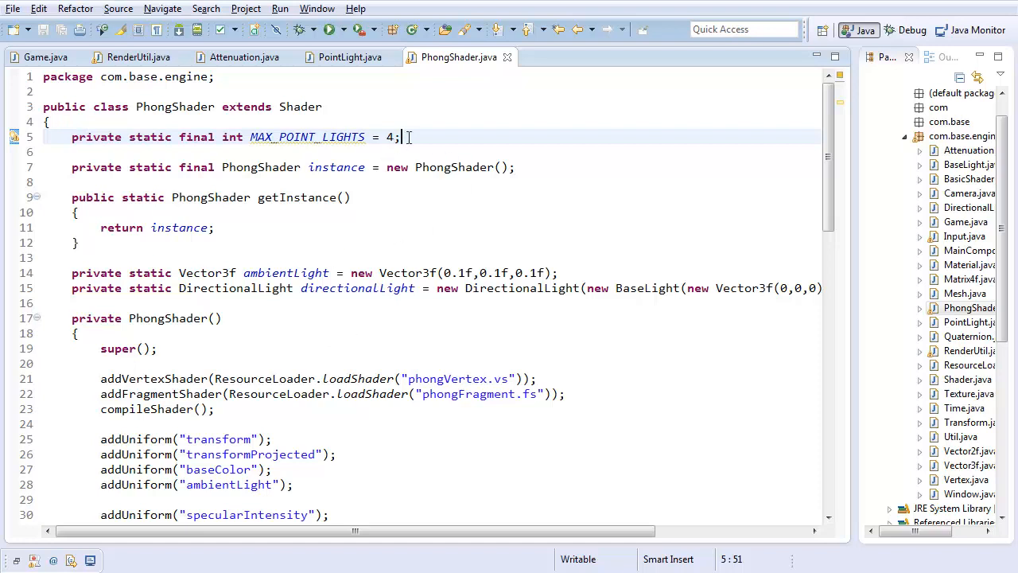
Add a private static PointLight[] pointLights field initialized to an empty array below directionalLight.
left_click(532, 210)
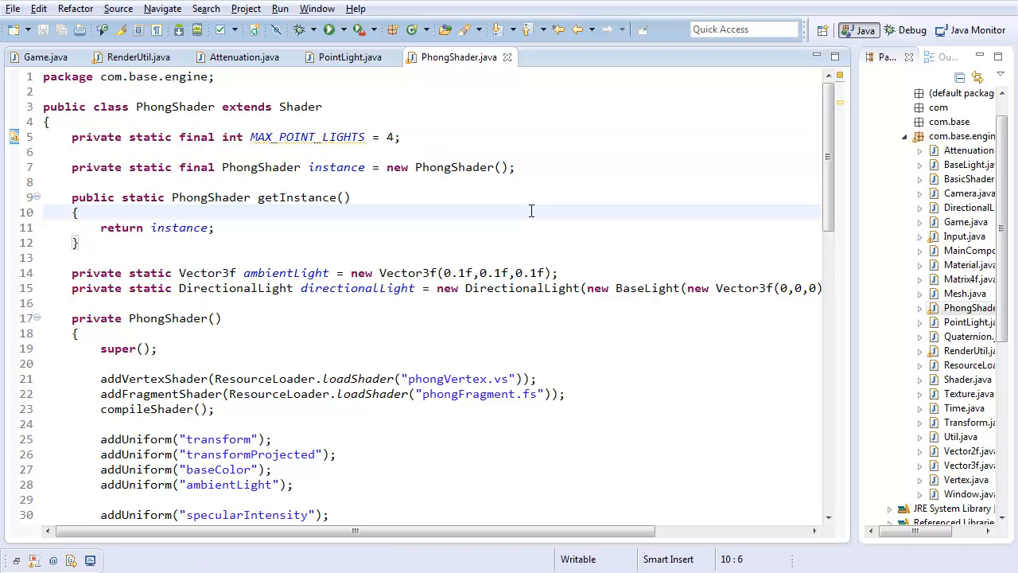
left_click(308, 197)
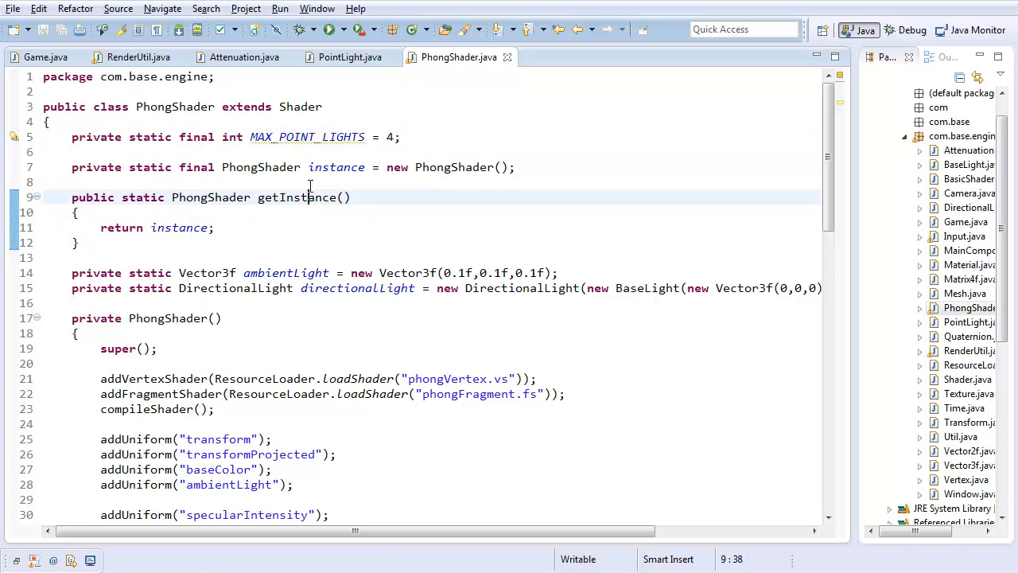
left_click(156, 288)
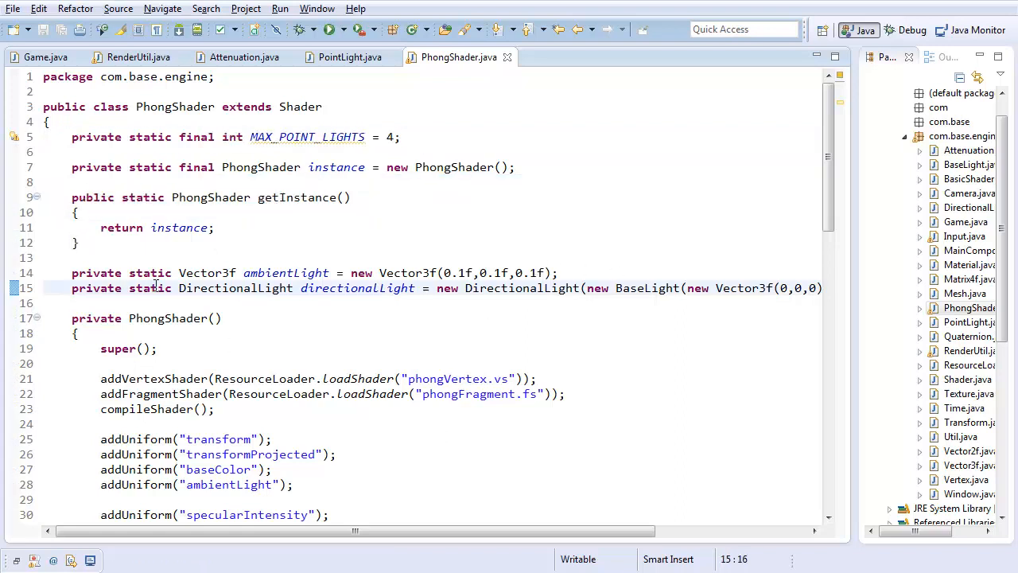
key("Enter")
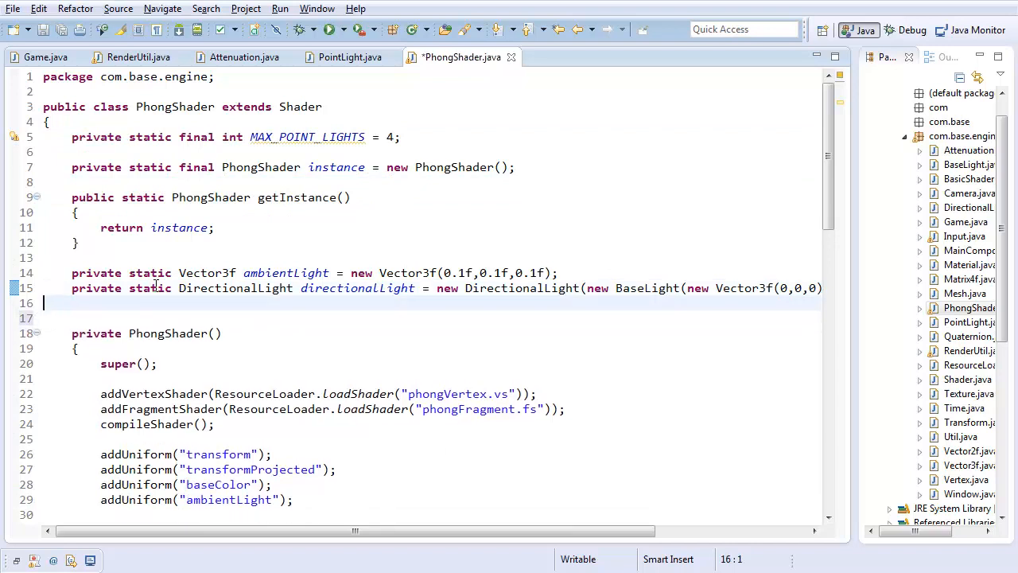
type("private")
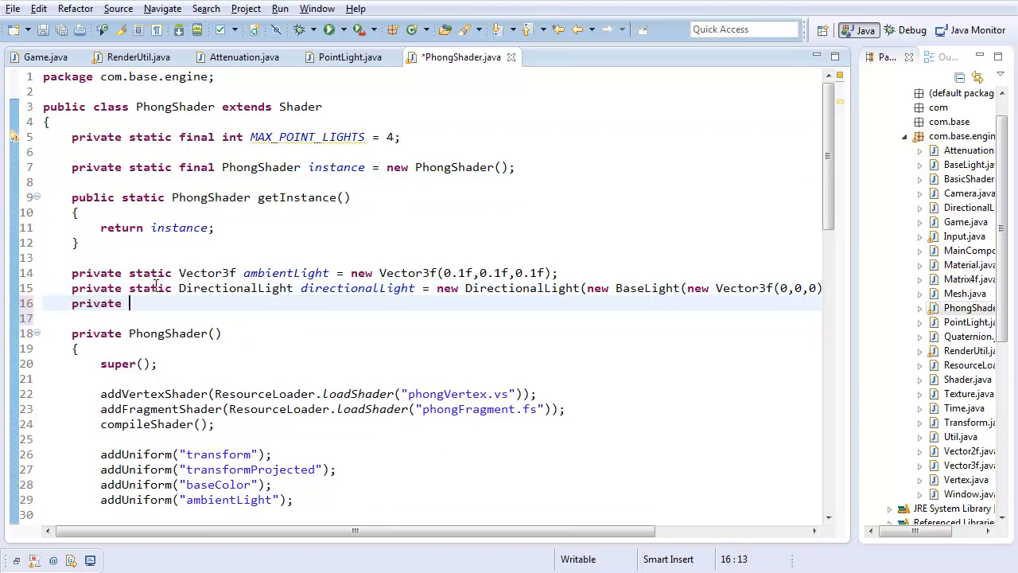
type("static Poitn")
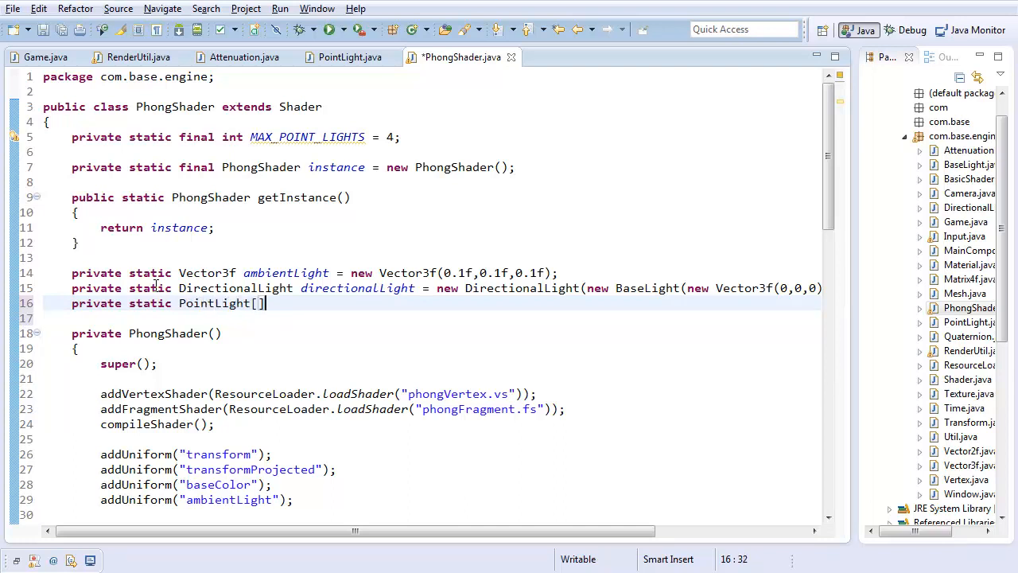
type("pointLi")
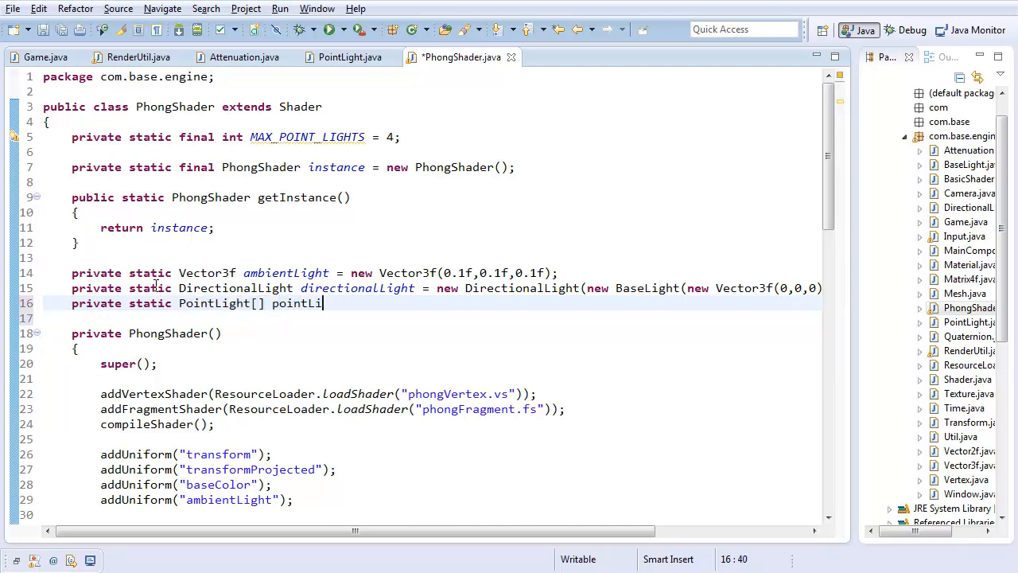
type("ghts = new Point")
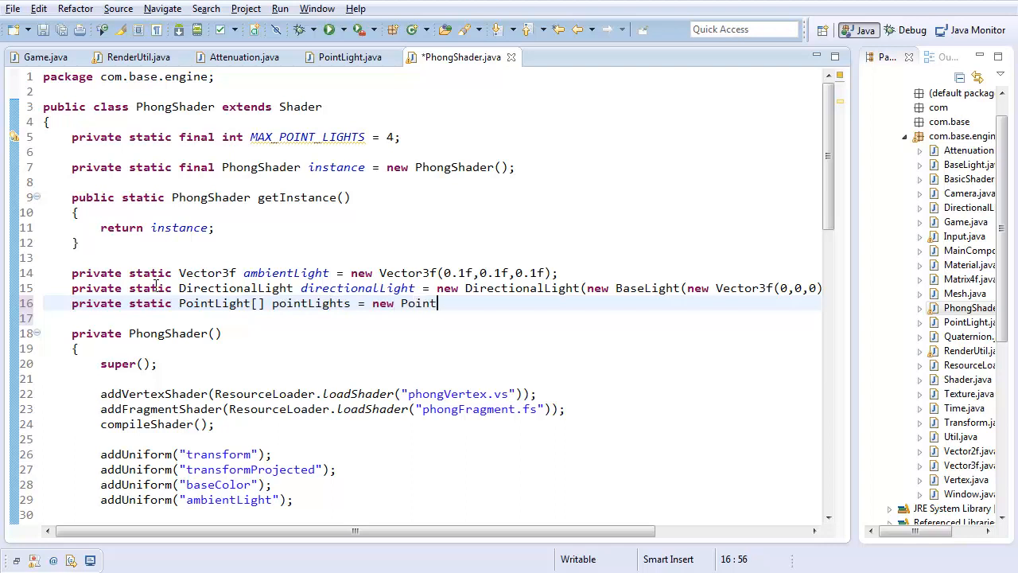
type("Light[] {};")
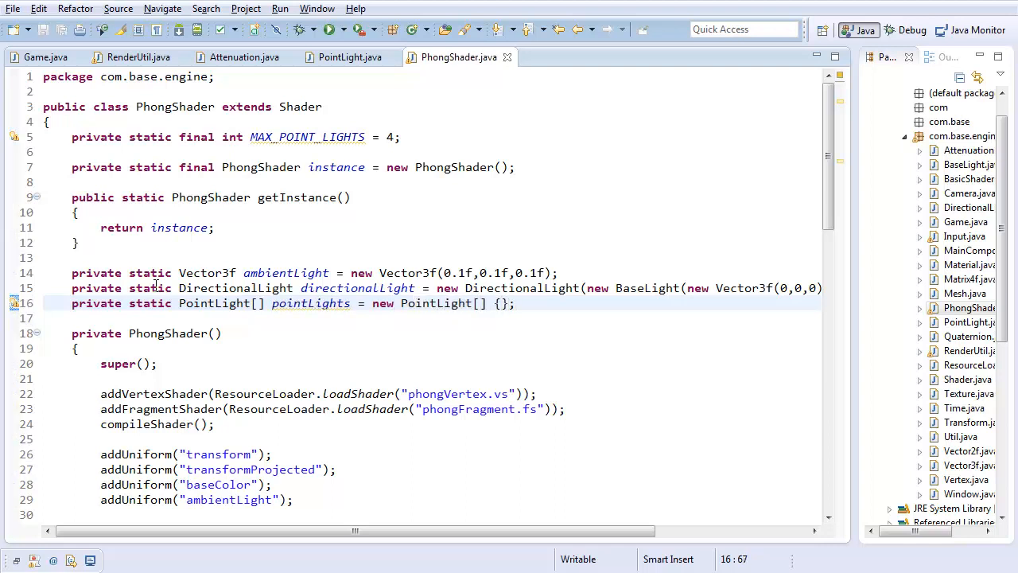
scroll("down", 3)
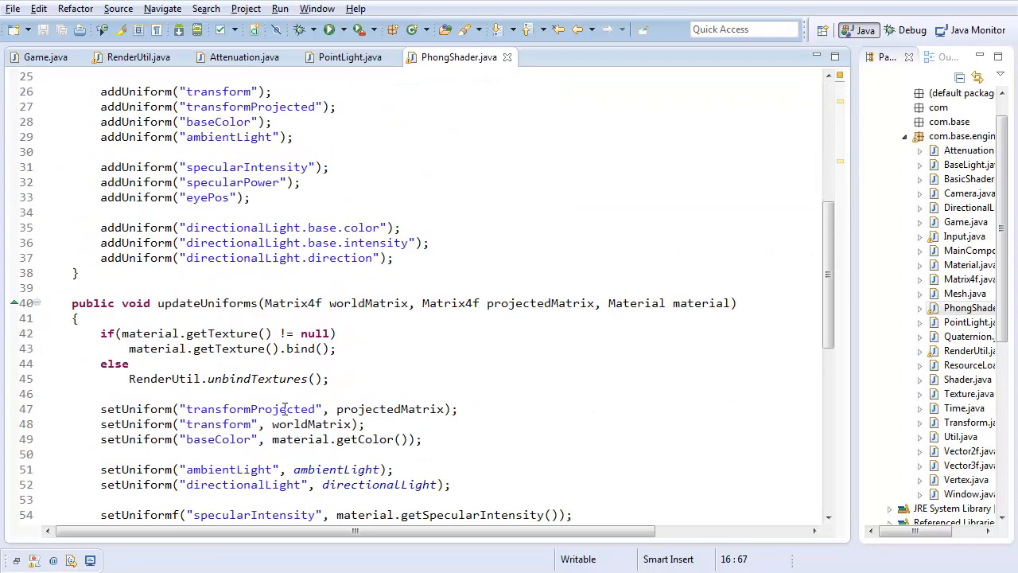
scroll("up", 3)
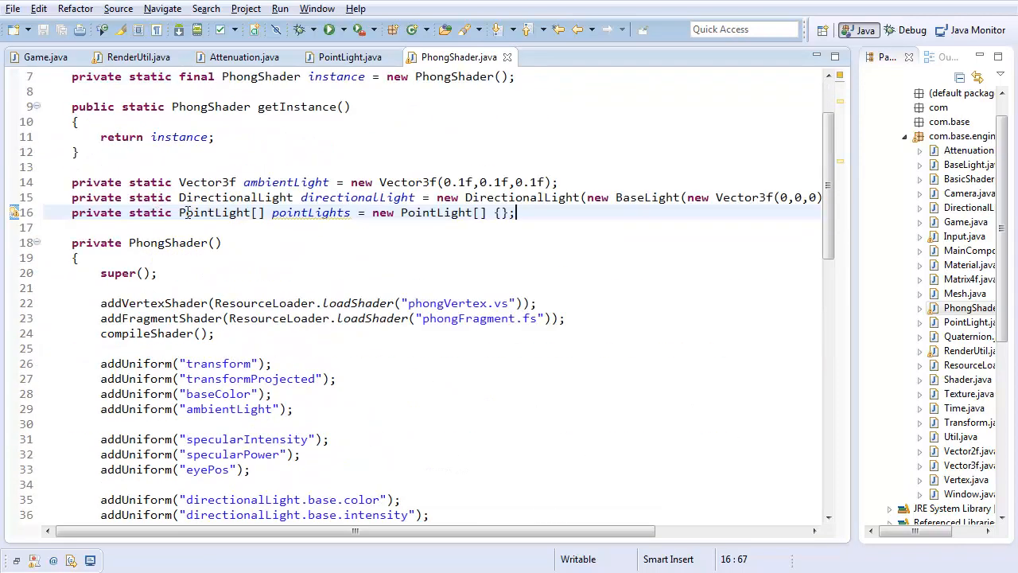
scroll("down", 3)
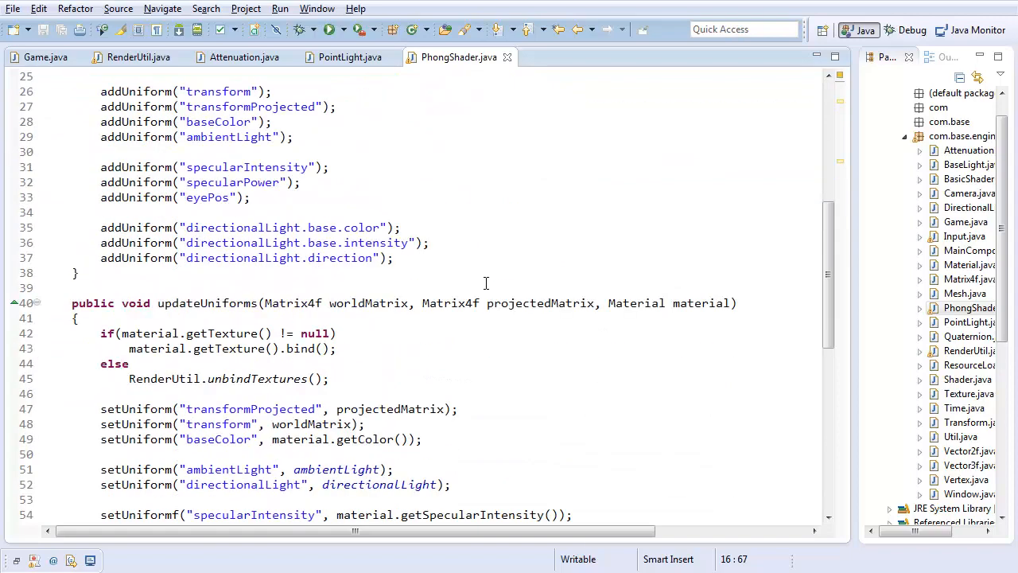
scroll("down", 3)
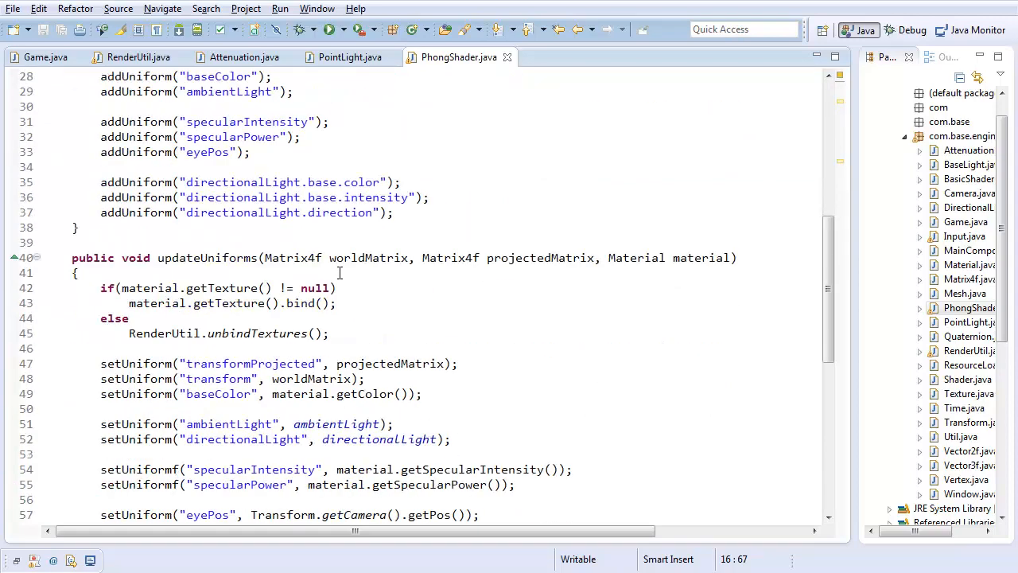
scroll("down", 3)
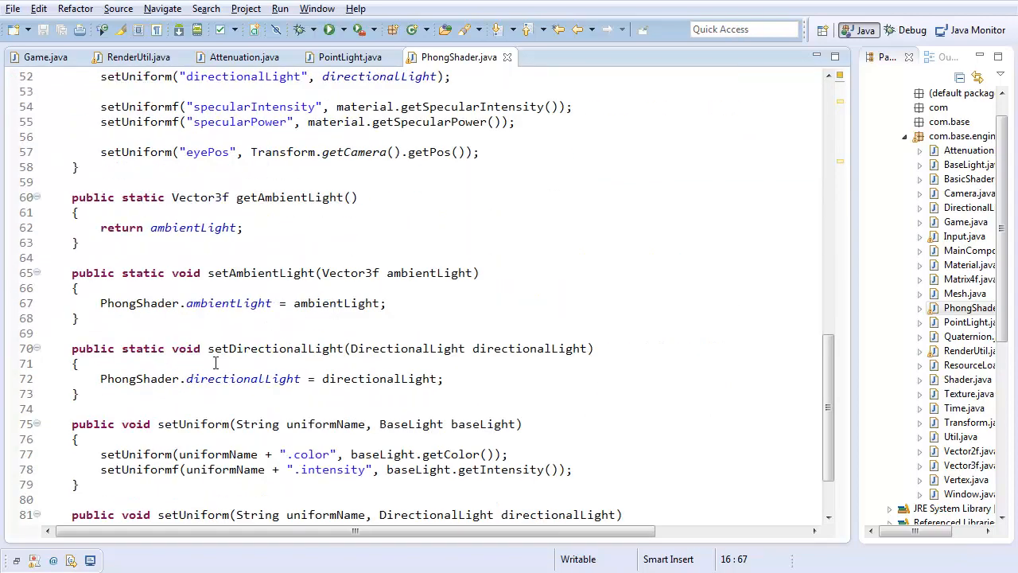
Declare an empty public static void setPointLight(PointLight[] pointLights) method after setDirectionalLight.
type("p")
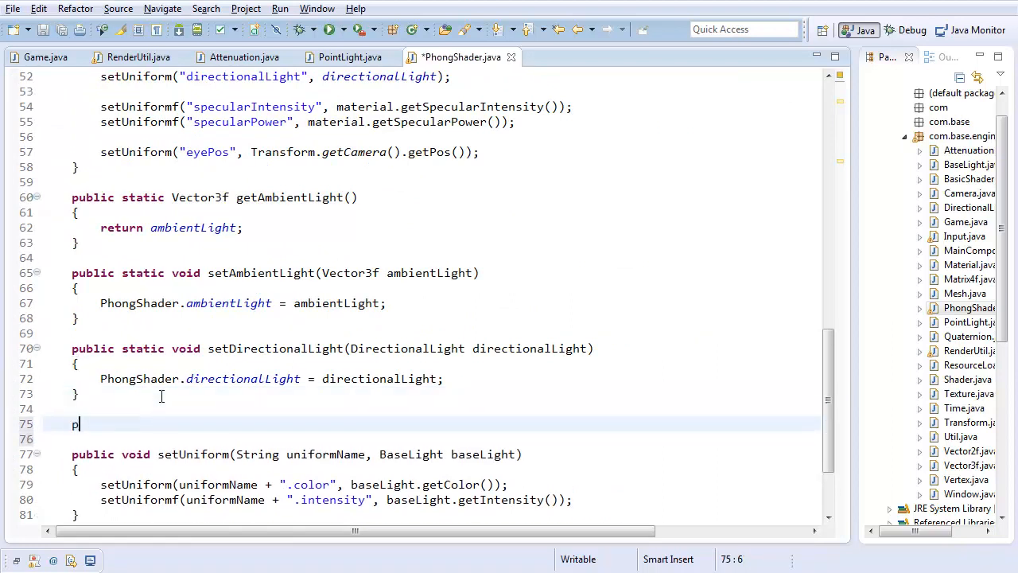
type("ublic static voif")
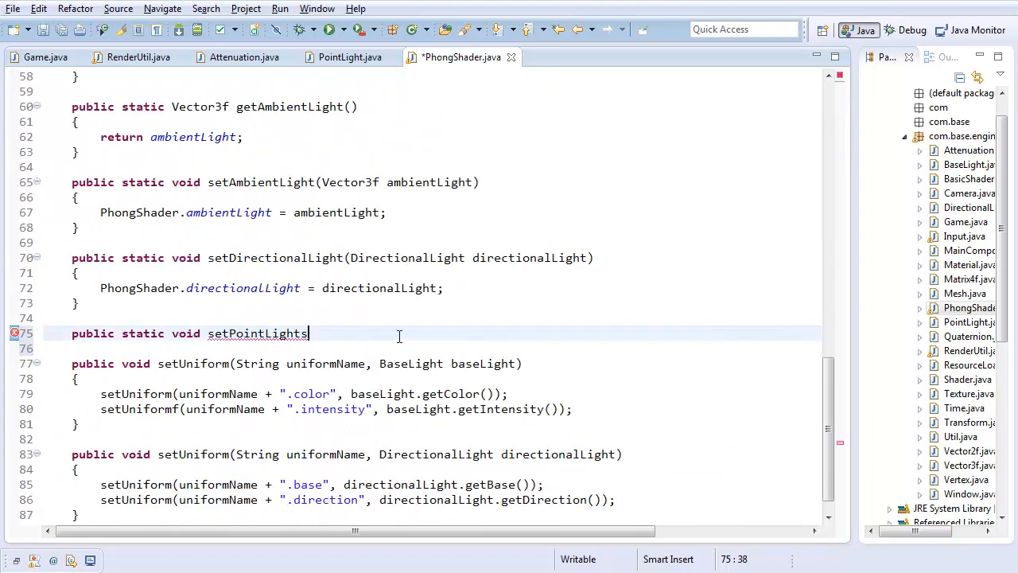
key("BackSpace")
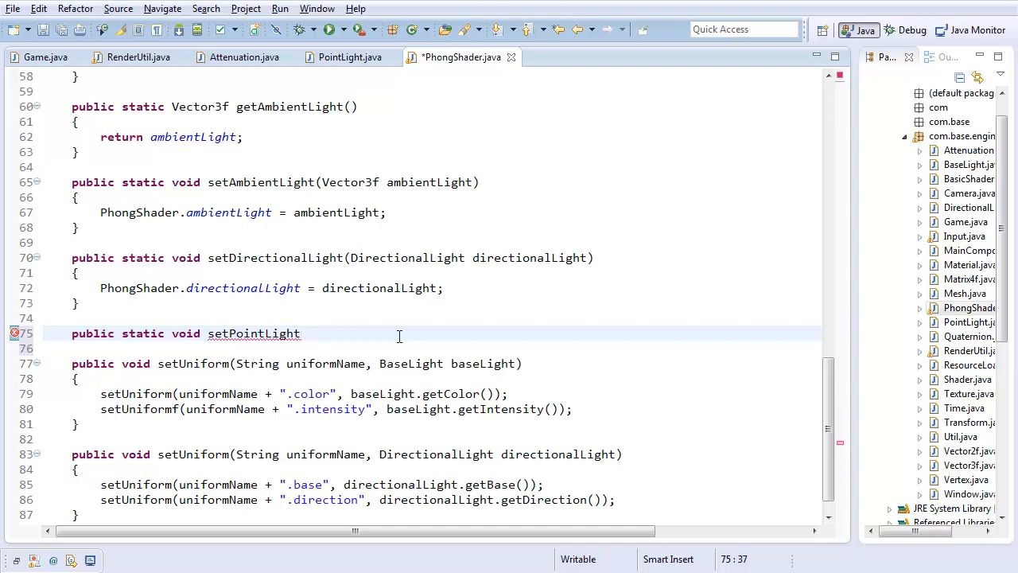
type("(PointLights)")
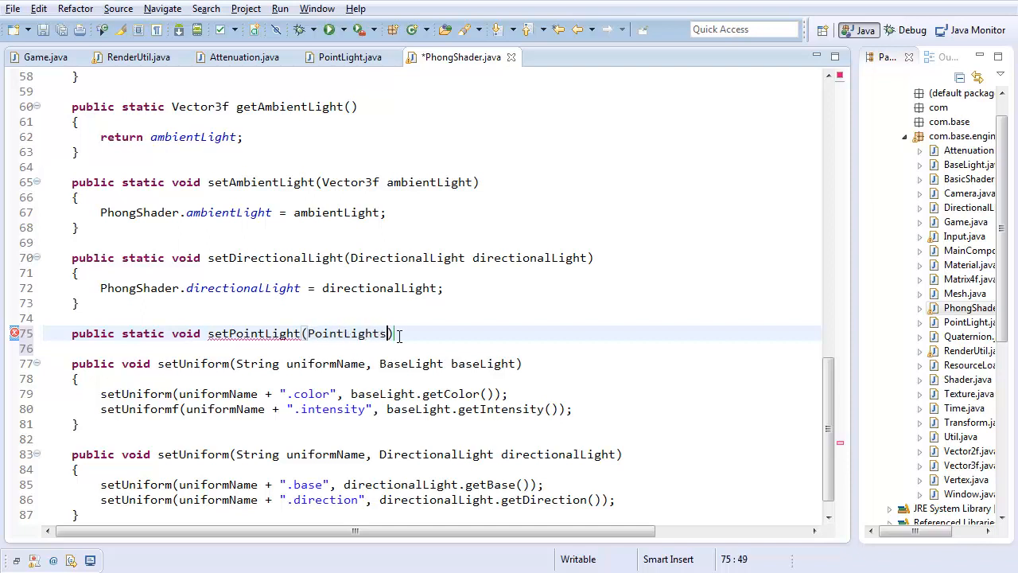
key("BackSpace")
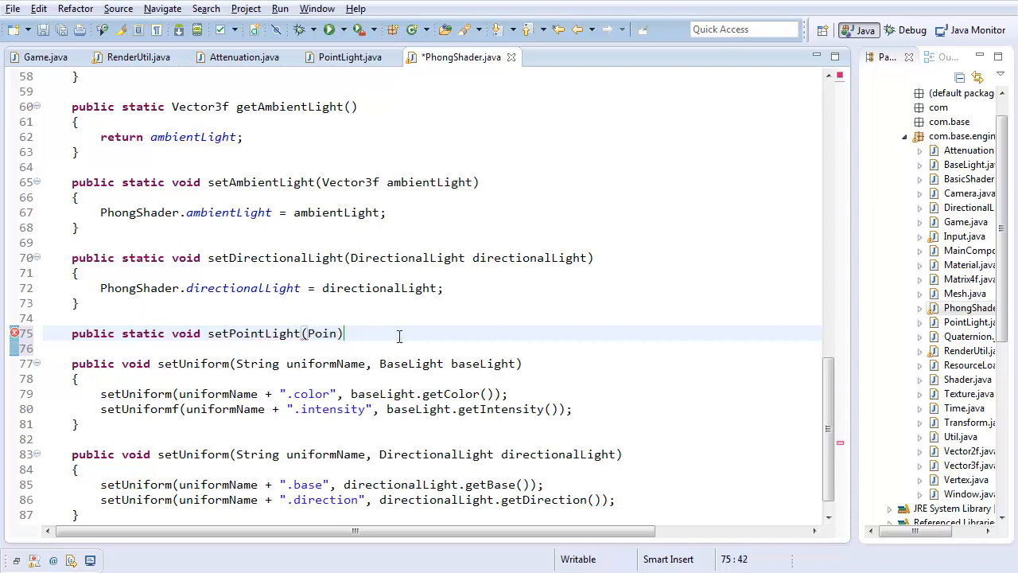
type("tLight")
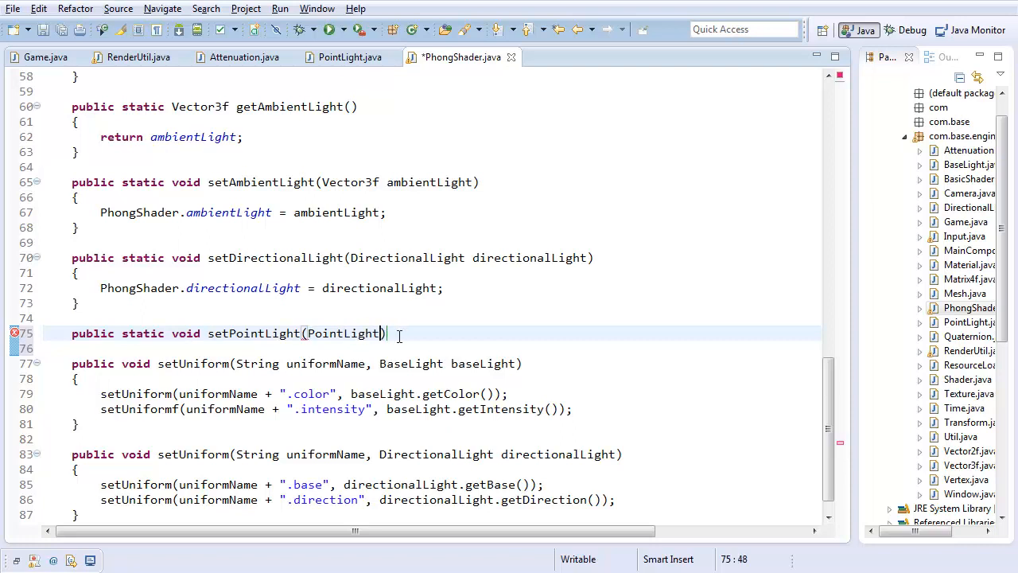
type("[] pointLights")
left_click(431, 349)
type("{")
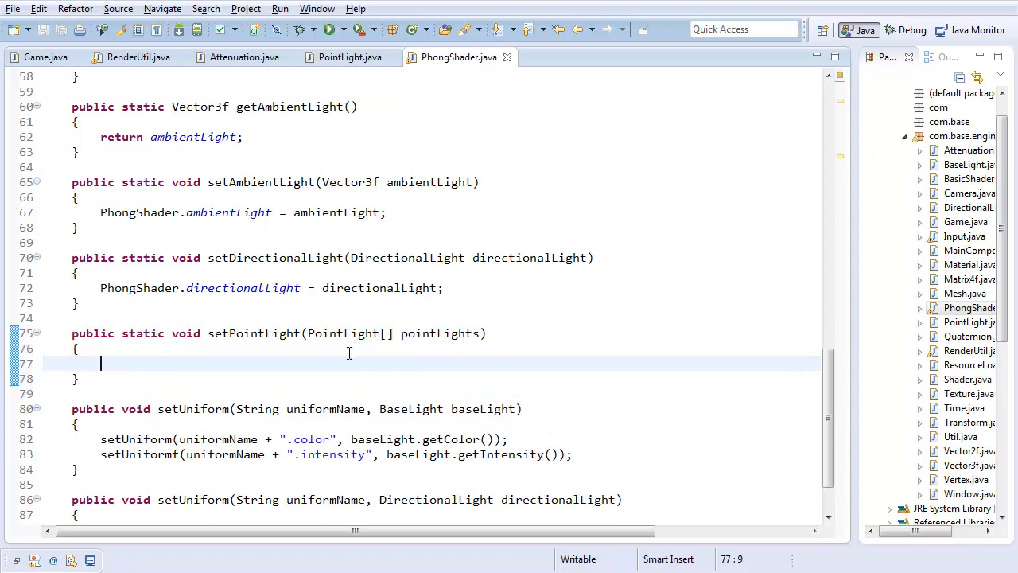
Check pointLights.length against MAX_POINT_LIGHTS and print an 'Error: too many point lights' message via System.err.
type("f")
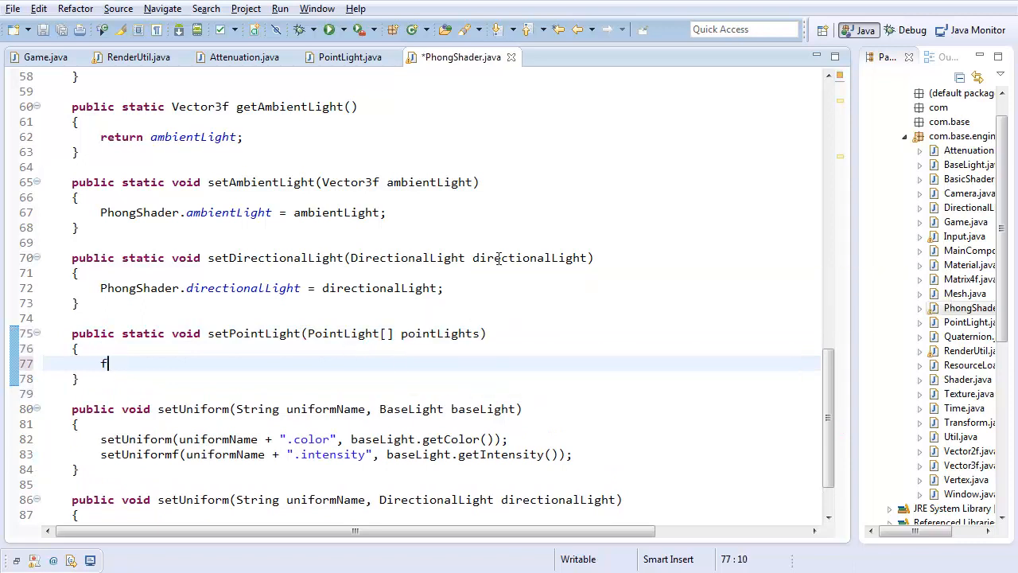
type("if")
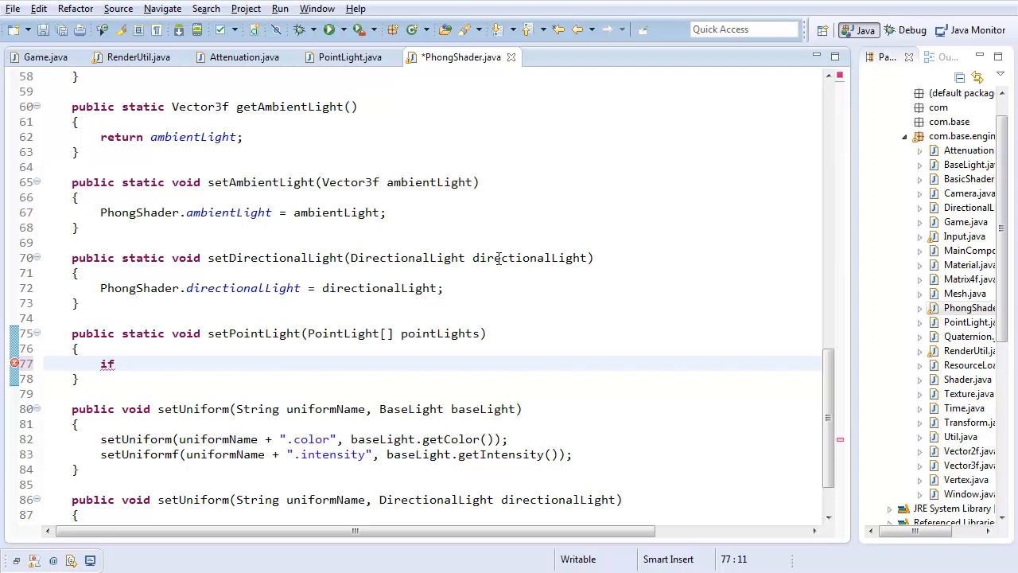
type("(point)")
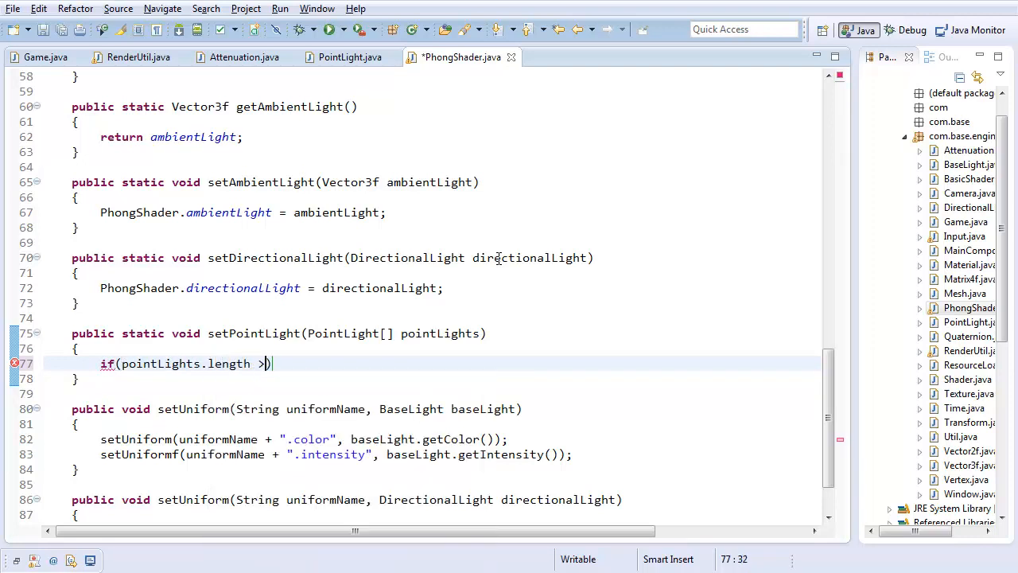
type("MAX_POINT")
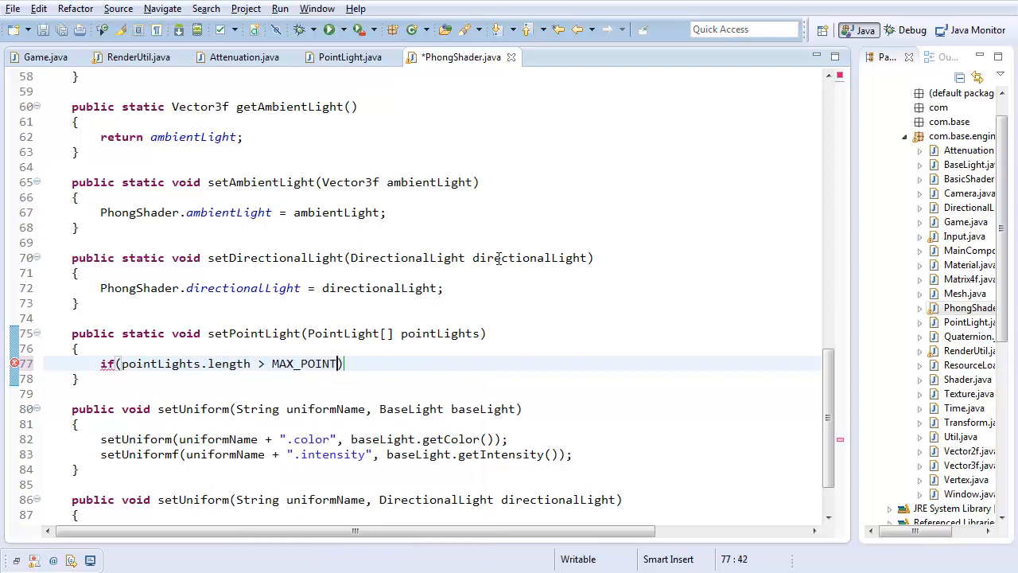
type("_LIGHTS")
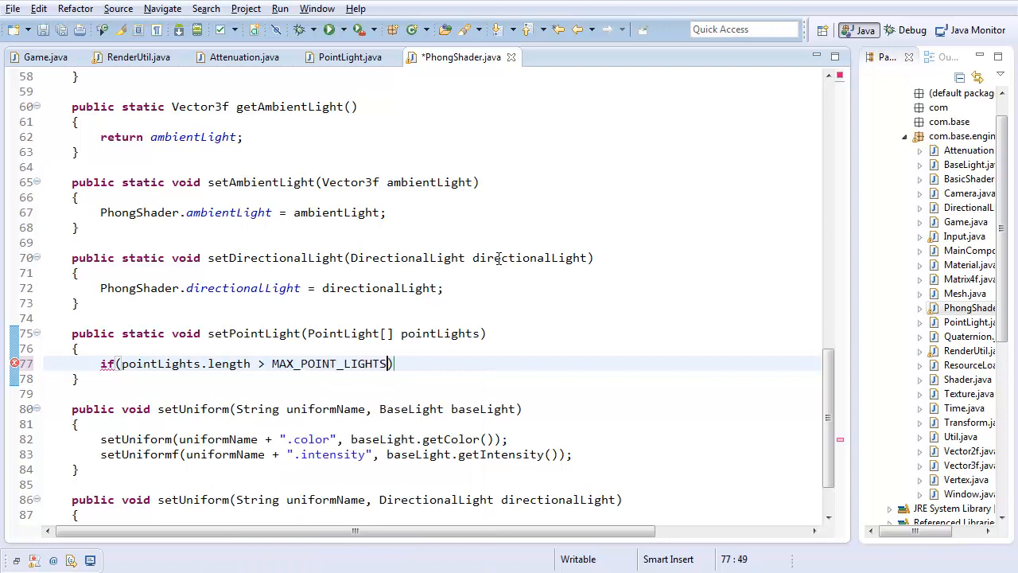
key("ctrl+s")
type("System")
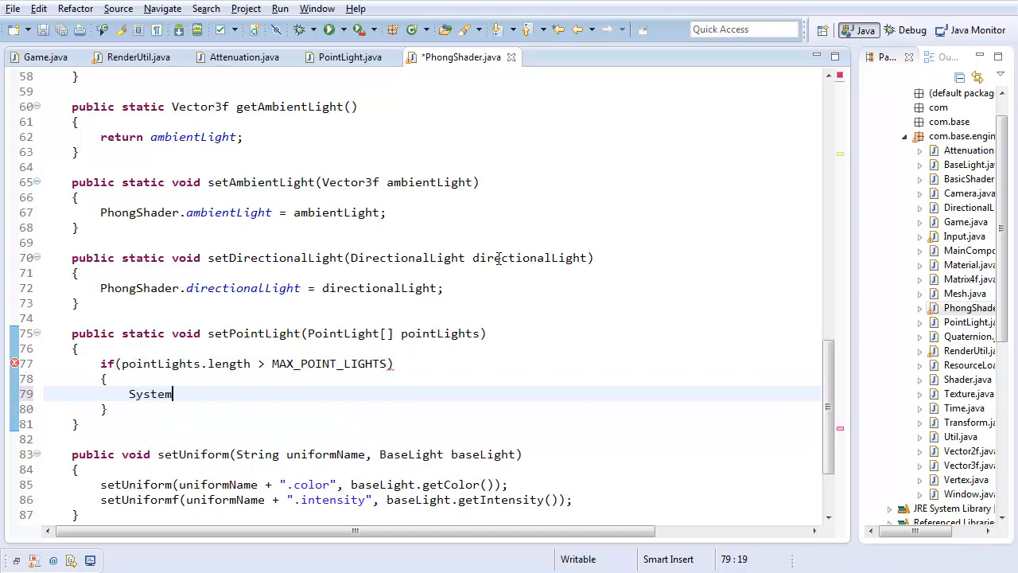
type(".err.println(\"Er")
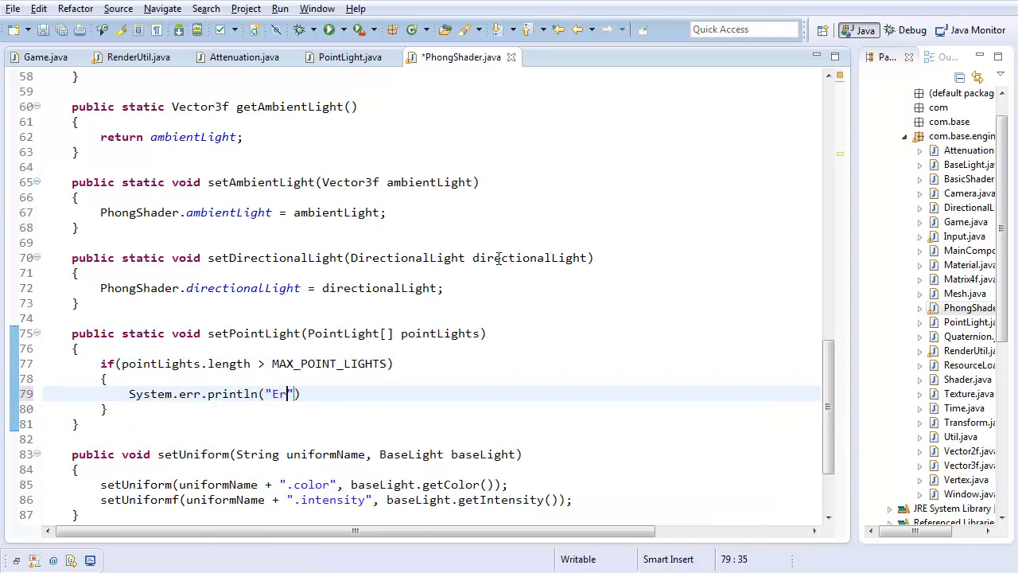
type("ror: You passed in")
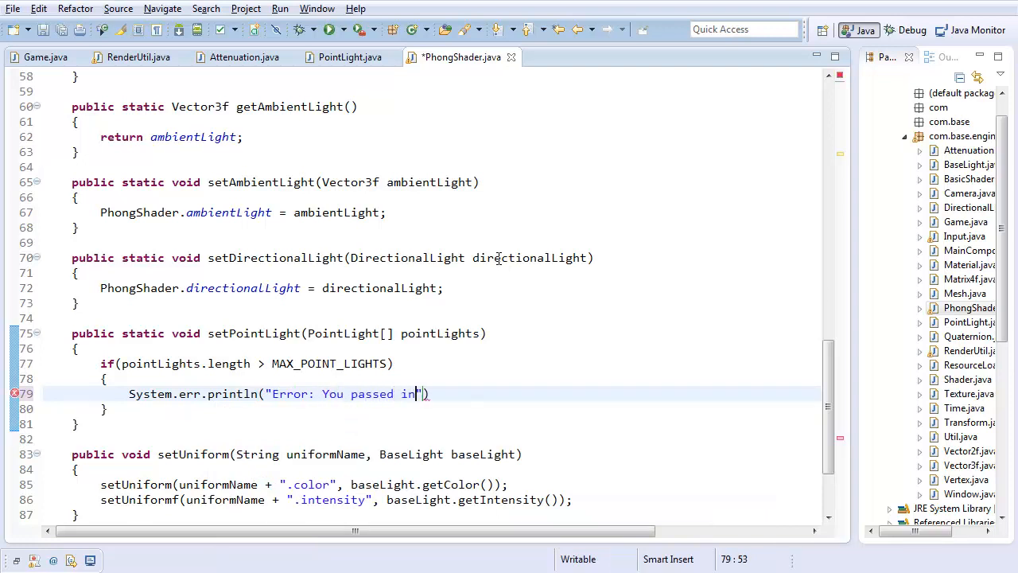
type("too many point lights. Max allowed is")
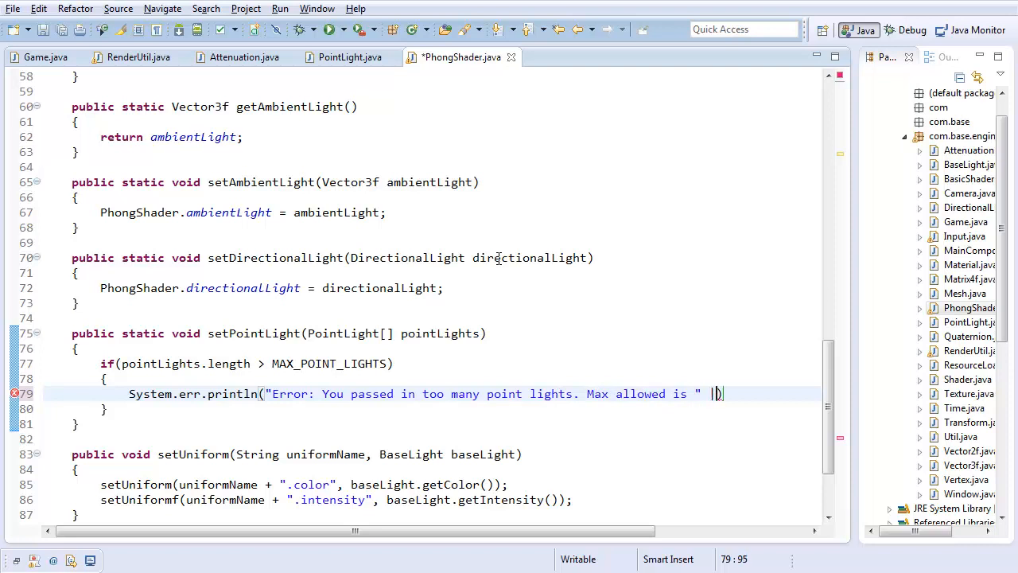
type("+ MAX_POINT_LIGH")
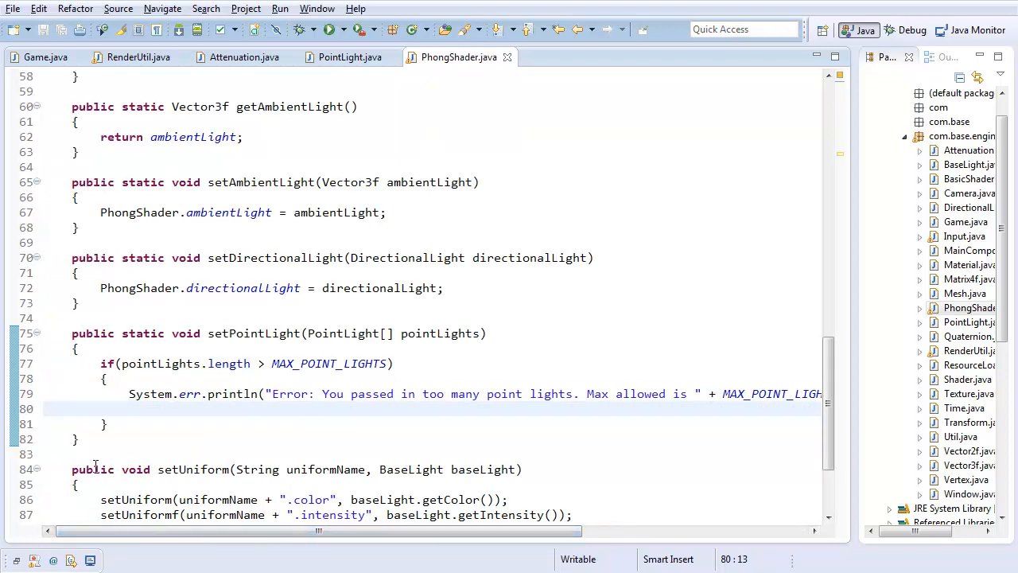
Print a stack trace, call System.exit(1), then assign this.pointLights = pointLights.
type("new Exception()")
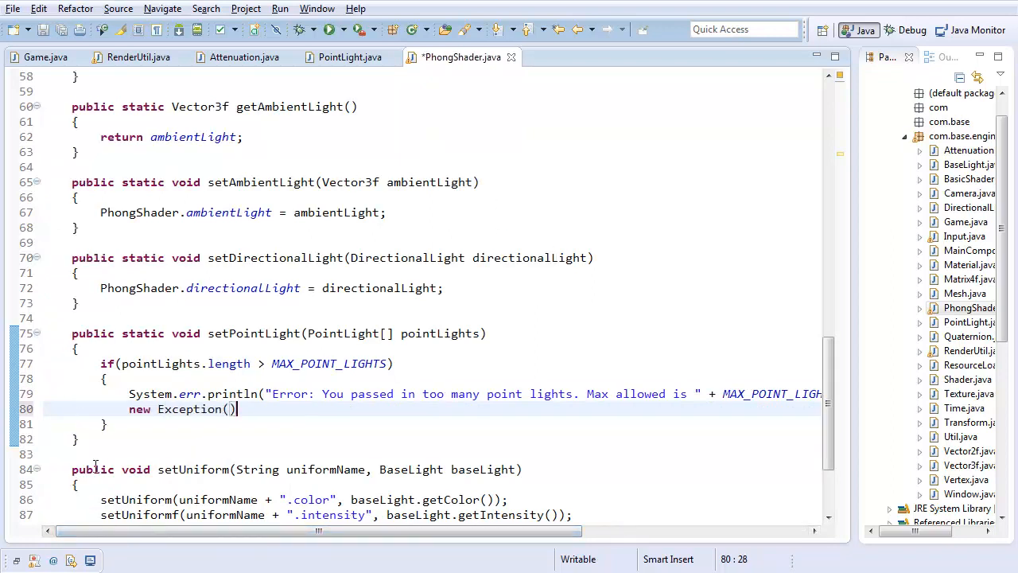
type(".printStackTrace()")
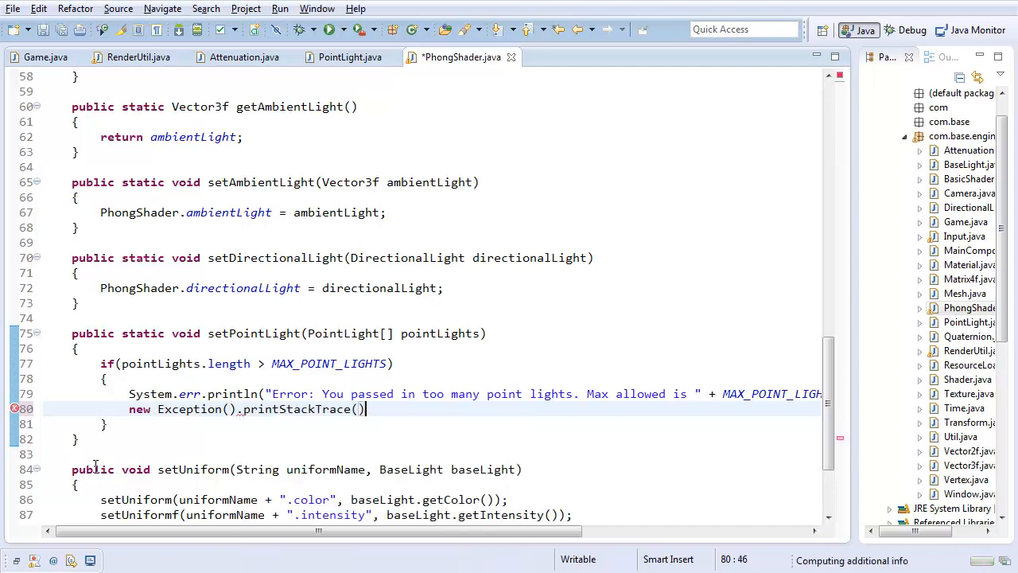
type(";")
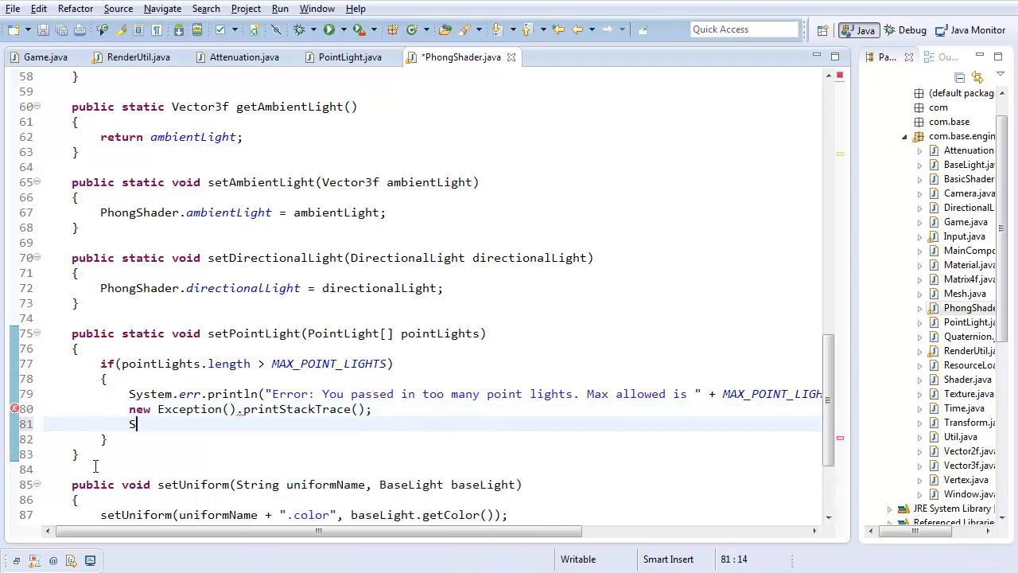
type("ystem.exit(1);")
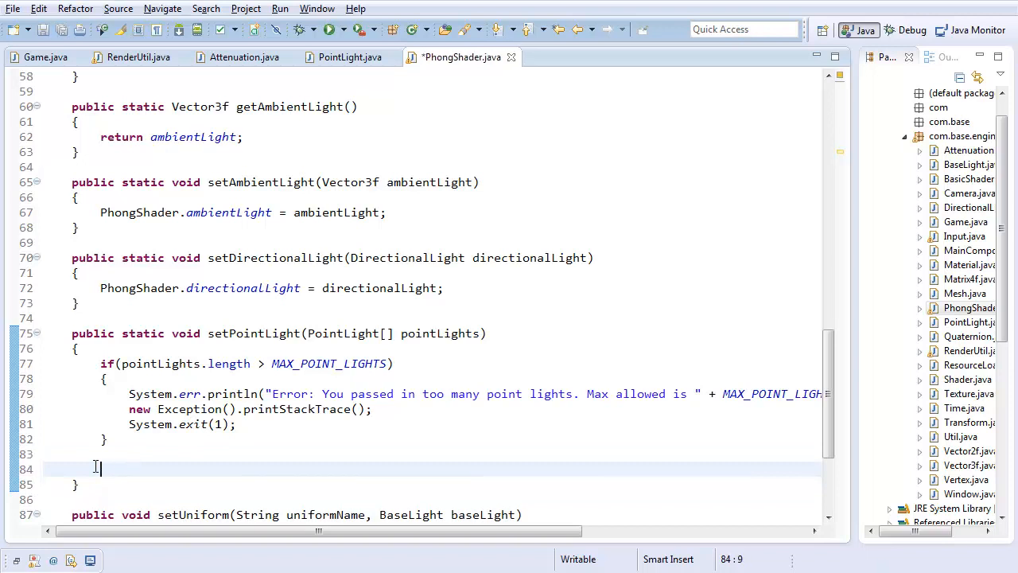
type("t")
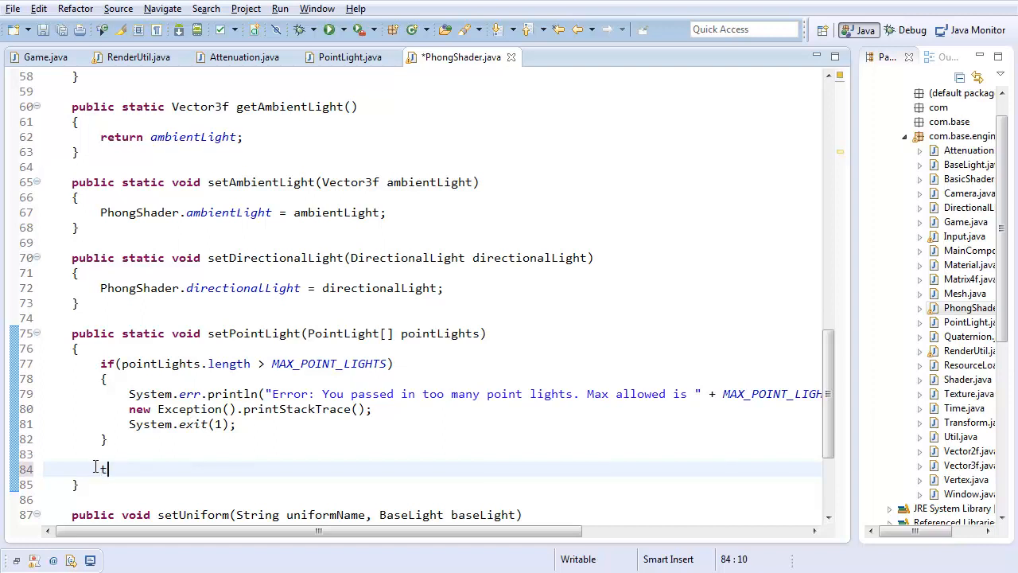
type("his.pointLights =")
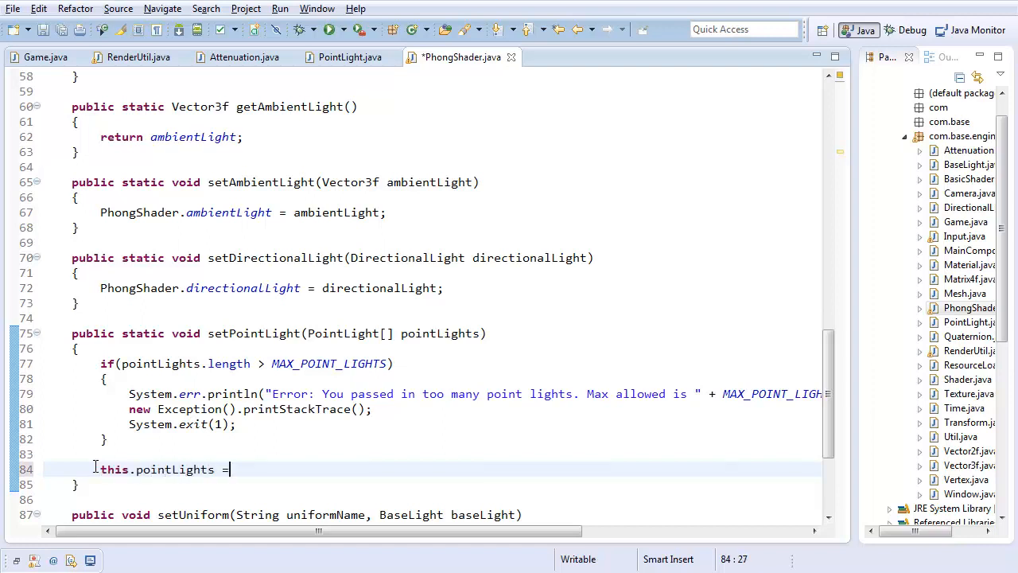
type("pointLights;")
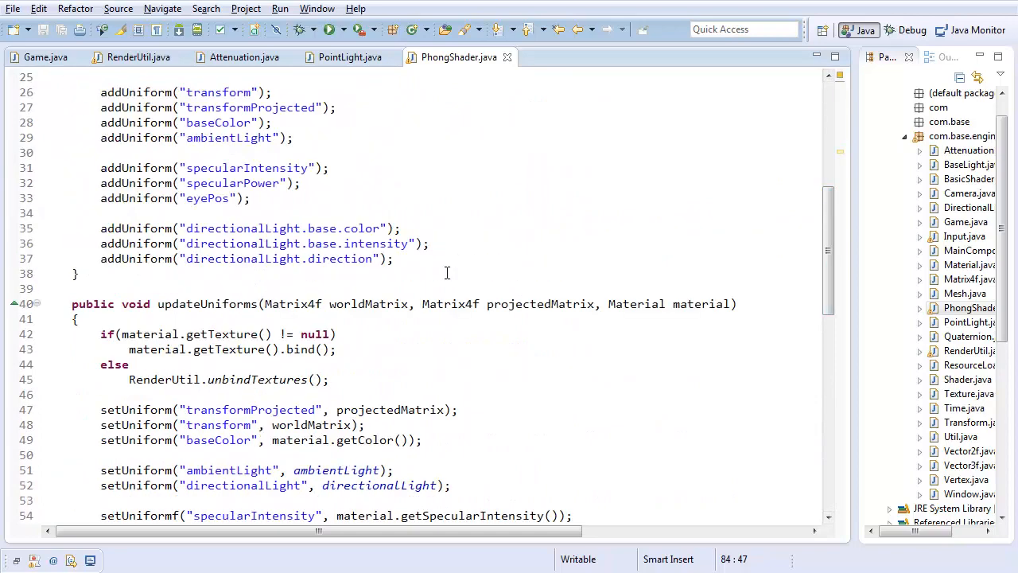
In the constructor, add an empty for loop from i = 0 to MAX_POINT_LIGHTS after the directional light uniforms.
scroll("down", 3)
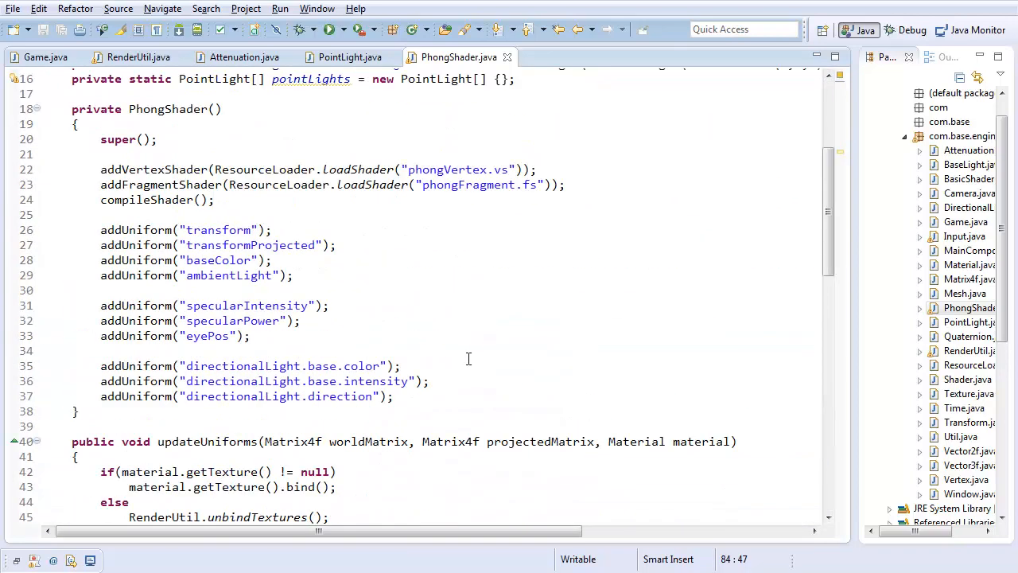
left_click(395, 396)
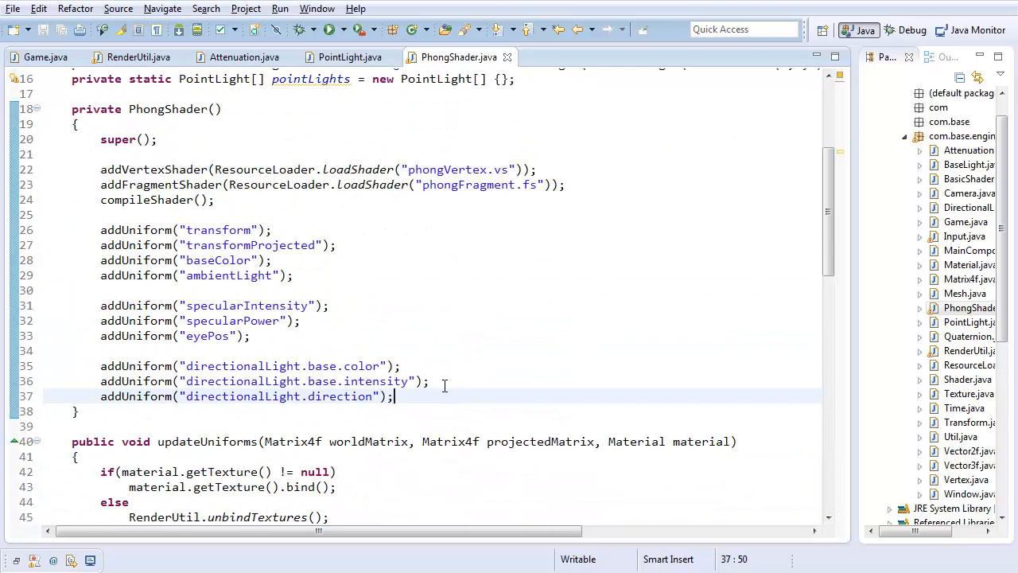
key("Enter")
type("for(int i = ")
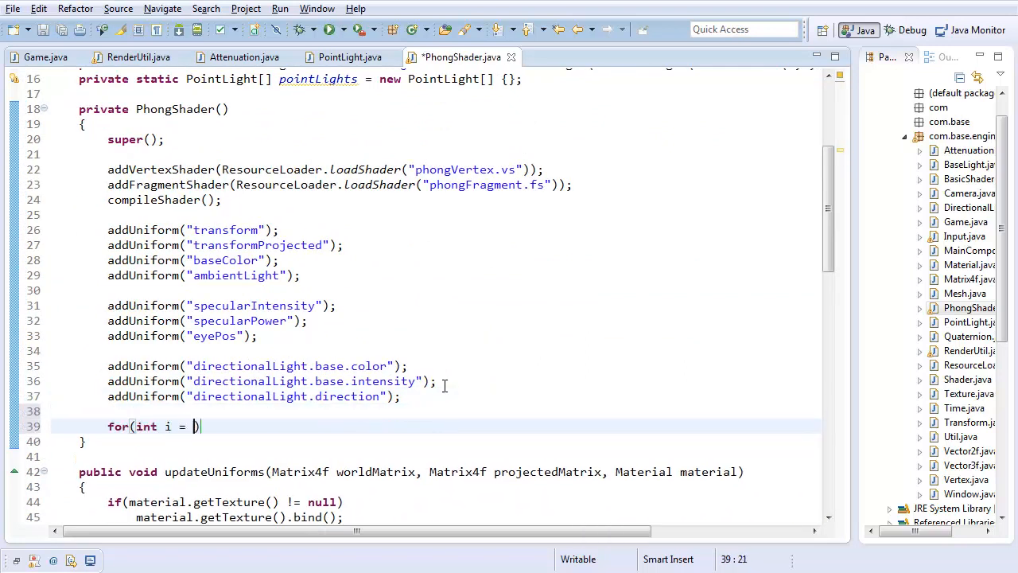
type("0;")
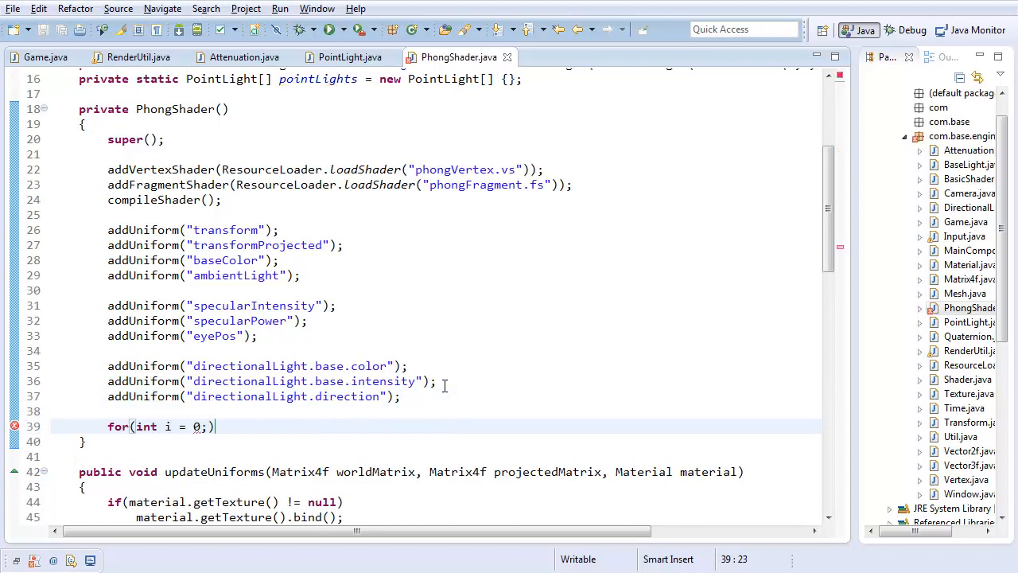
type("i <")
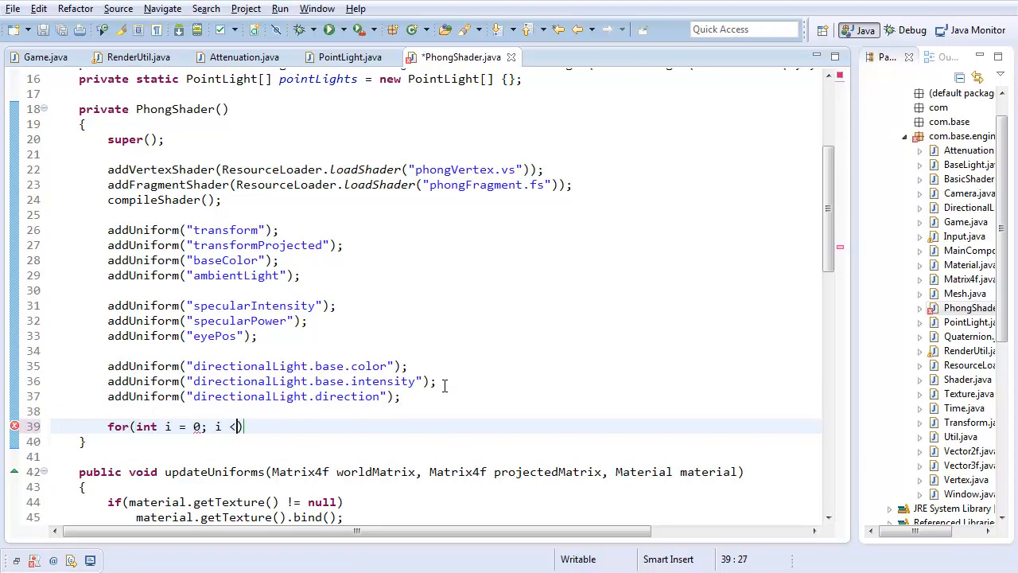
type("MAX")
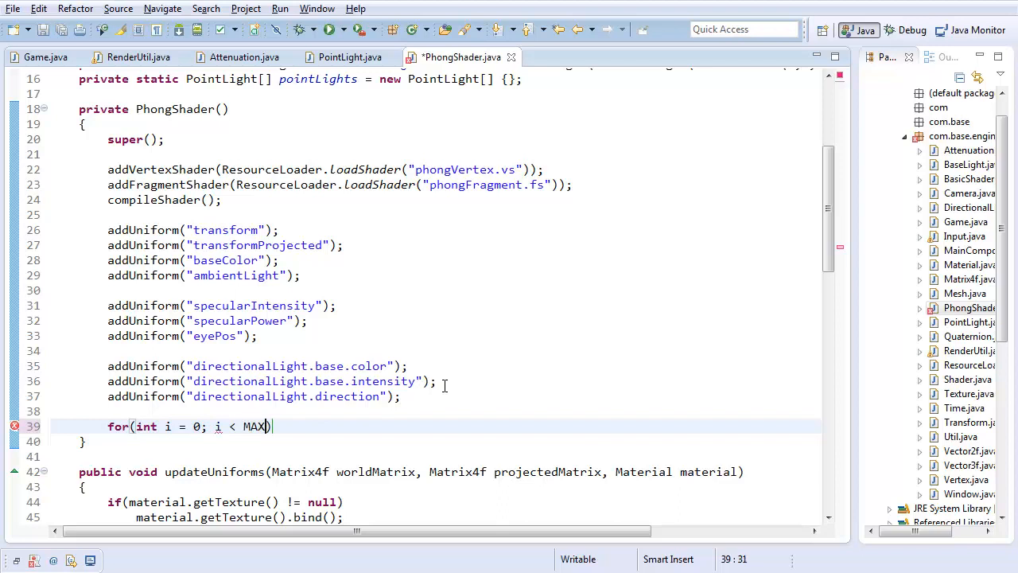
type("_POINT_L")
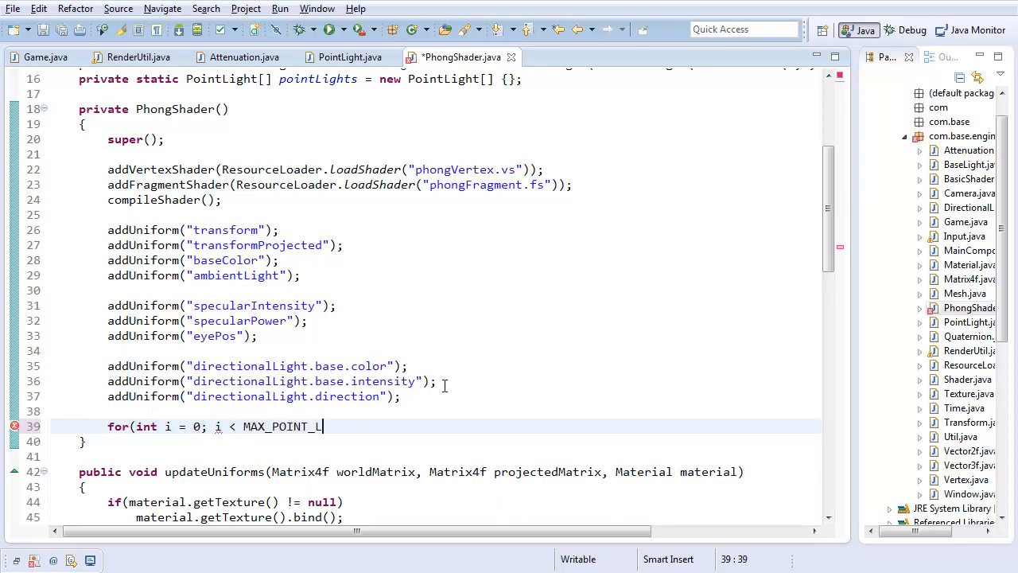
type("IGHTS; i++)")
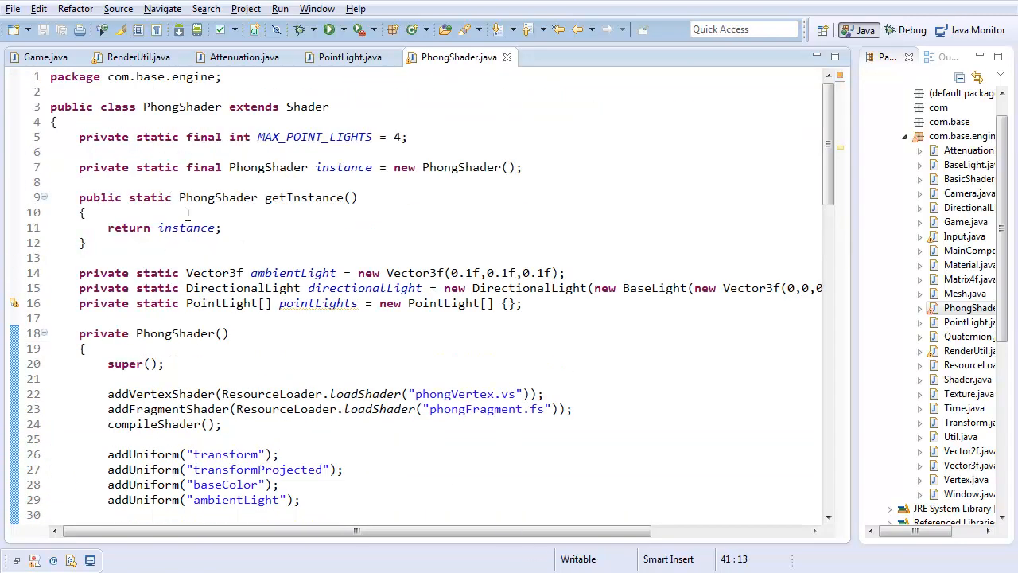
scroll("down", 3)
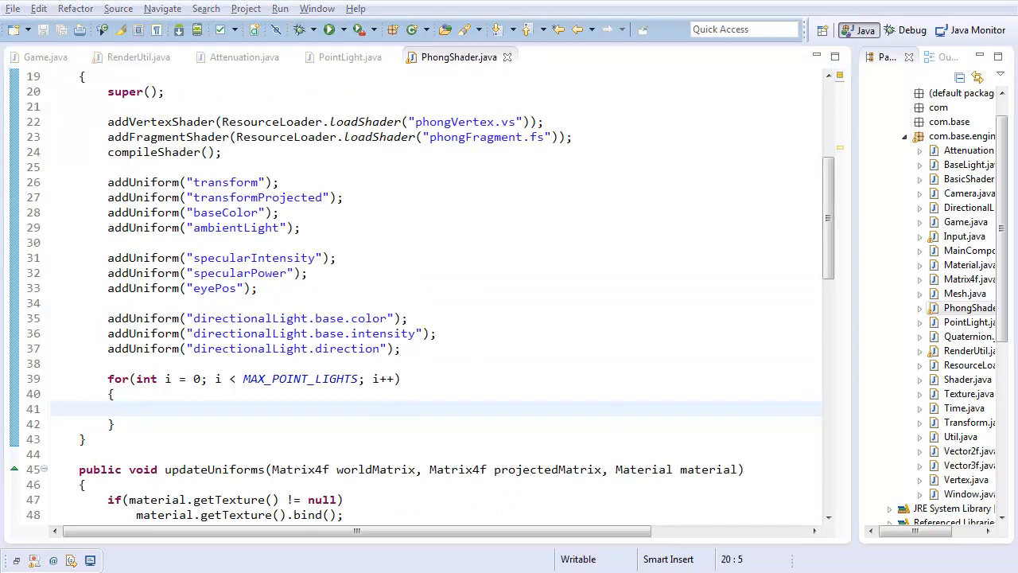
Register pointLights[i] base.color and base.intensity uniforms inside the constructor loop.
type("addUniform(\"")
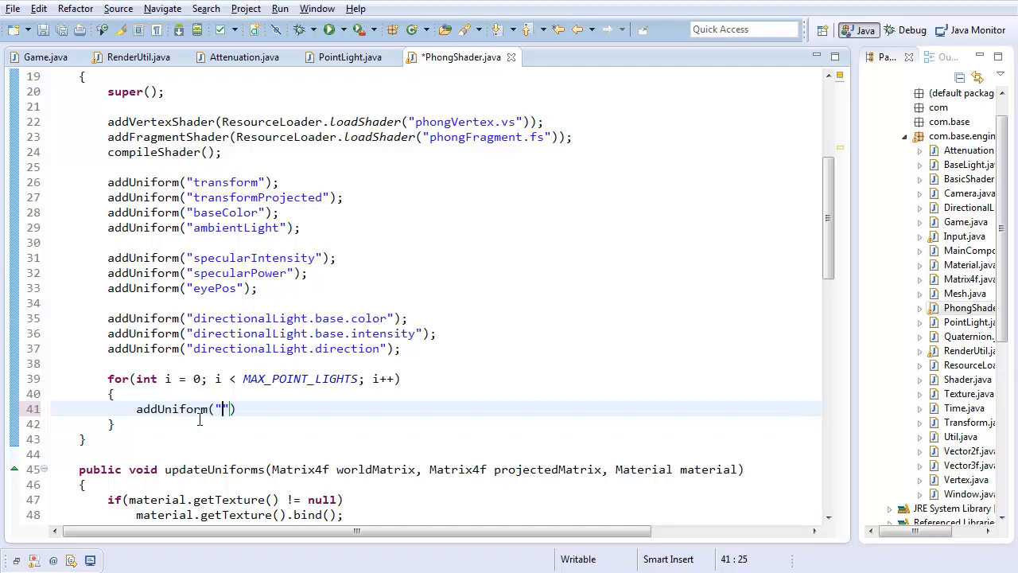
type("pointL")
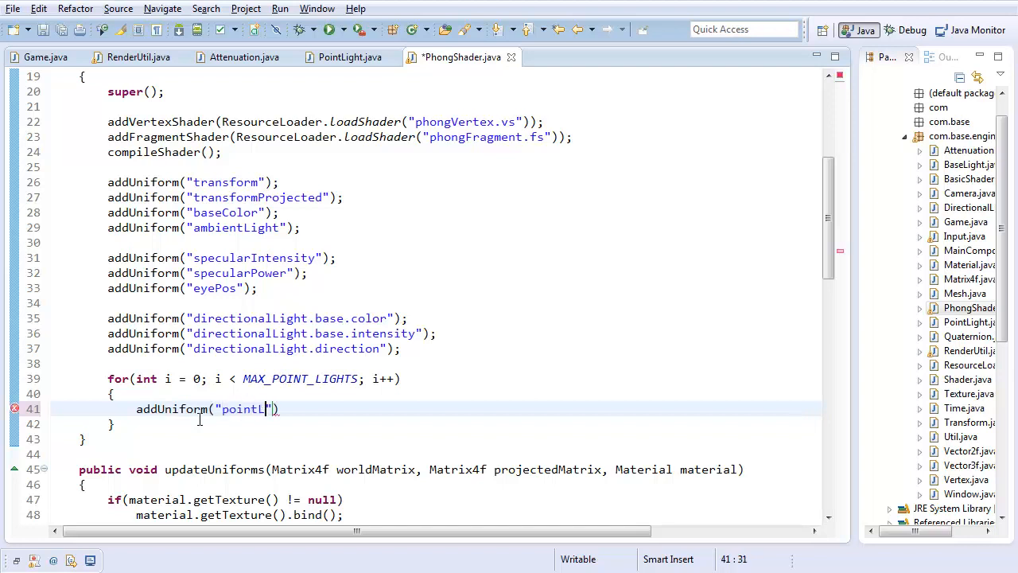
type("ights[")
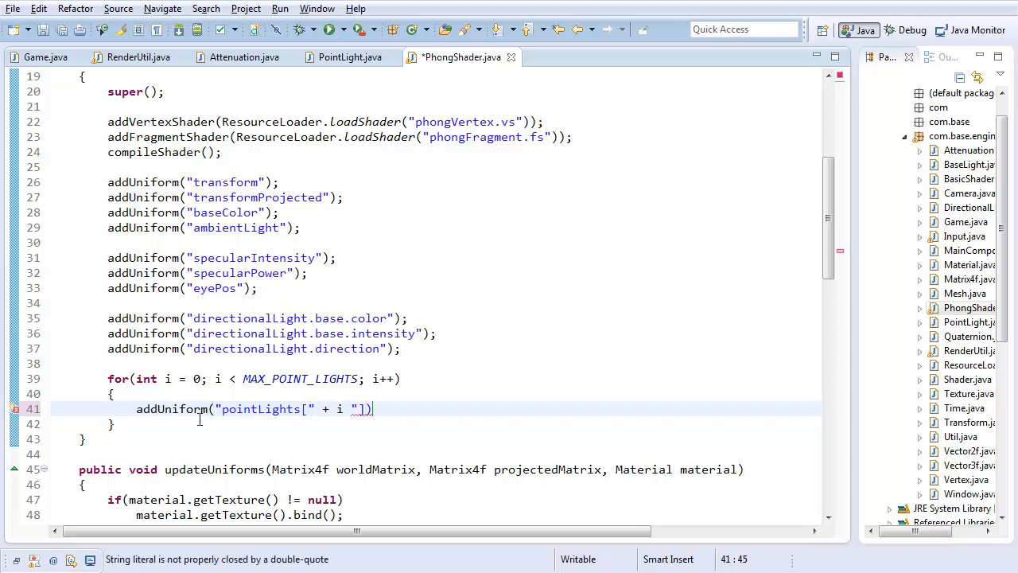
type("].base.color\"")
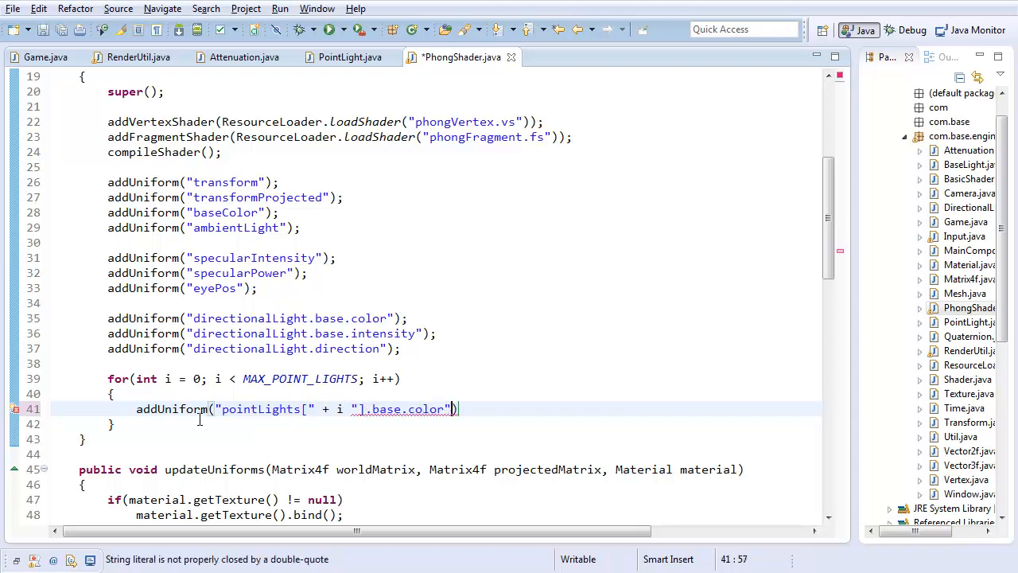
type(";")
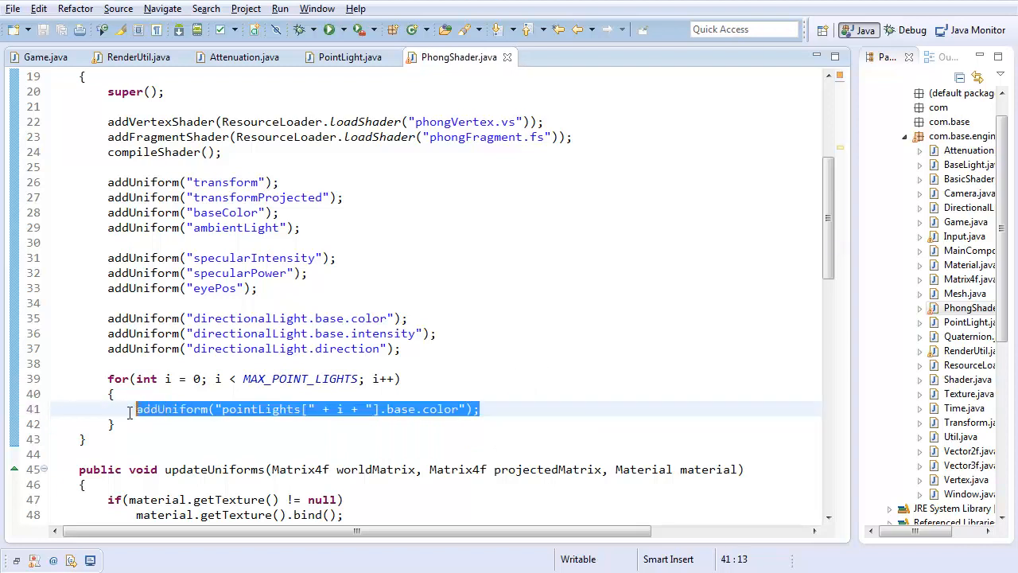
left_click(541, 409)
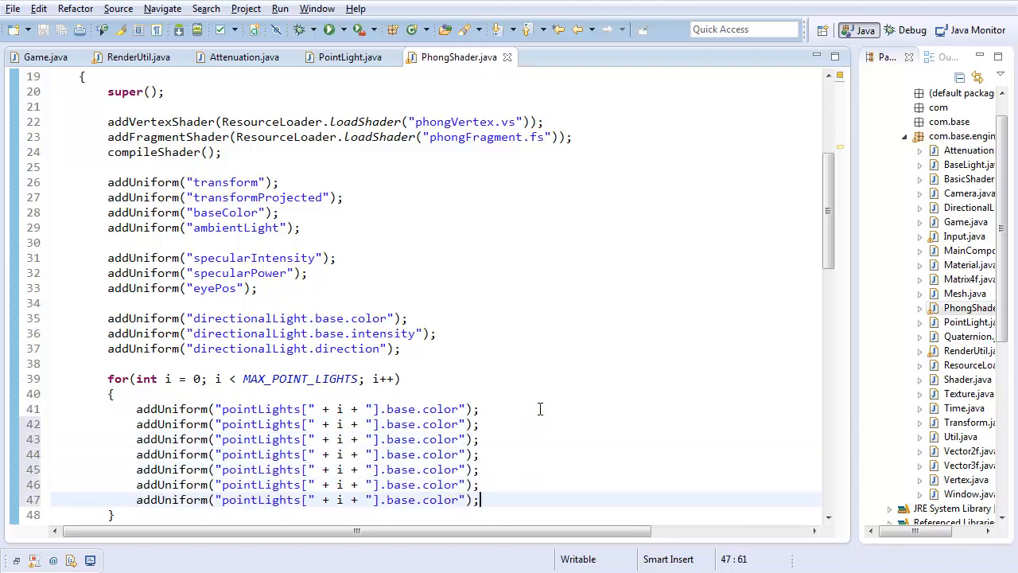
double_click(439, 423)
type("intensi")
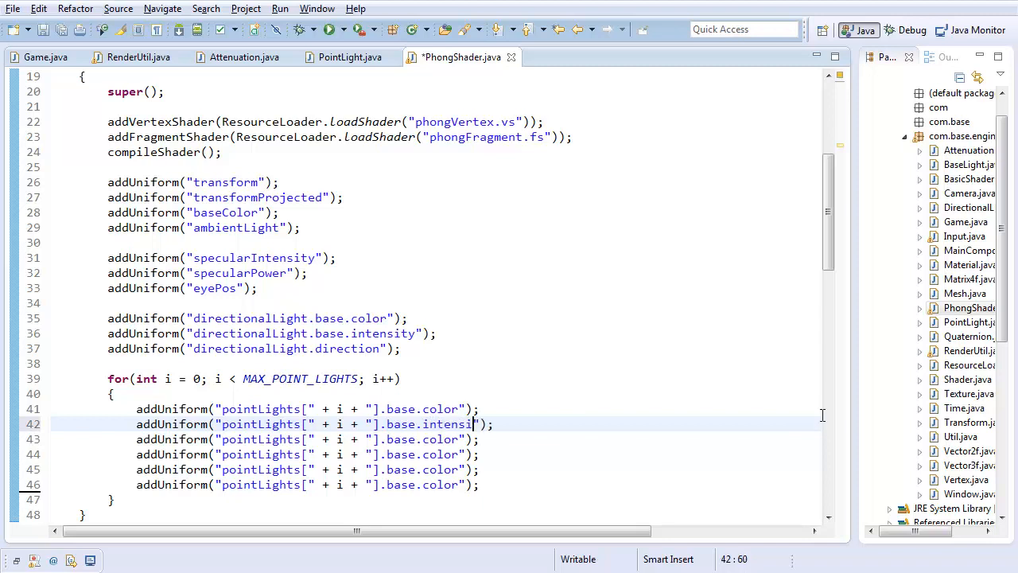
type("ty")
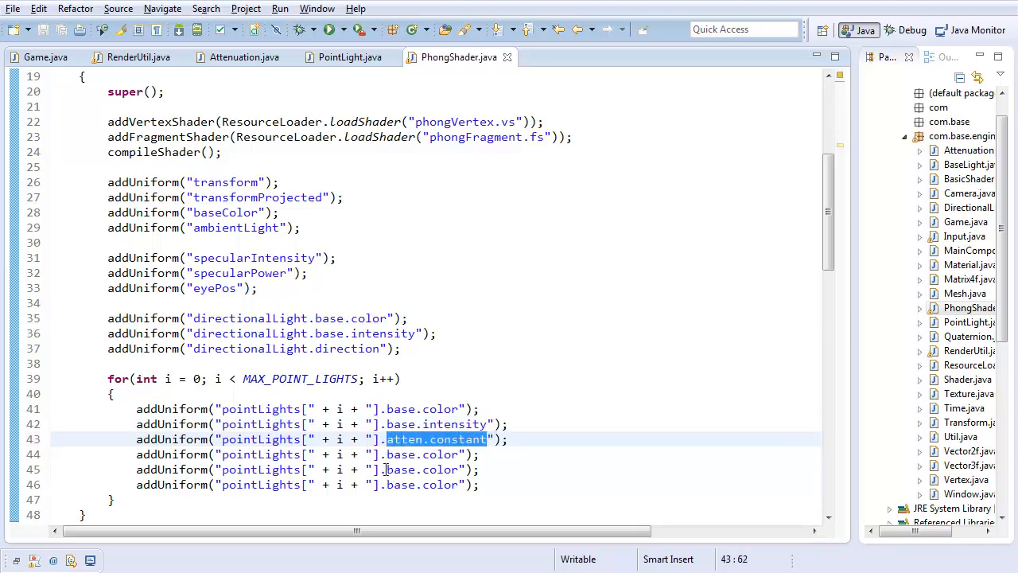
Register atten.constant, atten.linear, atten.exponent and position uniforms for each point light.
type("atten.constant")
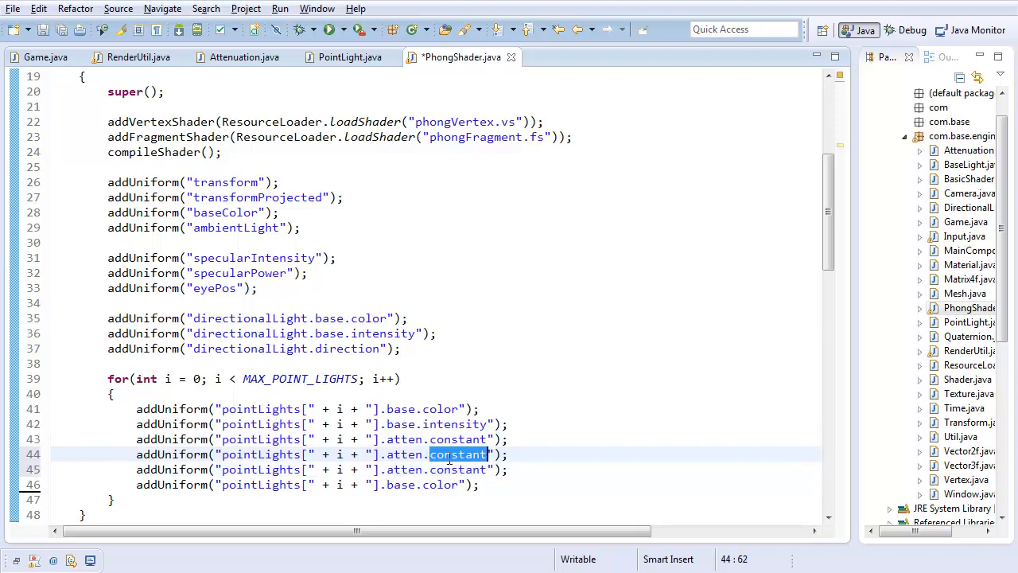
type("linear")
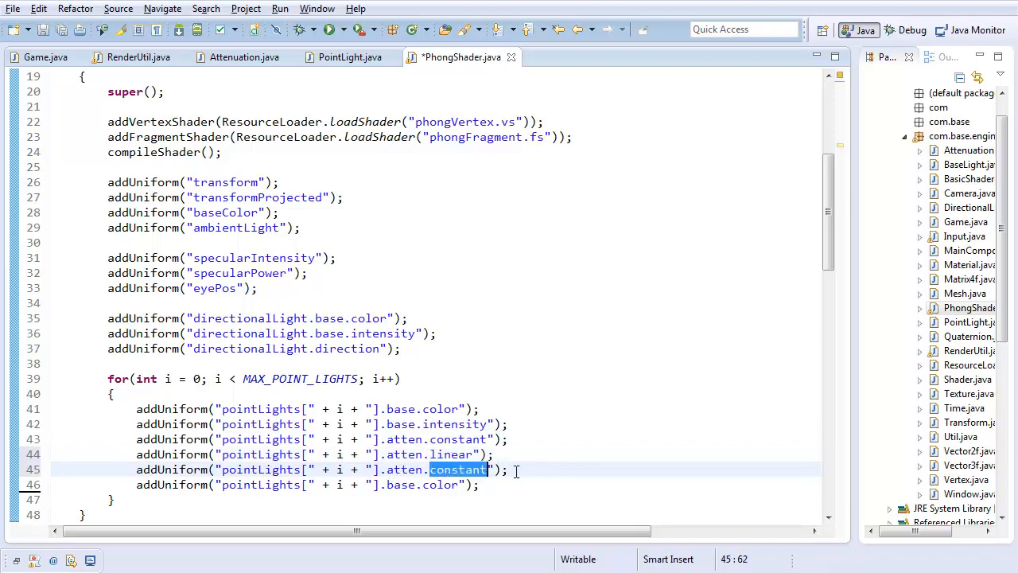
type("exponent")
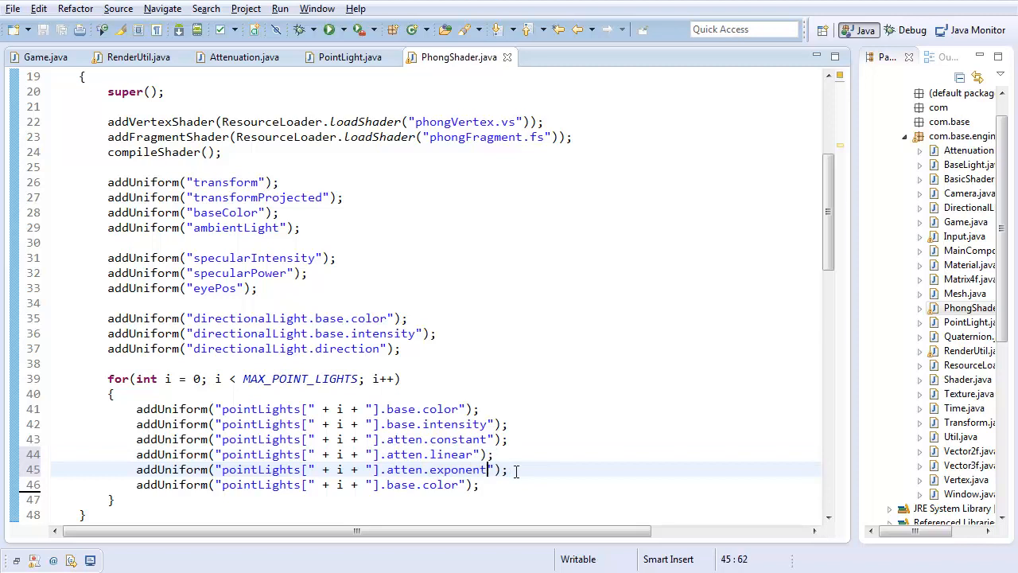
double_click(417, 483)
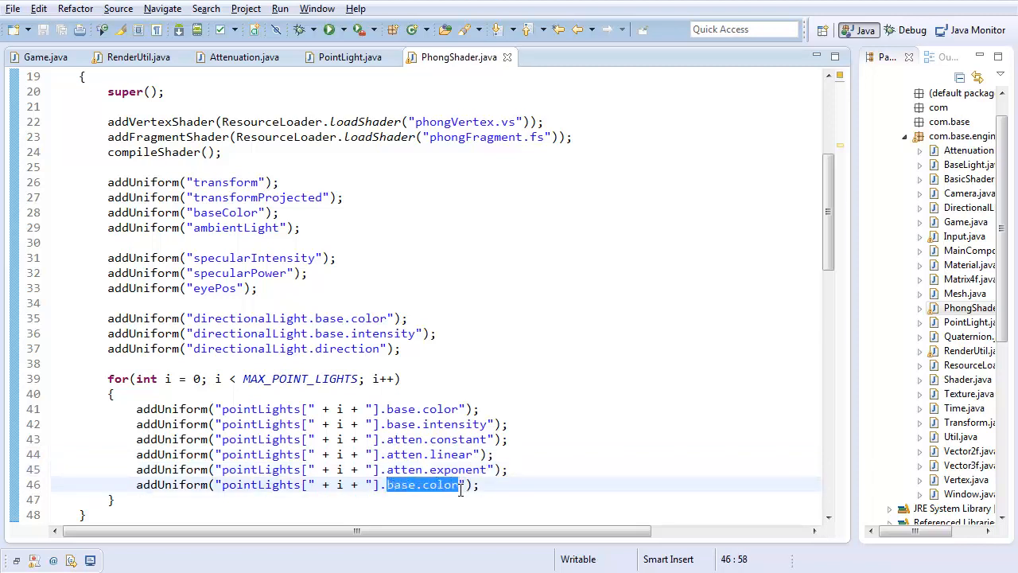
type("position")
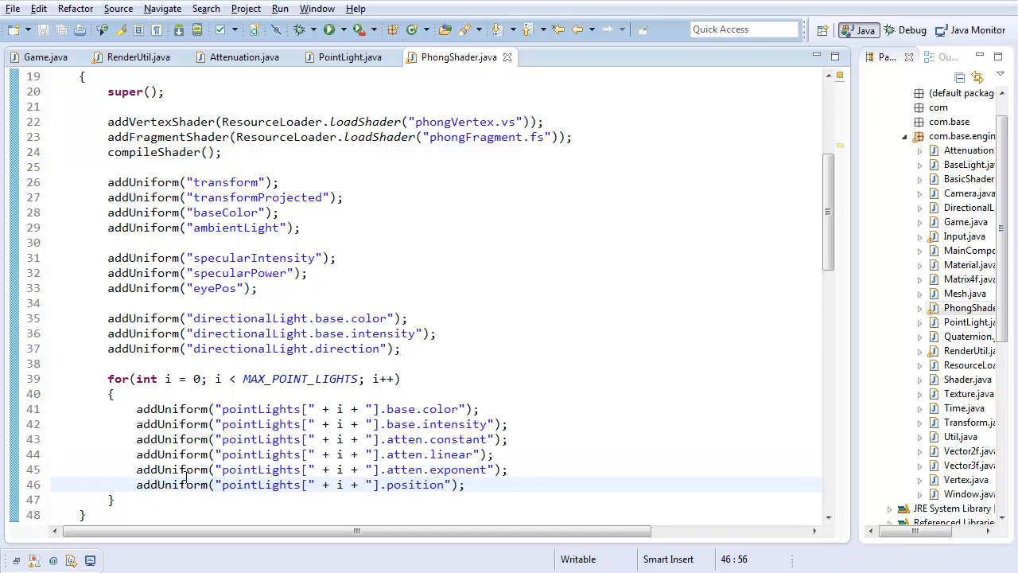
left_click_drag(109, 379, 114, 499)
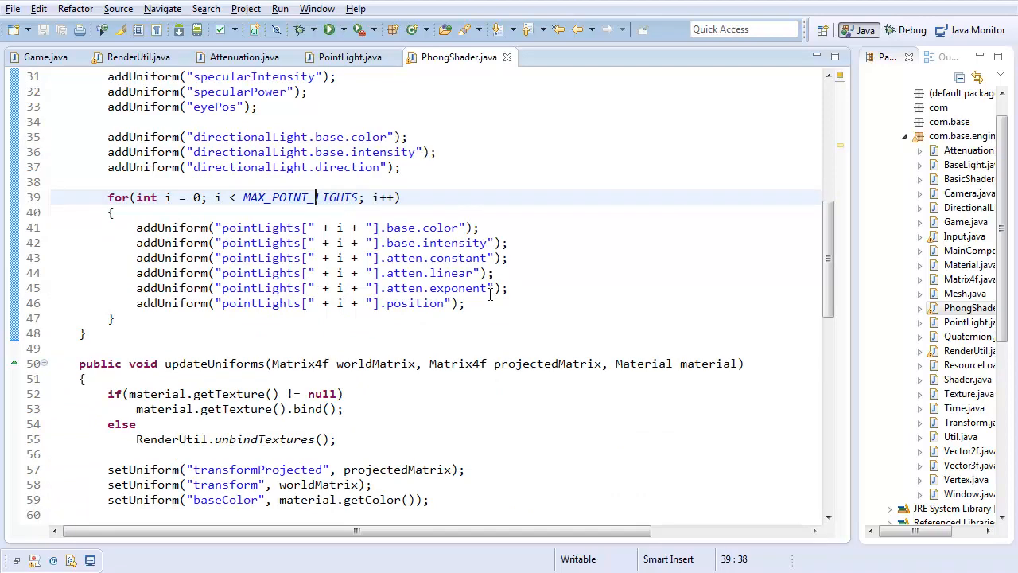
In updateUniforms, loop over pointLights.length calling setUniform("pointLights[" + i + "]", pointLights[i]).
scroll("down", 3)
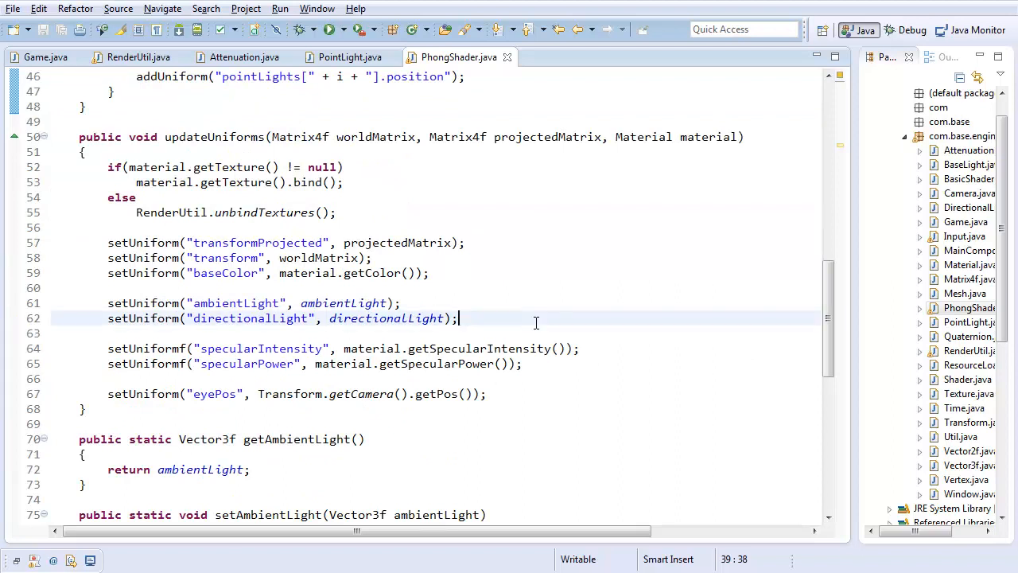
type("setUniform")
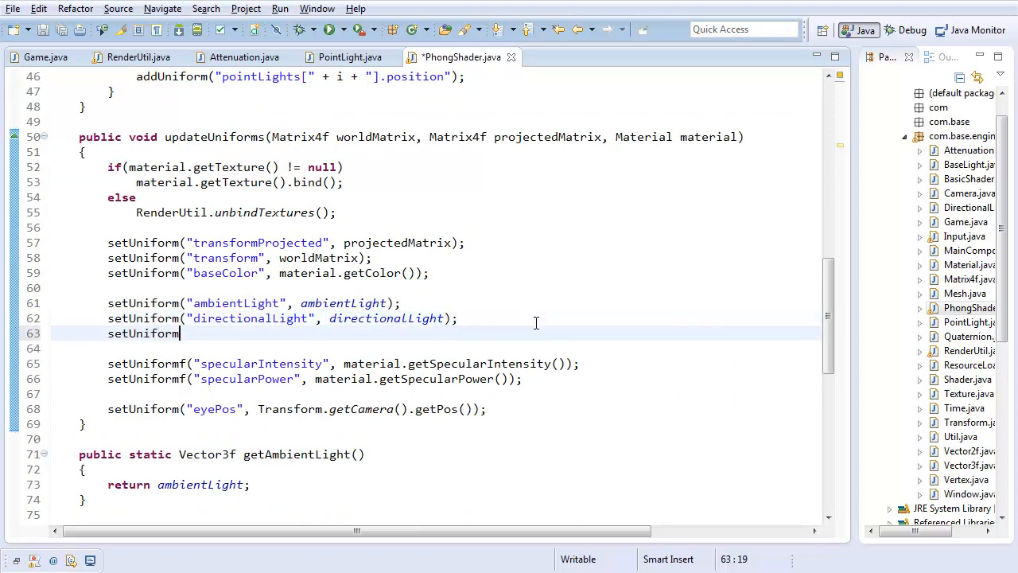
type("(\"pointLight\")")
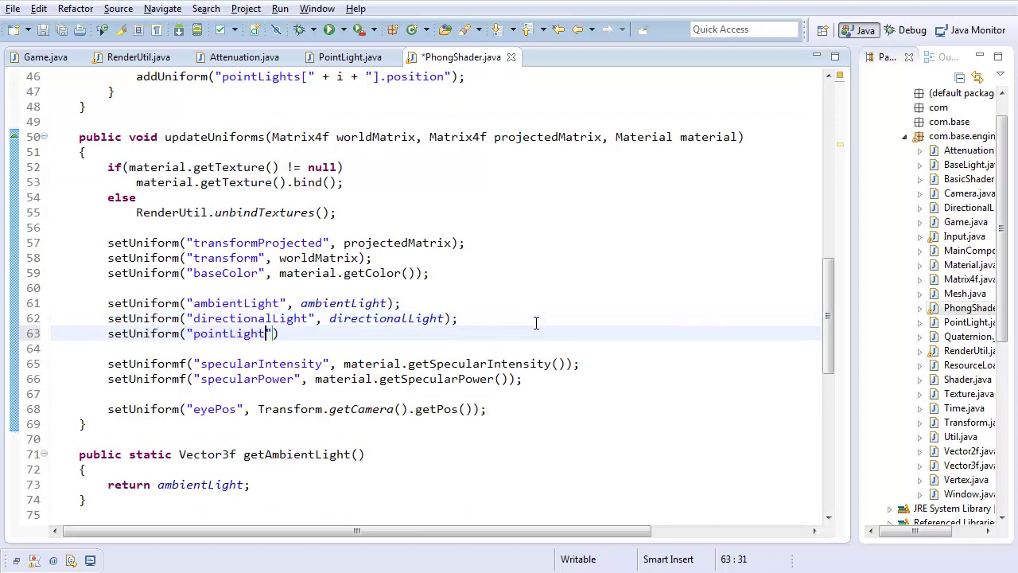
type("s")
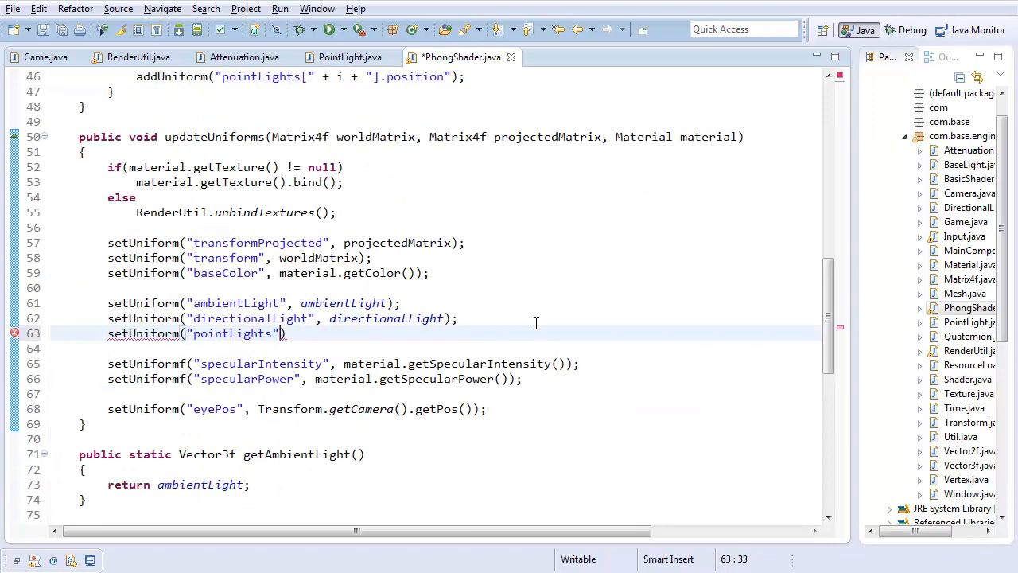
type(", pointLight")
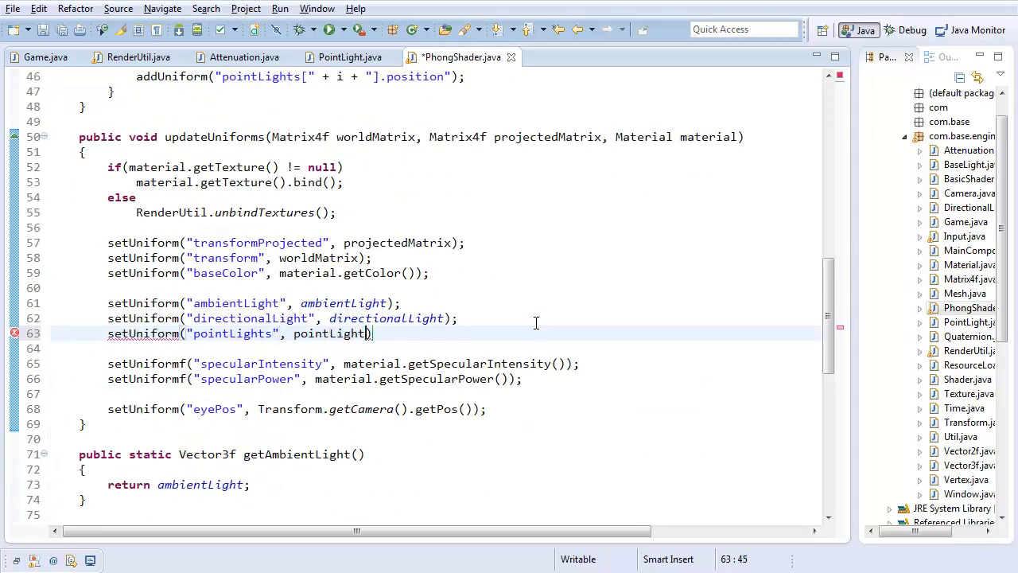
type("s);")
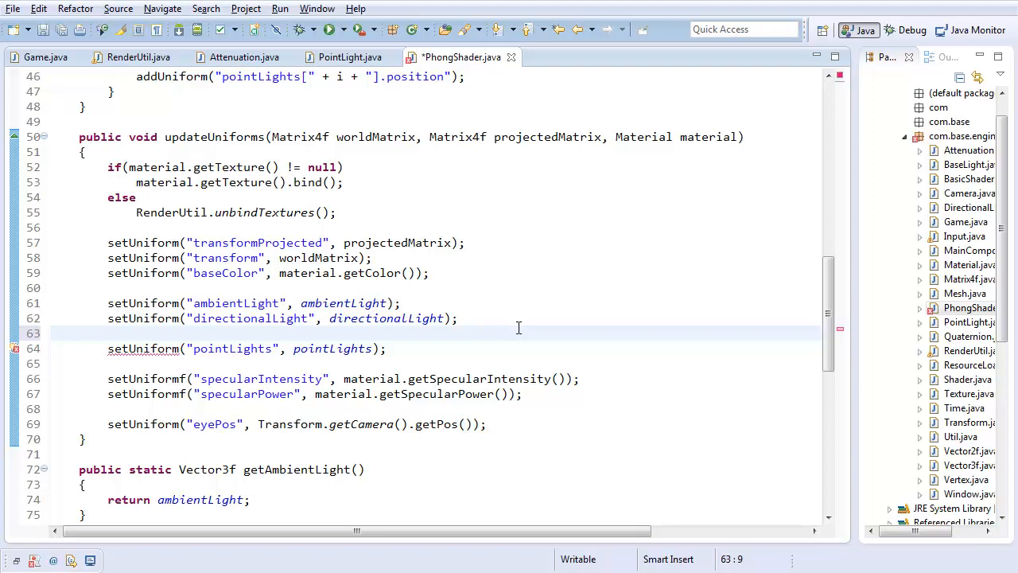
type("for(int i =)")
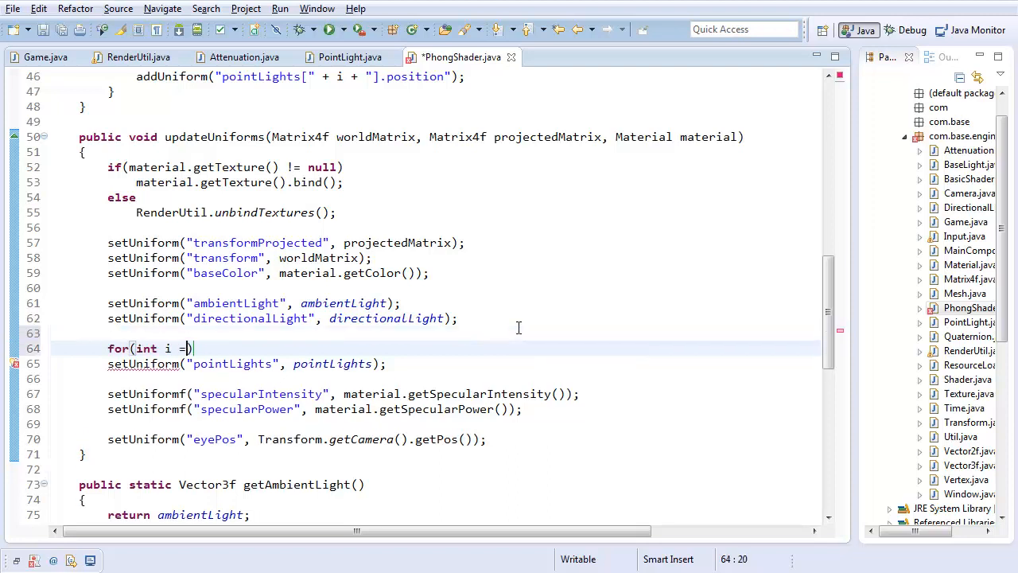
type("0; i < pointLights.length;")
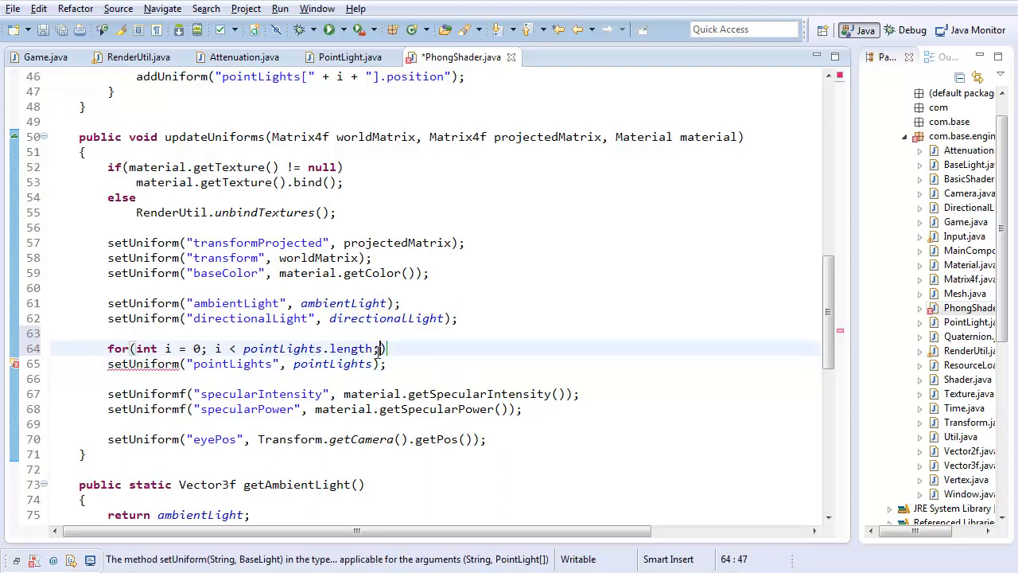
type("i++")
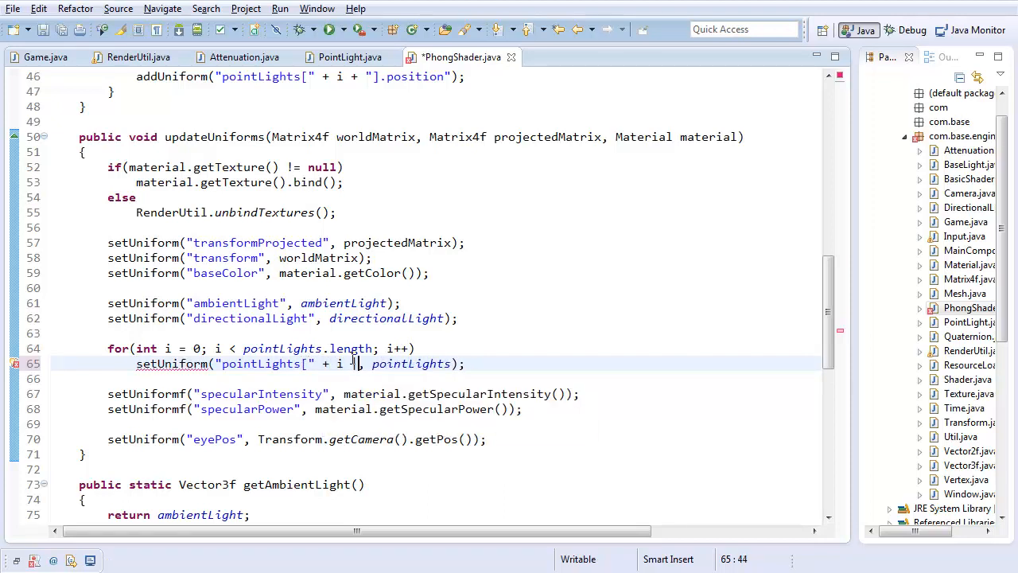
type("\"]\"")
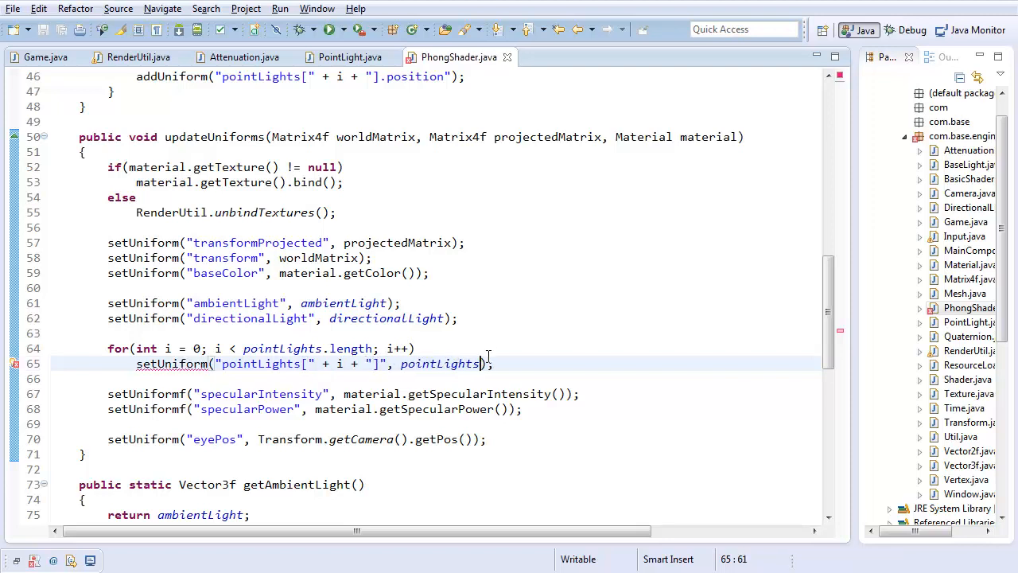
type("[i]")
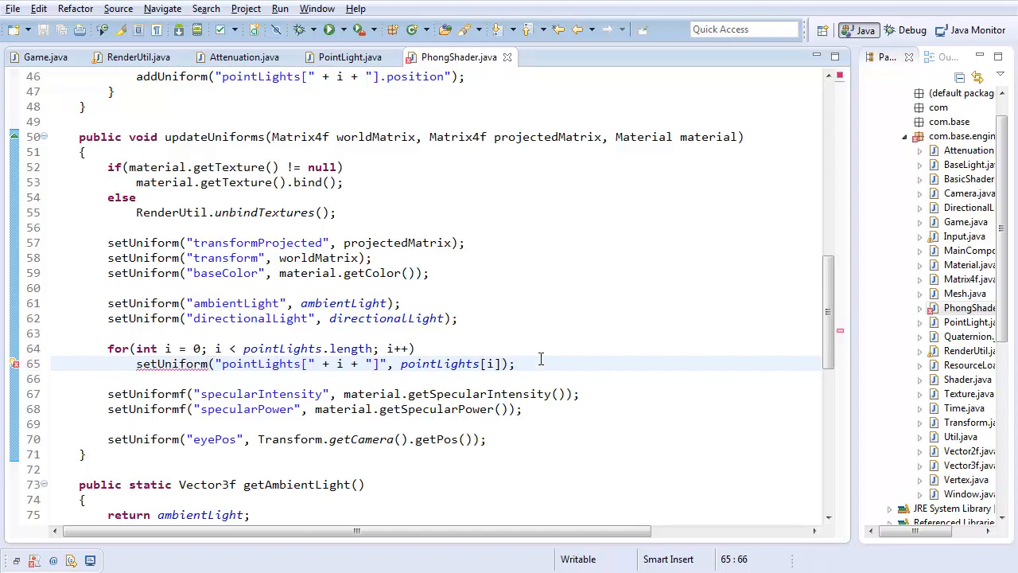
scroll("down", 3)
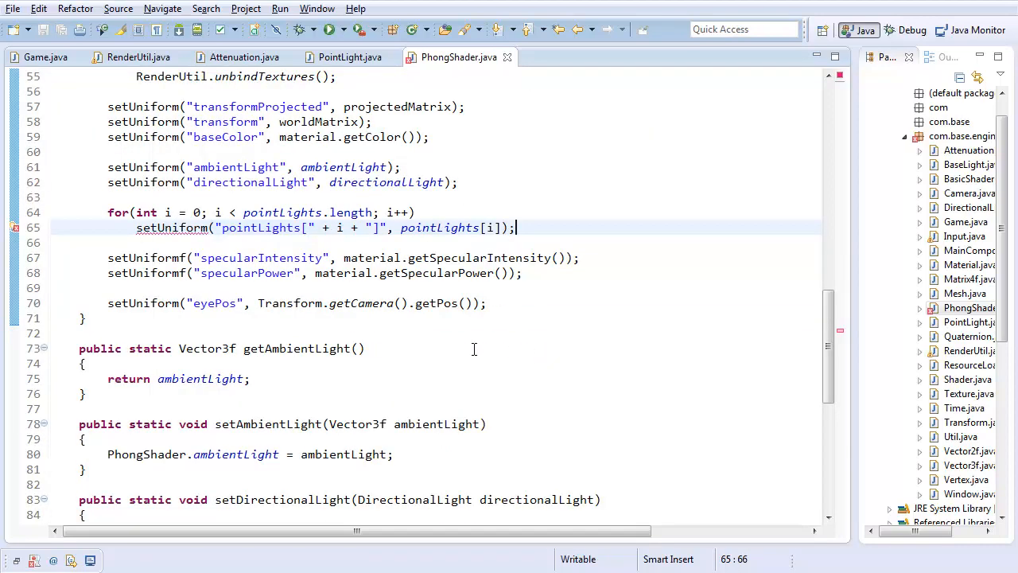
scroll("down", 3)
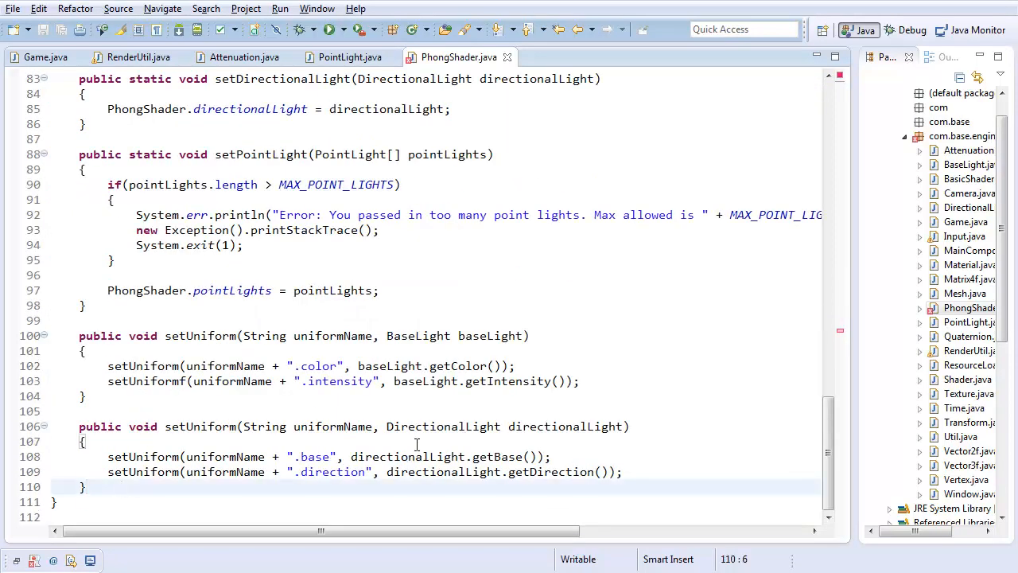
Declare a public void setUniform(String uniformName, PointLight pointLight) overload at the end of the class.
type("public void setUniform(String uniformName, Po")
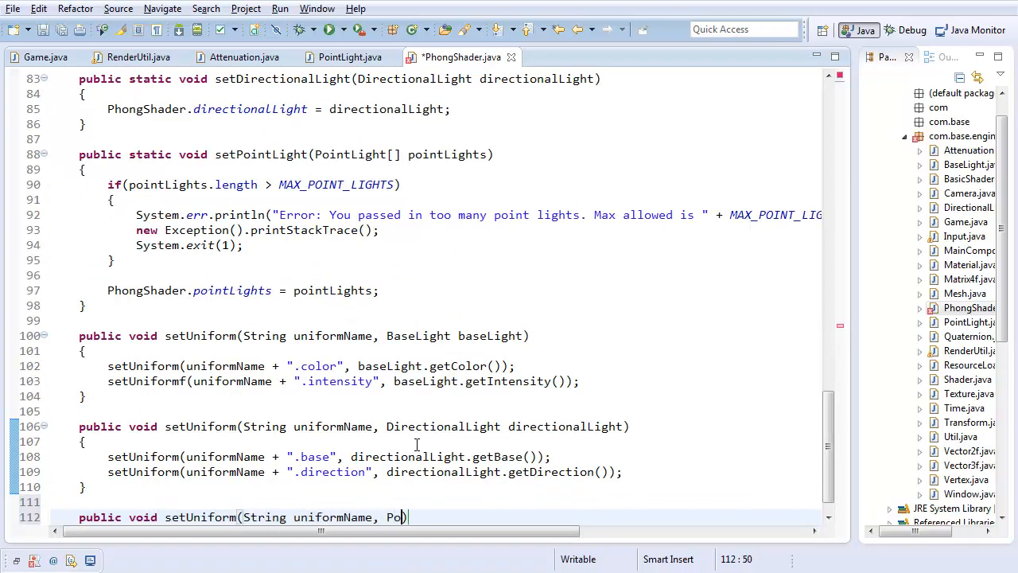
type("intLight,")
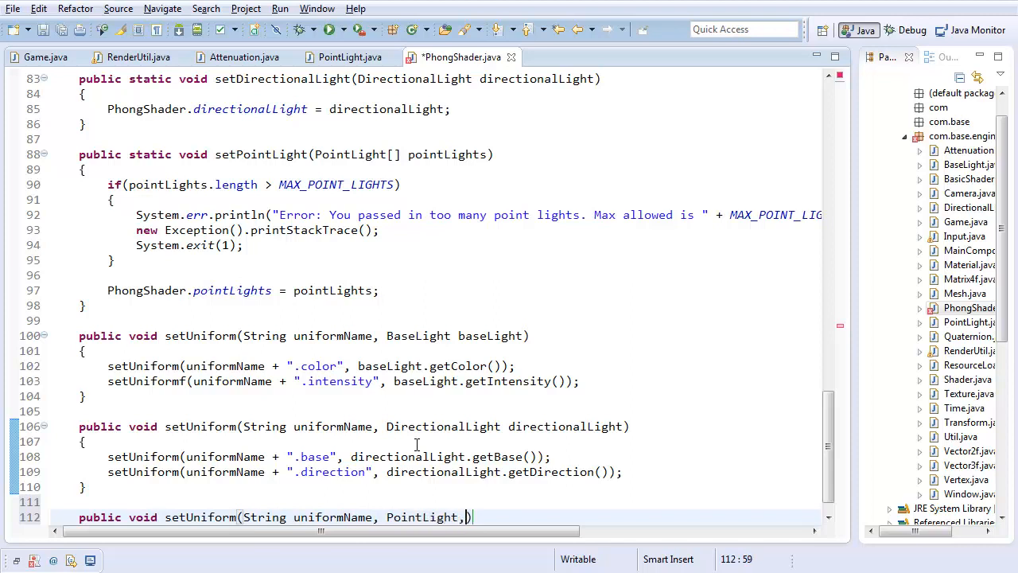
type("pointLight)")
type("{")
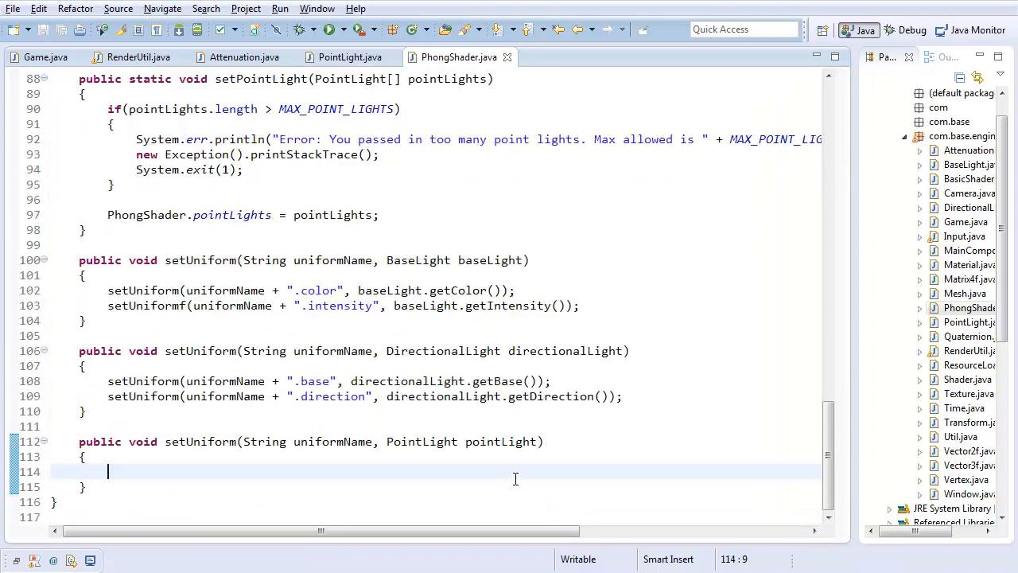
scroll("up", 3)
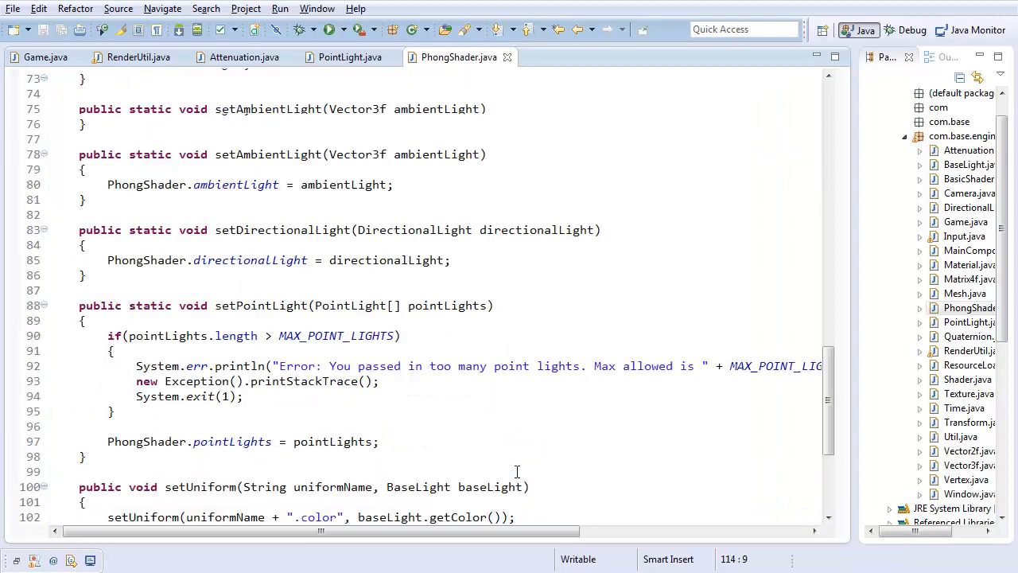
scroll("down", 3)
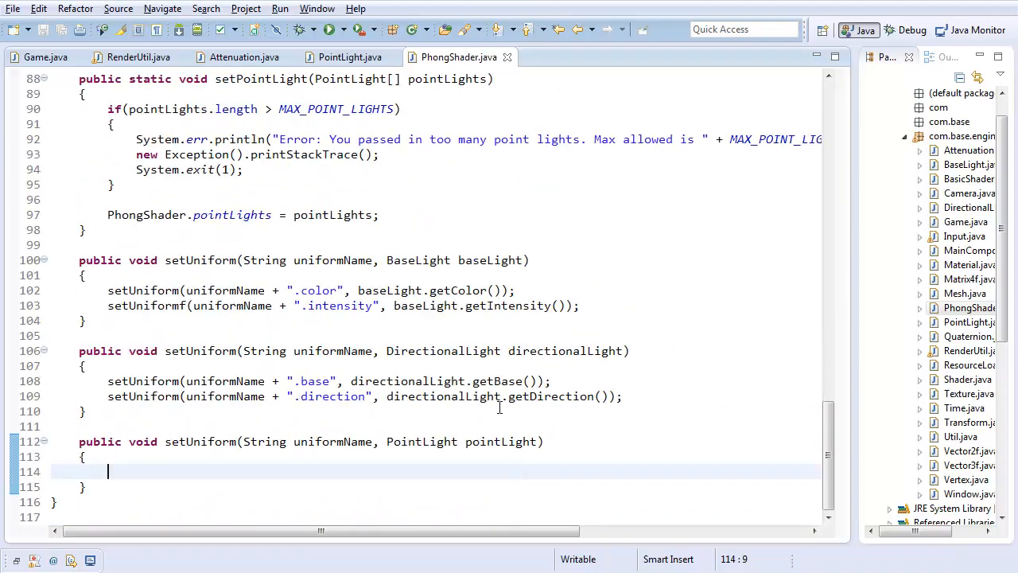
Set the uniformName + ".base" uniform from pointLight.getBase() in the new overload.
type("set")
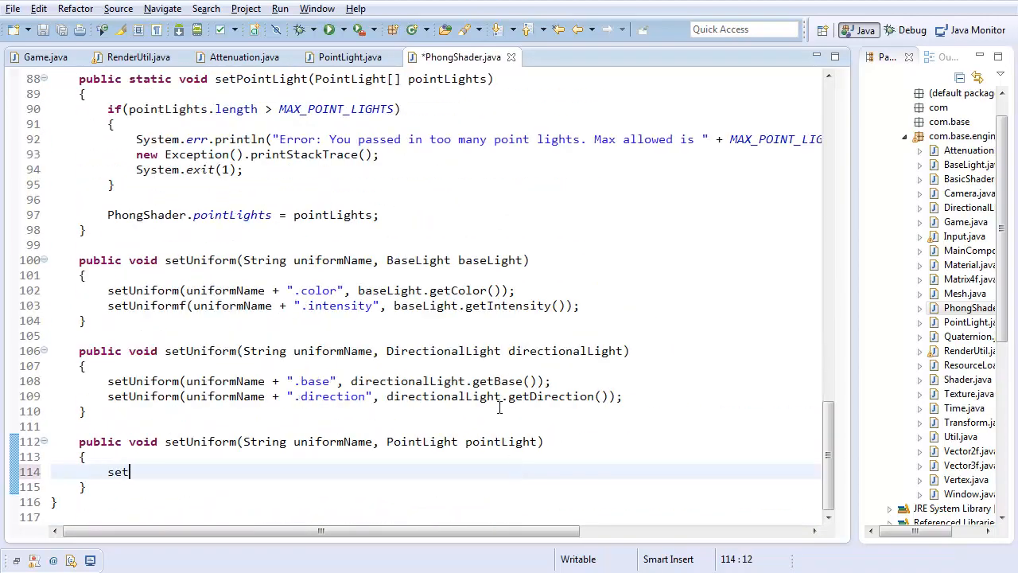
type("Uniform()")
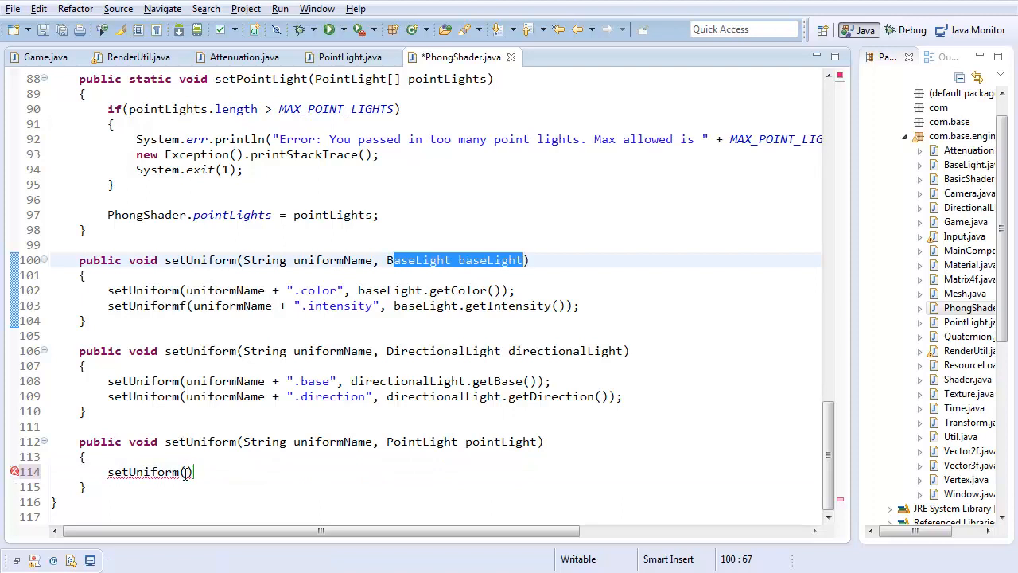
type("uniformNa")
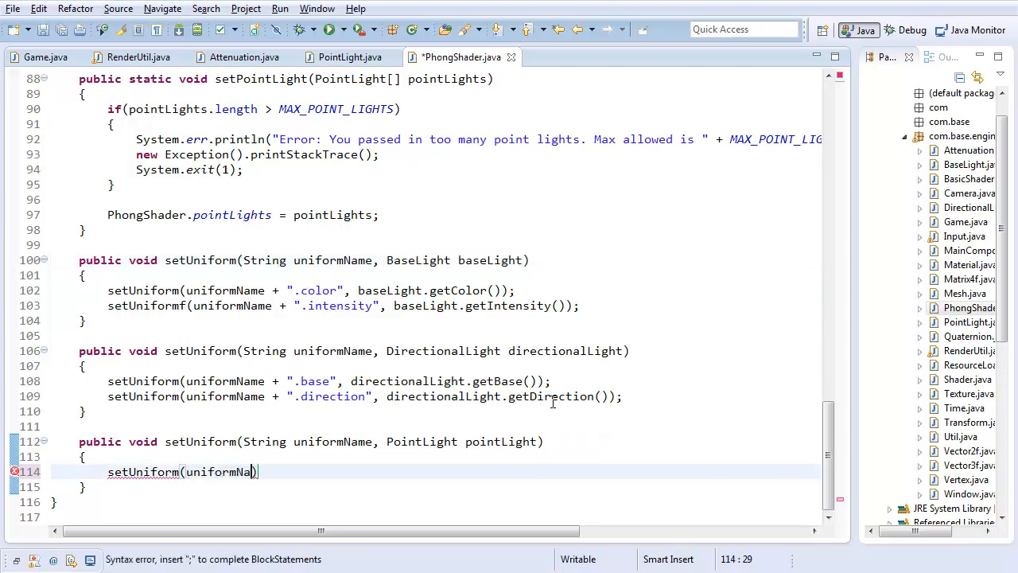
type("+ \".base\"")
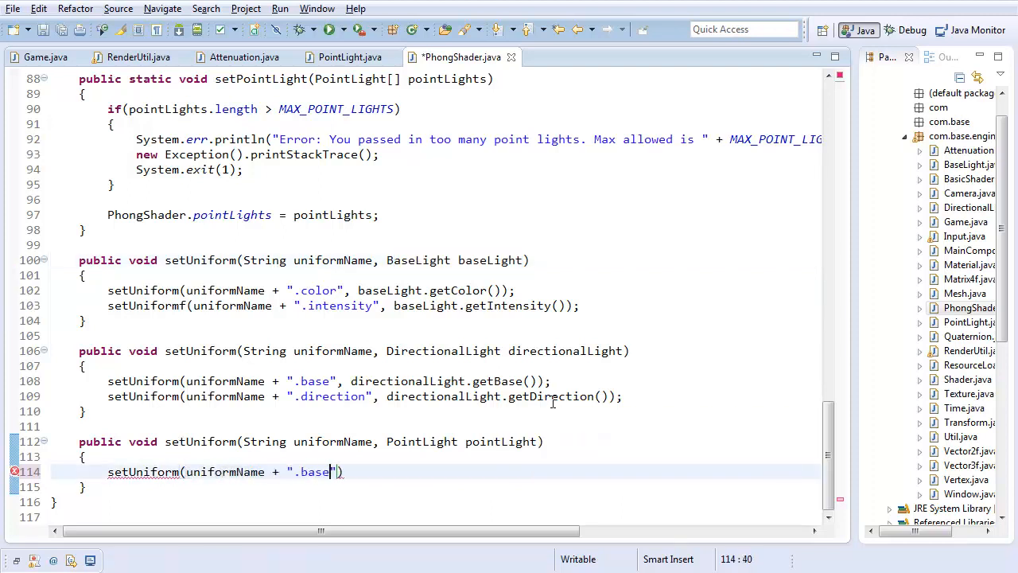
type(", pointLigh")
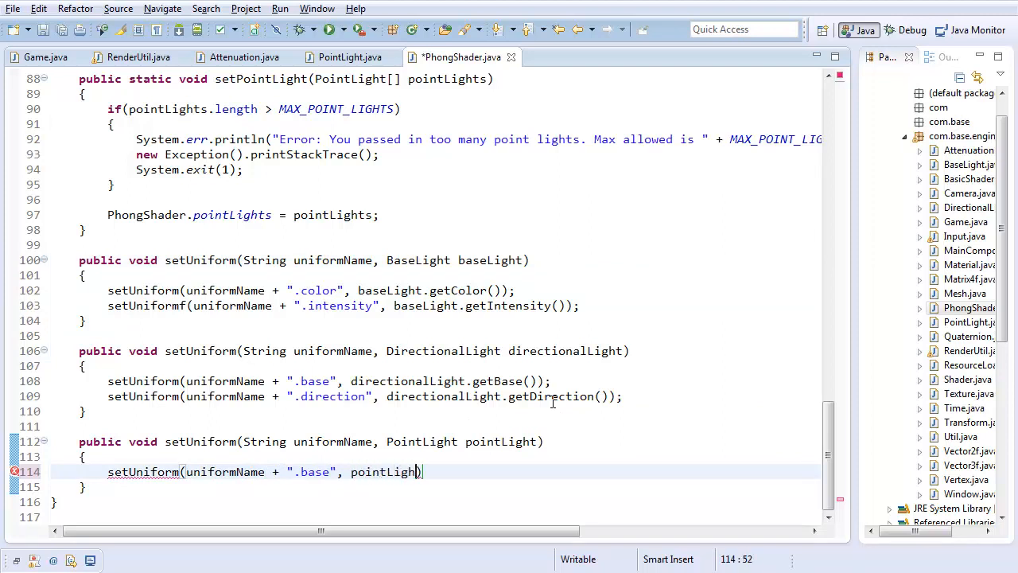
type(".getBase());")
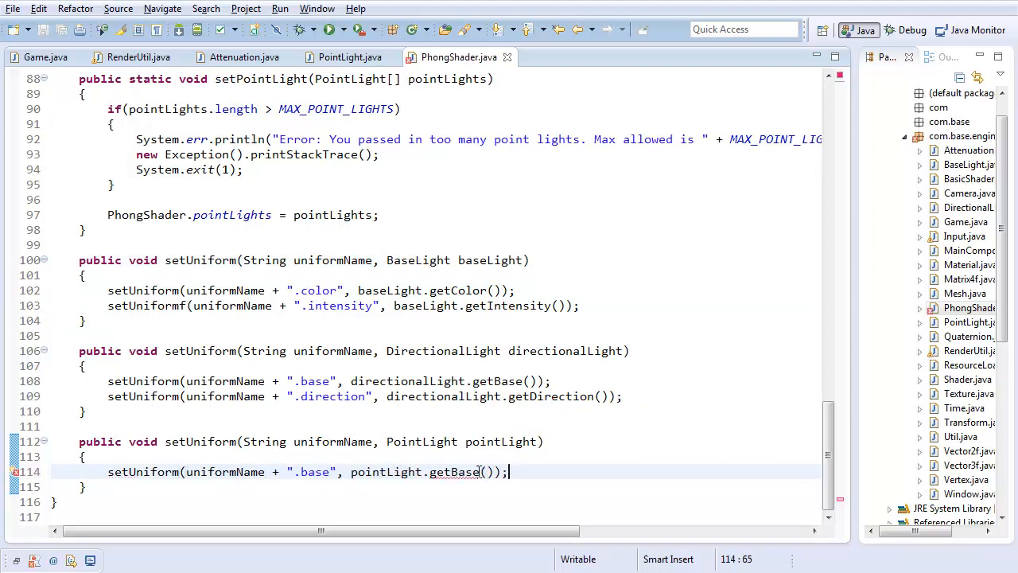
mouse_move(466, 470)
type("Light")
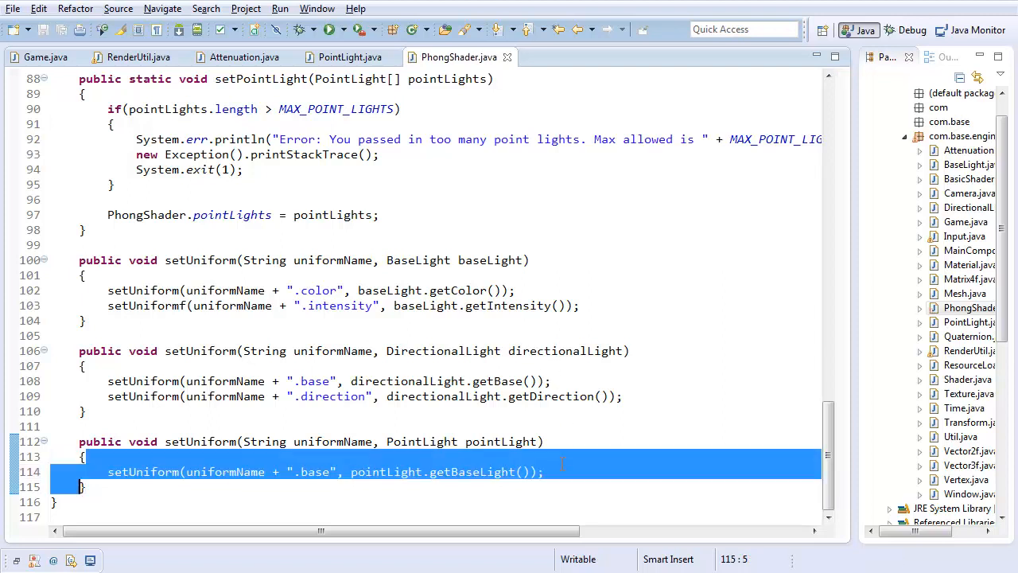
Set the atten.constant uniform from pointLight.getAtten().getConstant().
type("setUniform(")
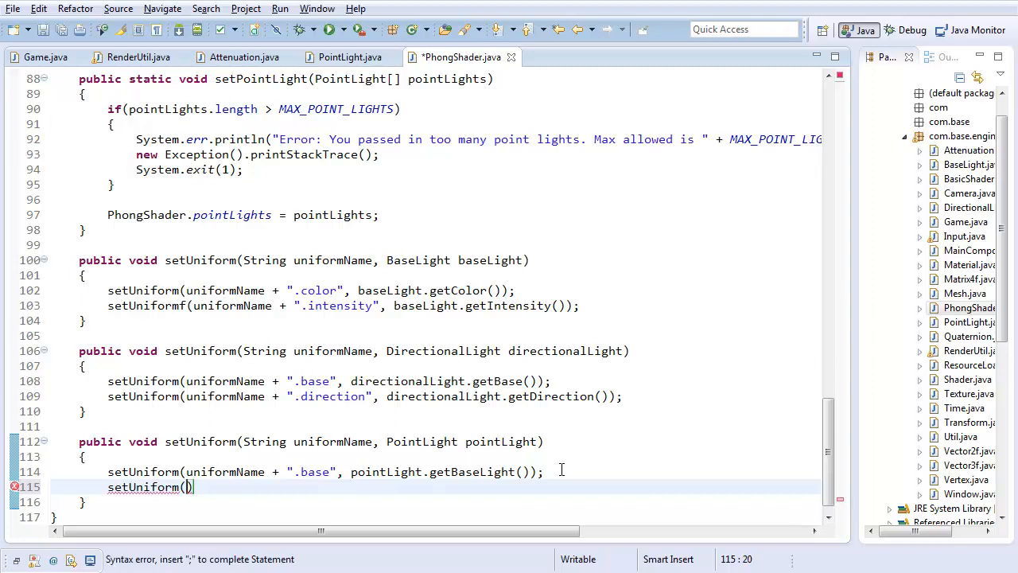
type("uni")
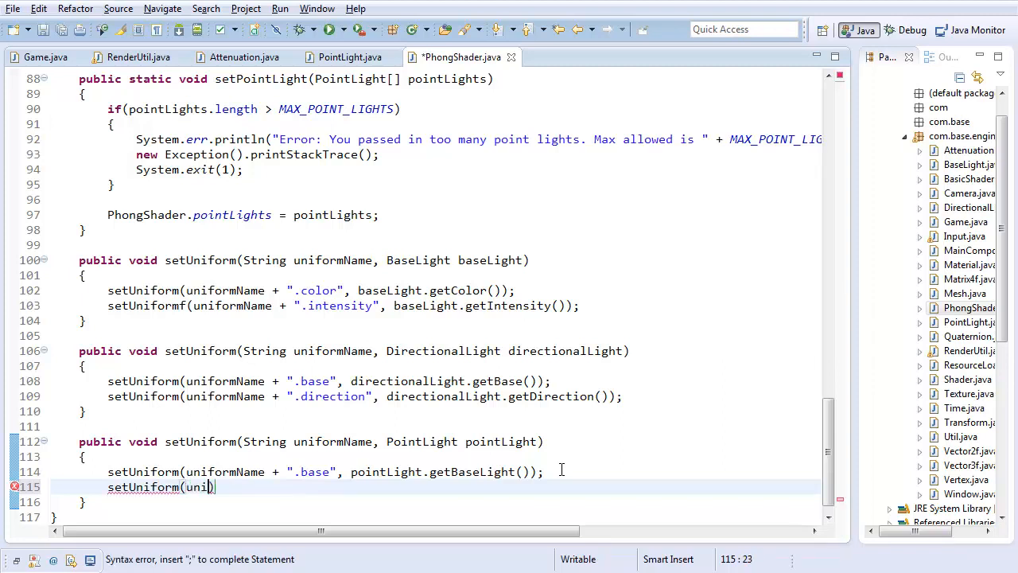
type("formN")
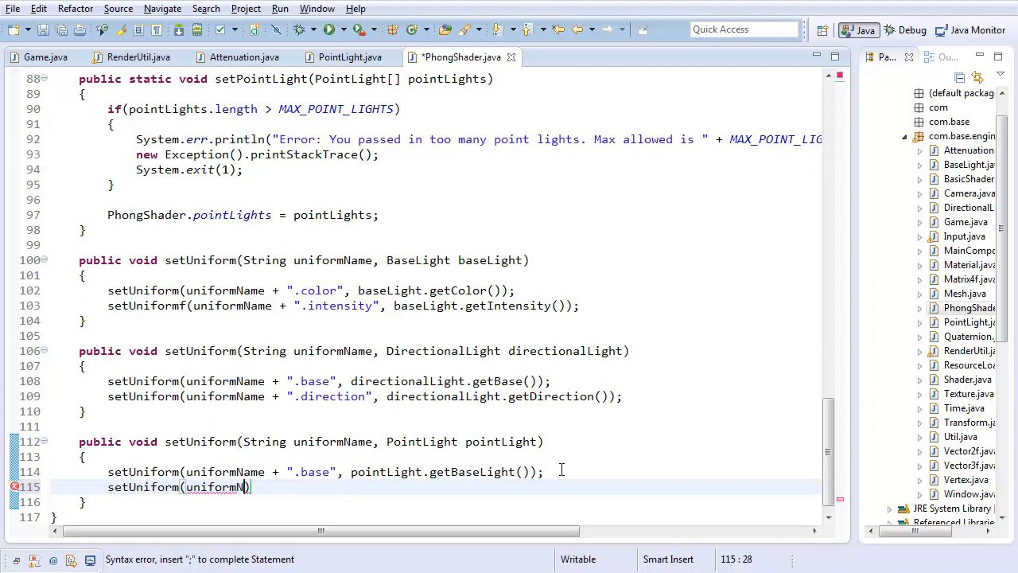
type("ame + \"\"")
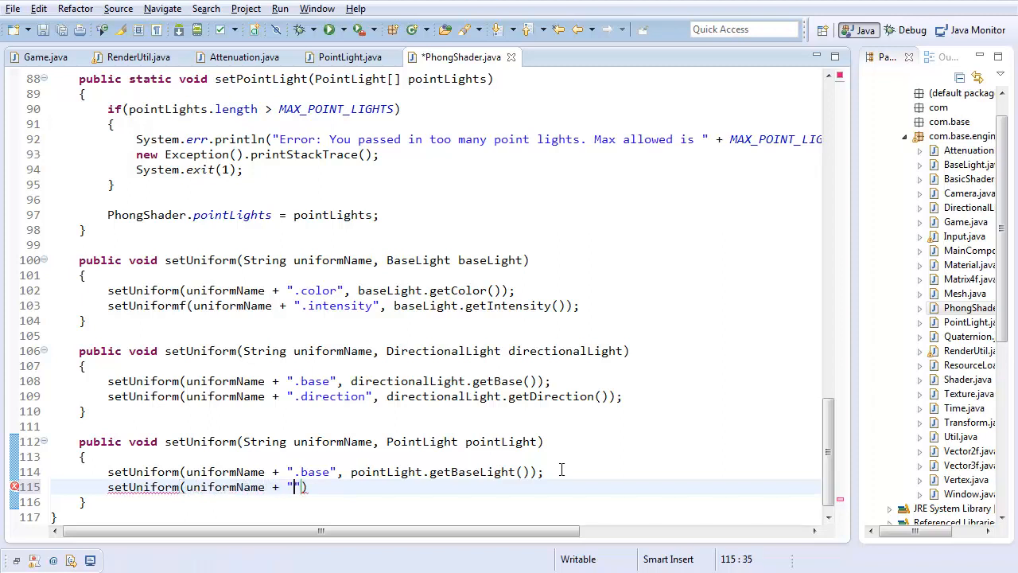
type("atten")
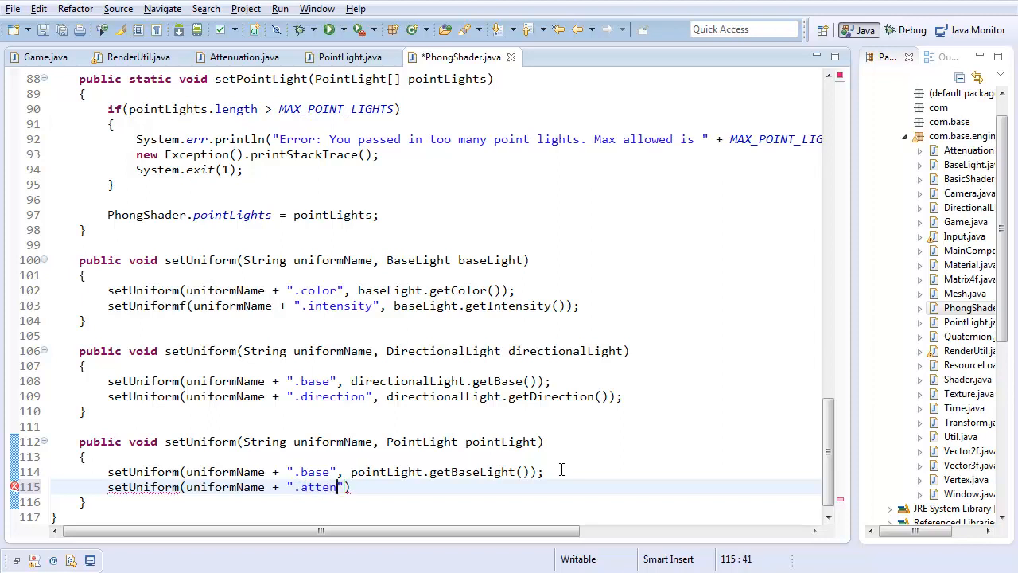
type(".constant\",")
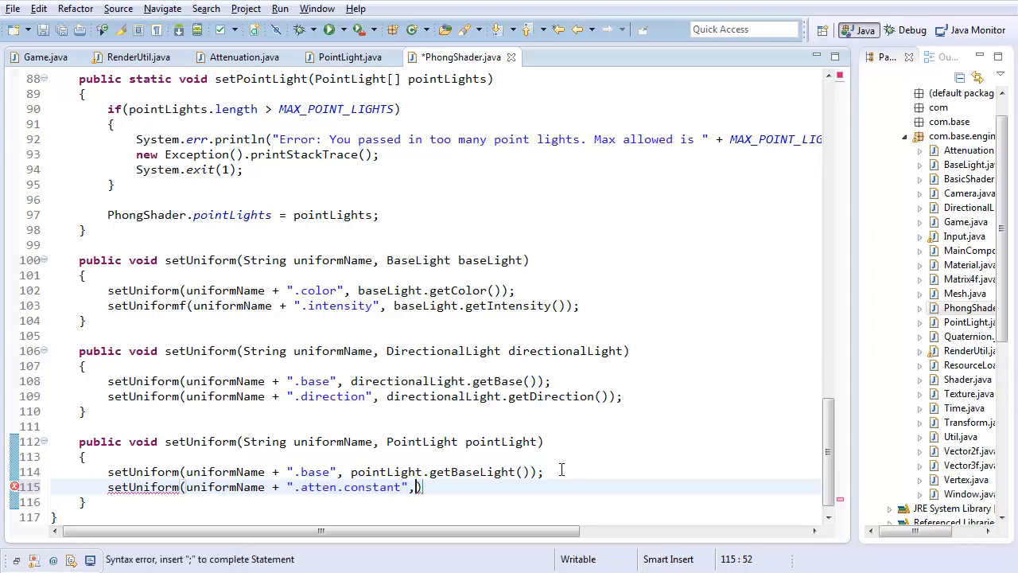
type("pointLight.getA")
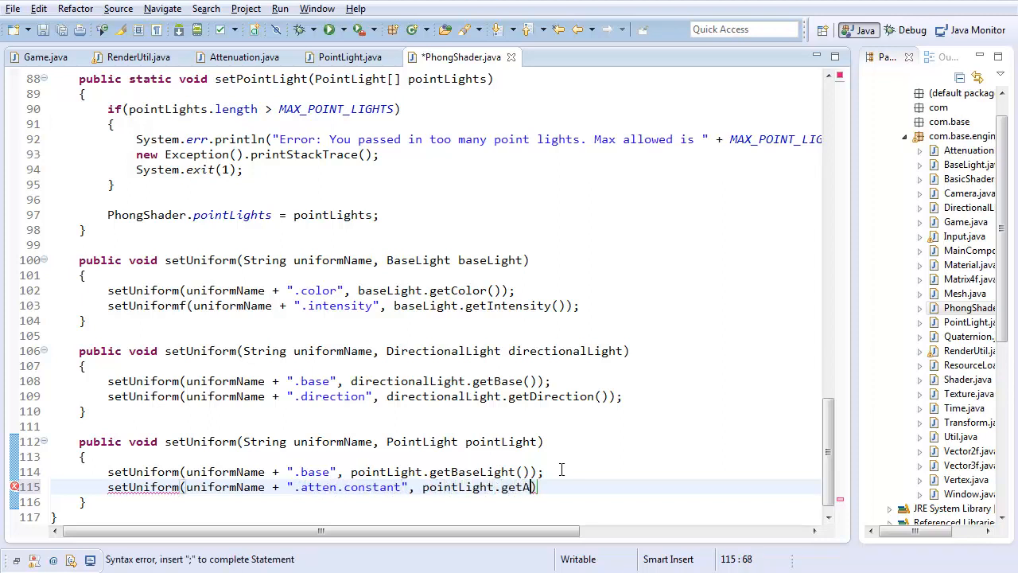
type("ttenuation()")
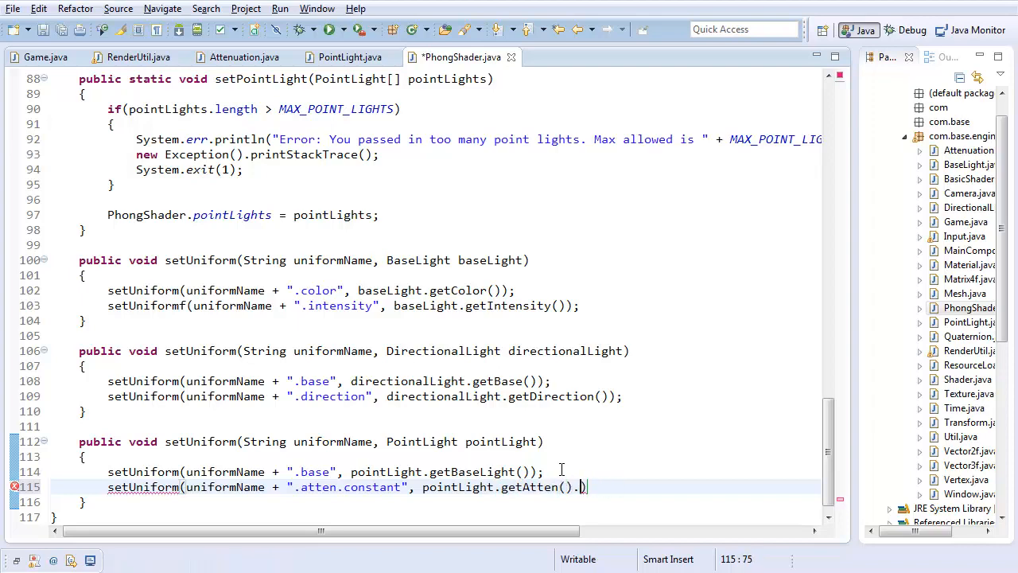
type("getClass()")
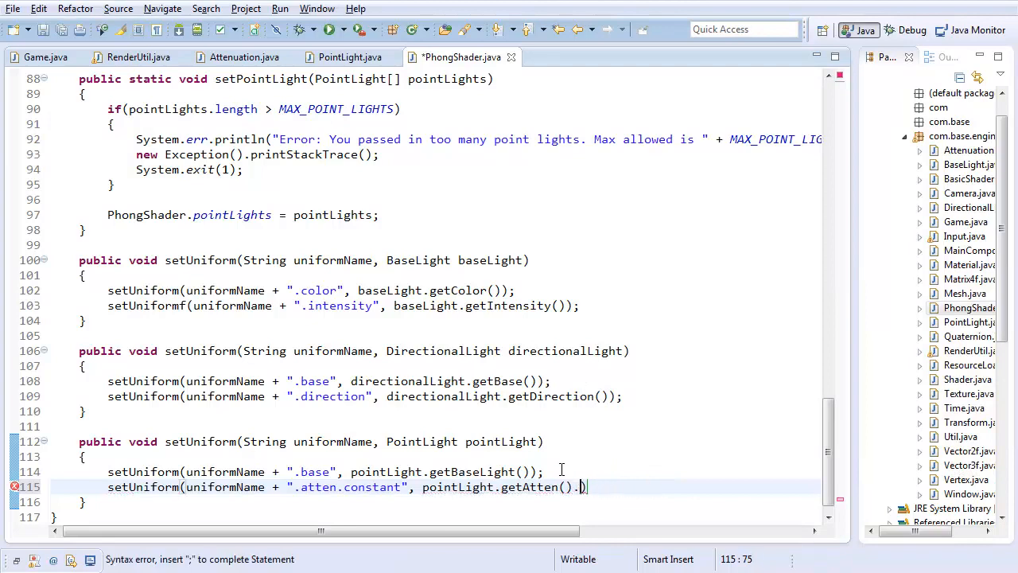
type("getConstant());")
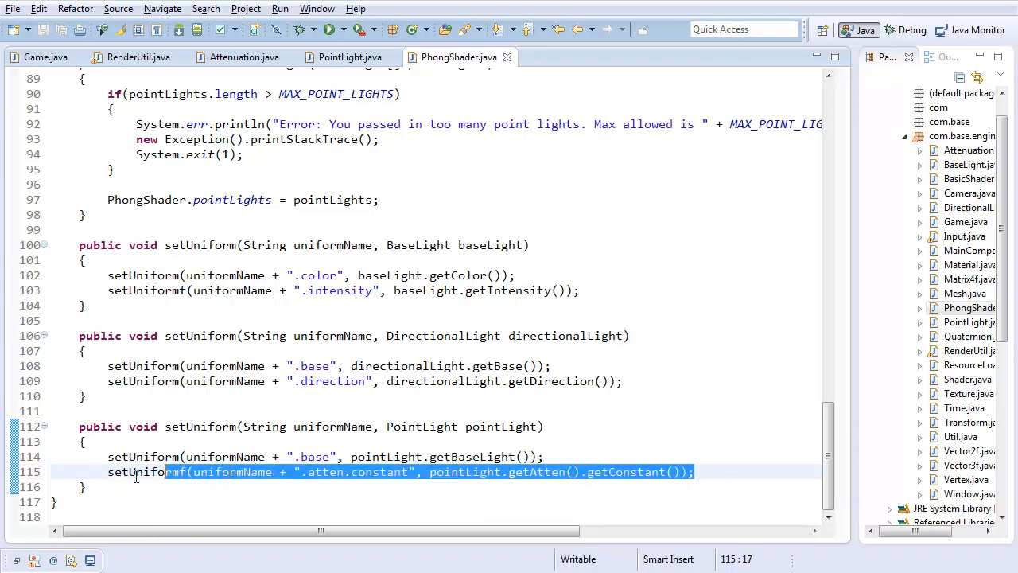
Duplicate the line to set atten.linear and atten.exponent from getLinear() and getExponent().
left_click(735, 471)
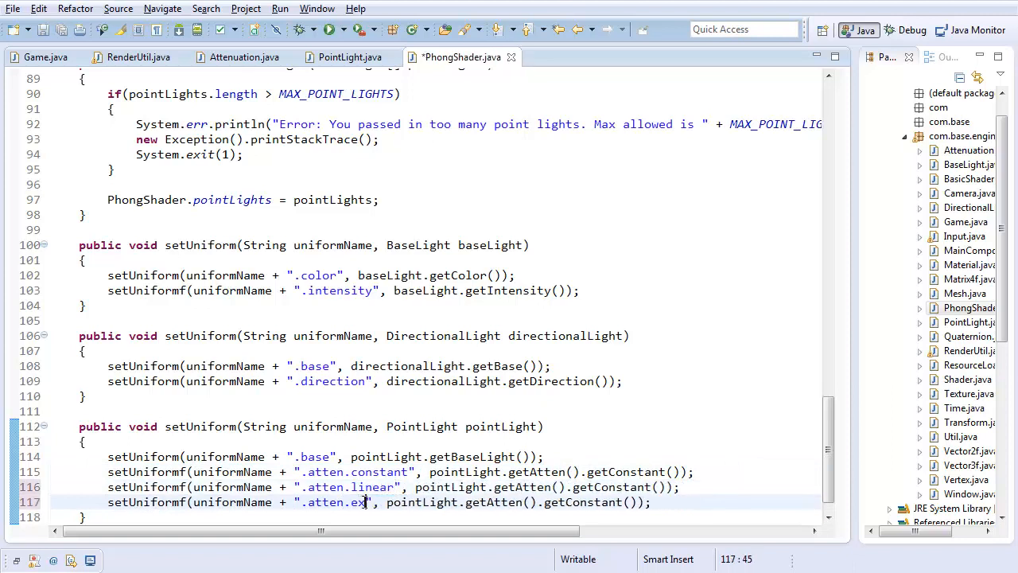
type("ponent")
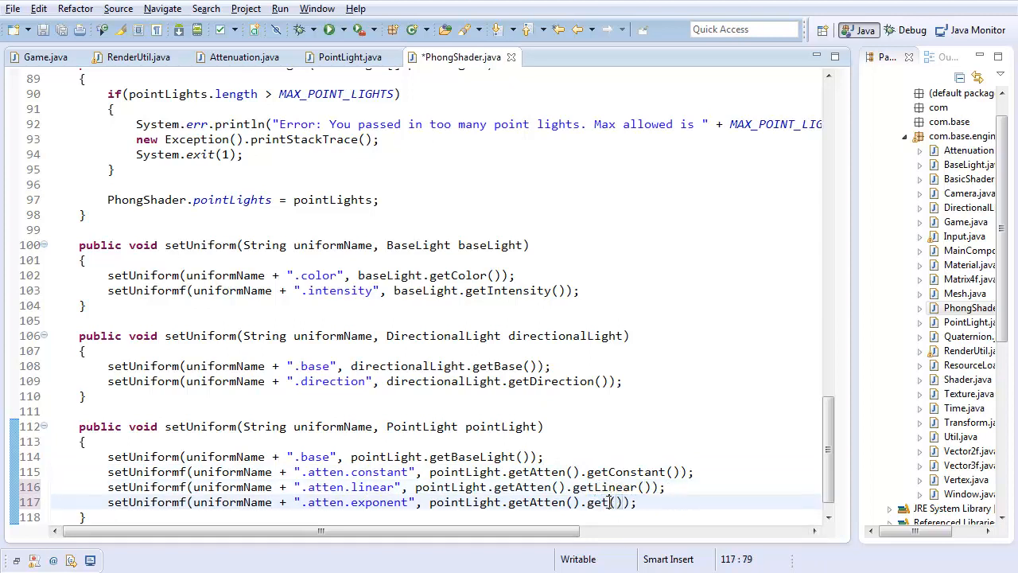
type("Exponent")
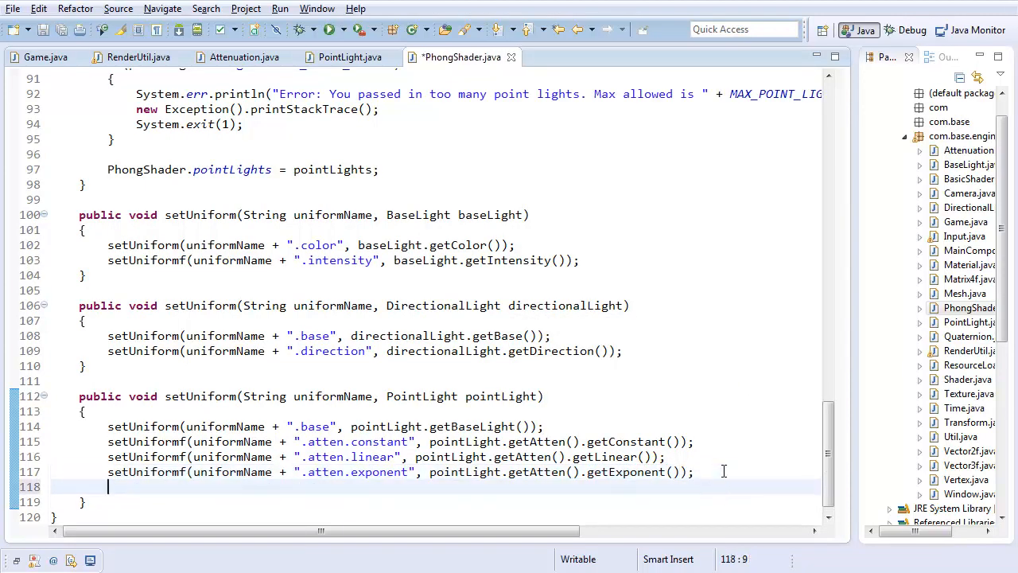
Set the .position uniform from pointLight.getPosition() and save PhongShader.java.
type("setUniform(")
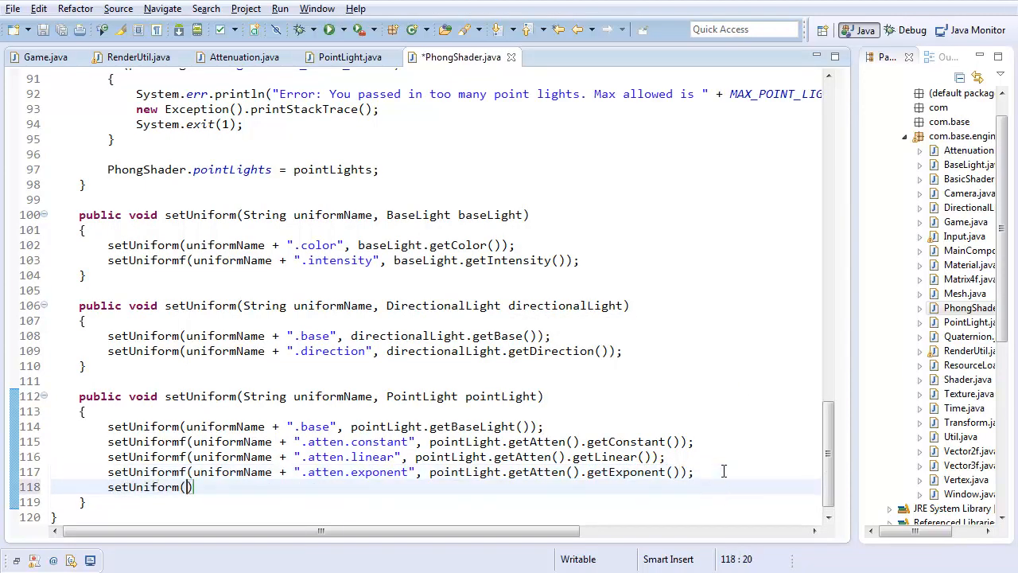
type("uniformName + \".")
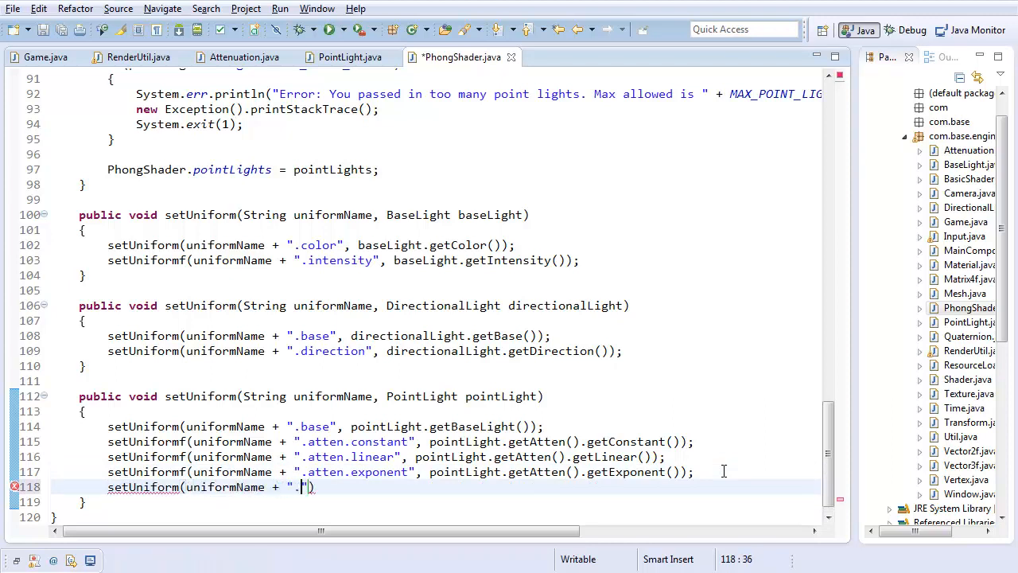
type("position\", pointLight.")
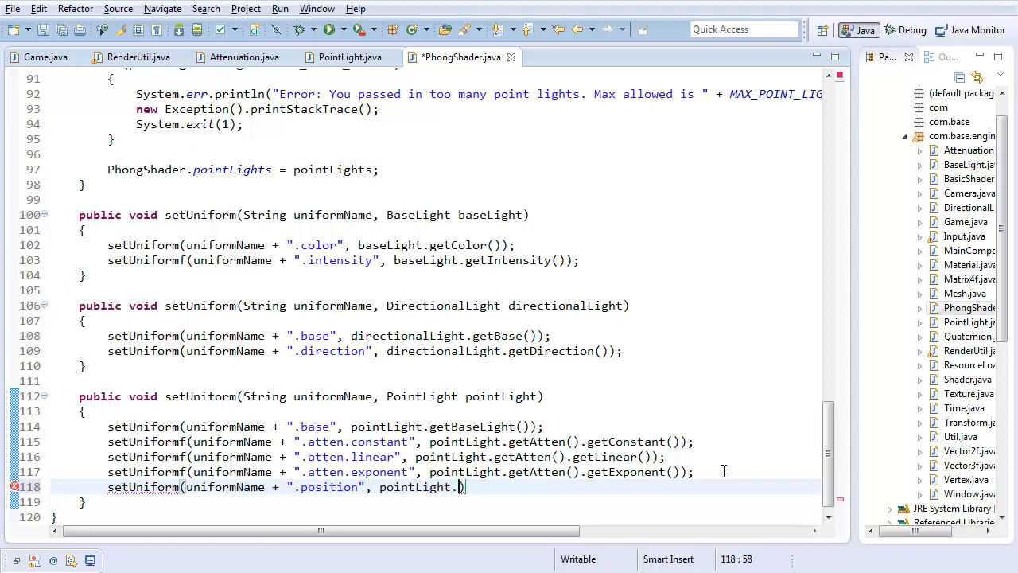
type("getPosition());")
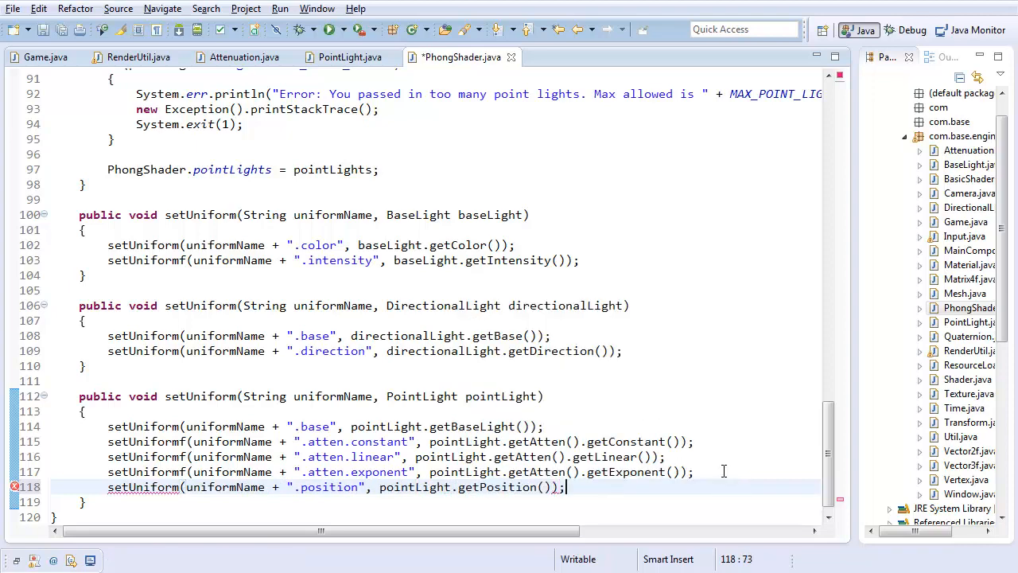
key("Ctrl+s")
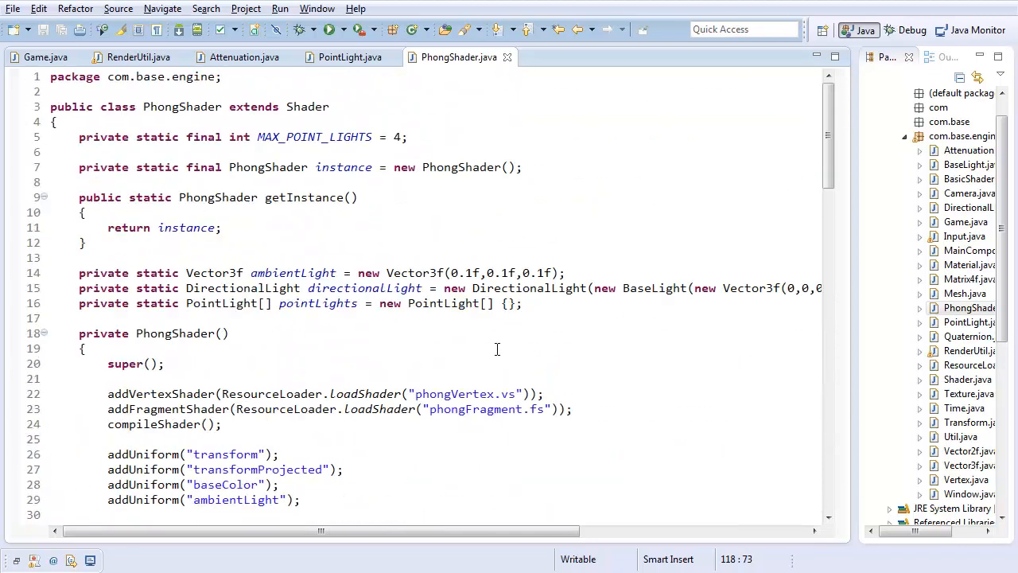
mouse_move(512, 554)
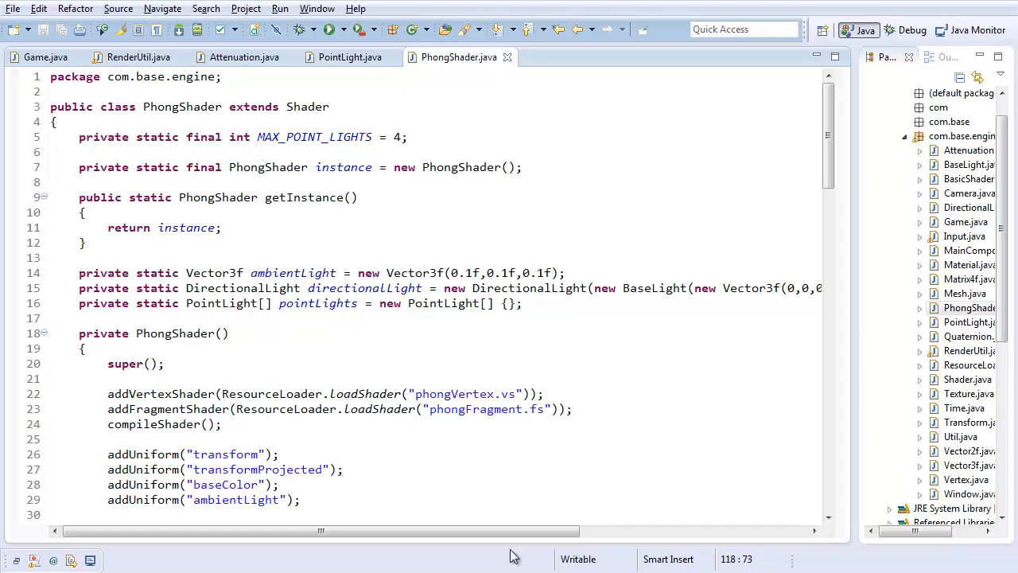
Declare PointLight pLight1 at the end of the Game constructor.
left_click(35, 57)
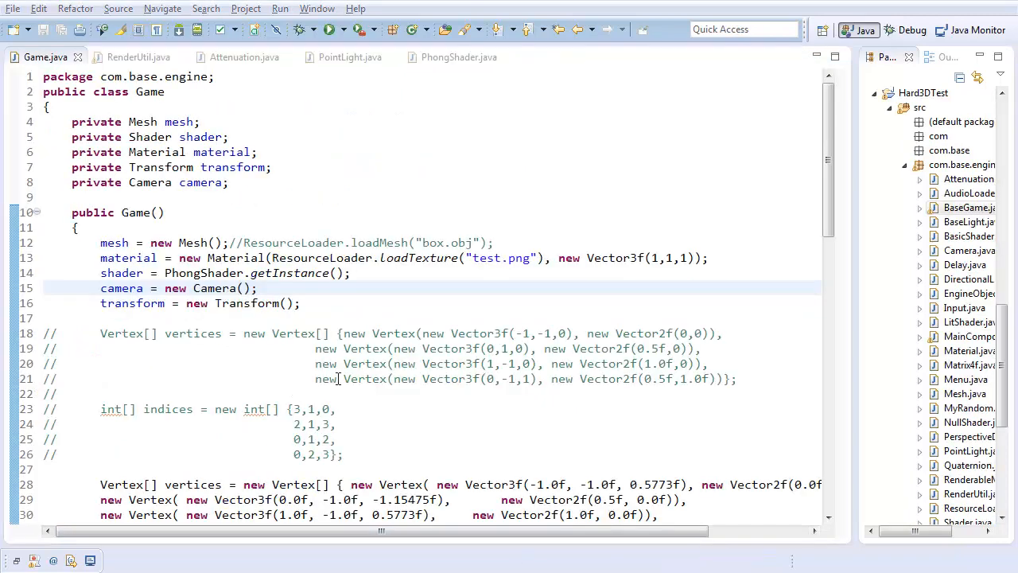
scroll("down", 3)
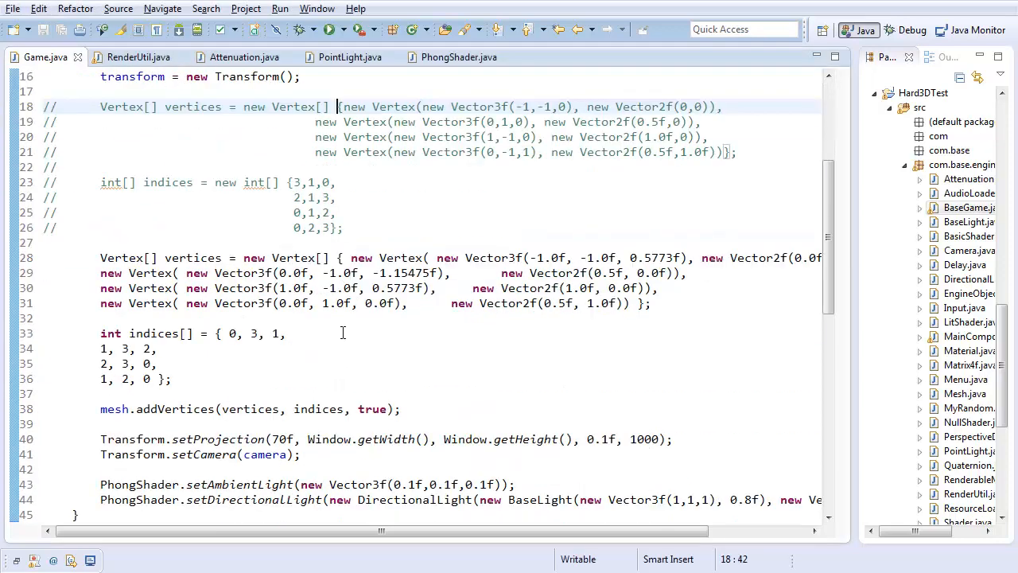
scroll("down", 3)
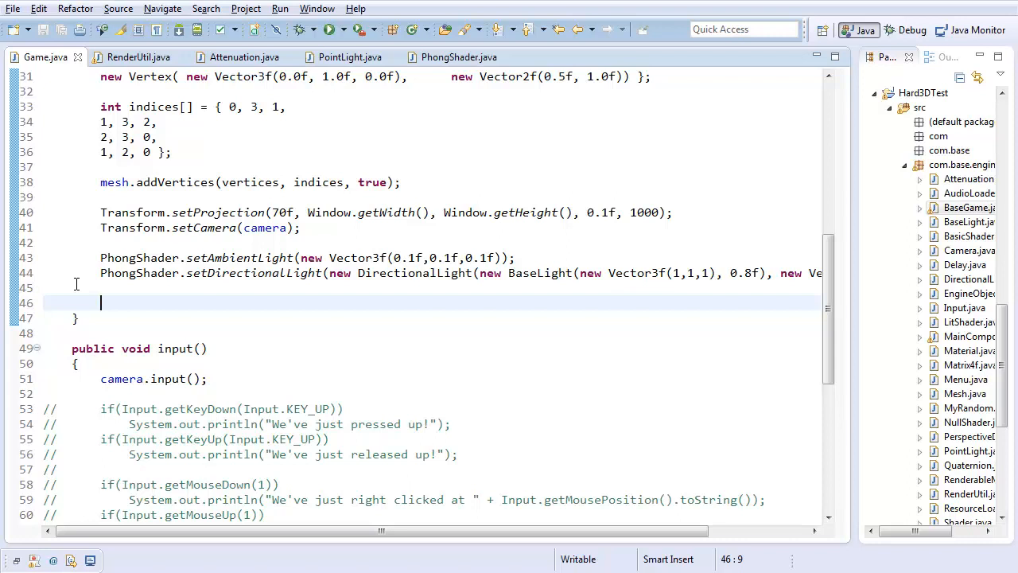
type("PointLight")
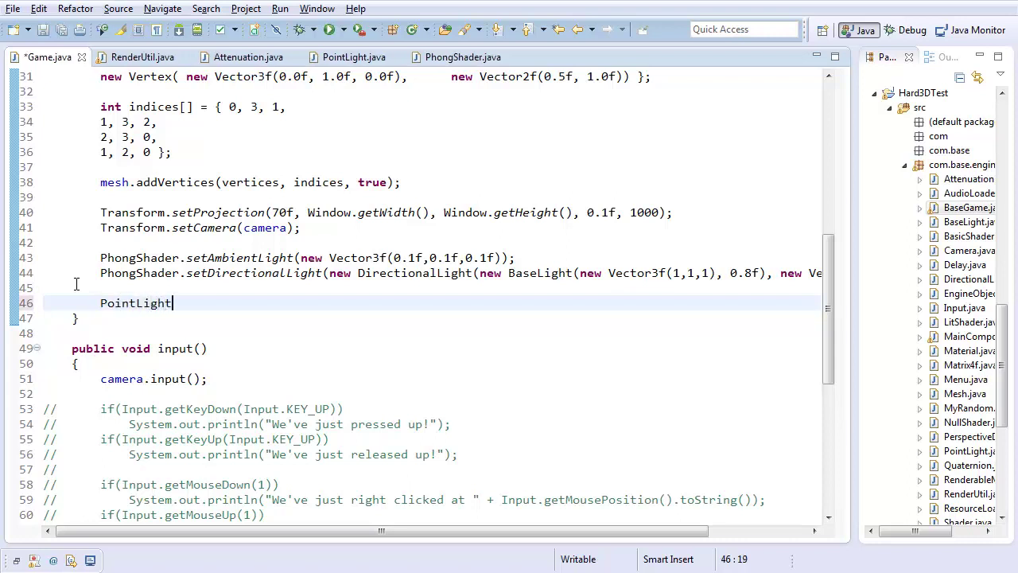
type("pLight")
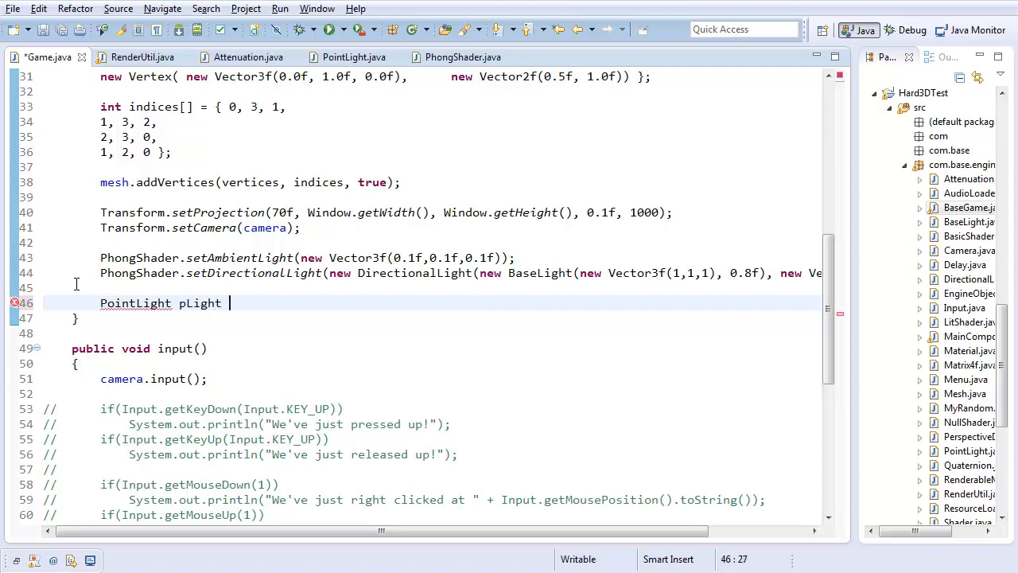
type("1;")
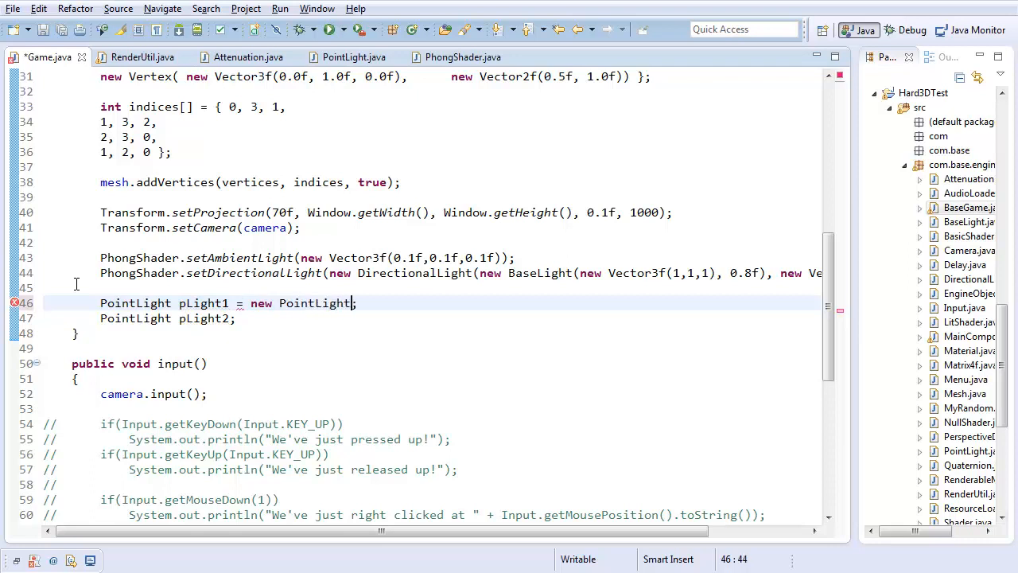
Give pLight1 a BaseLight with red colour Vector3f(1,0,0) and 0.8f intensity.
type("(new BaseLight()")
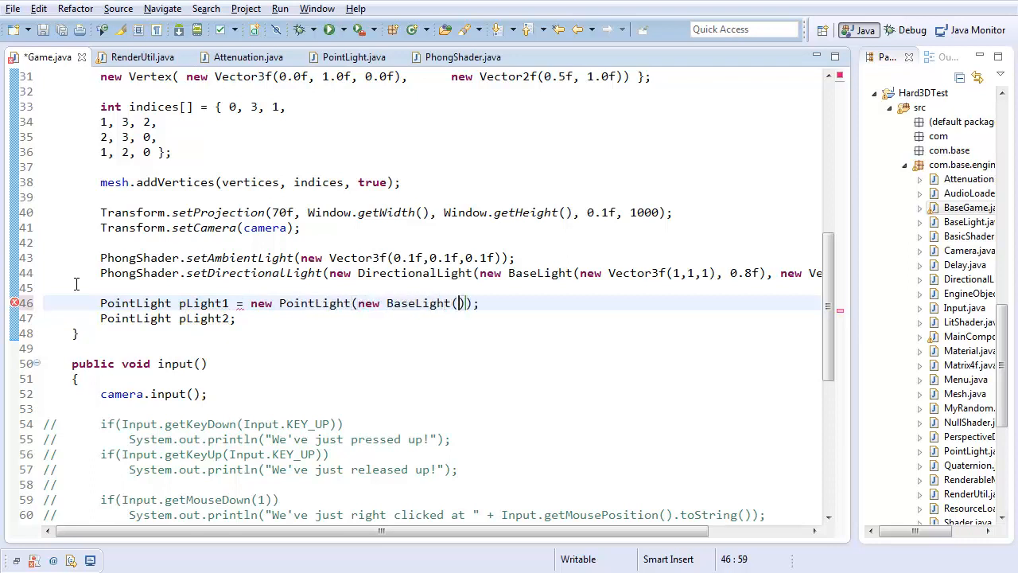
type("new")
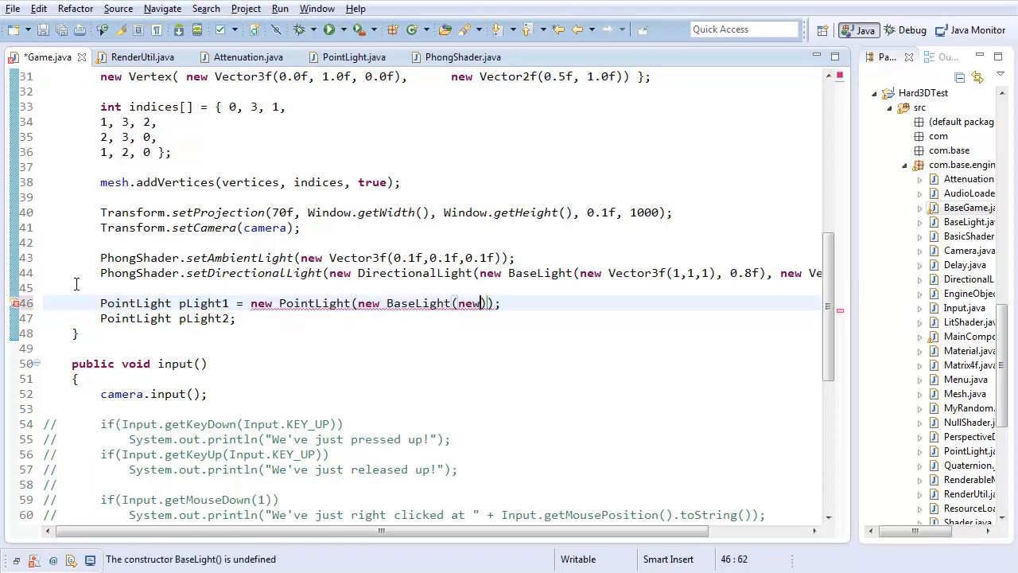
type("Vector3f")
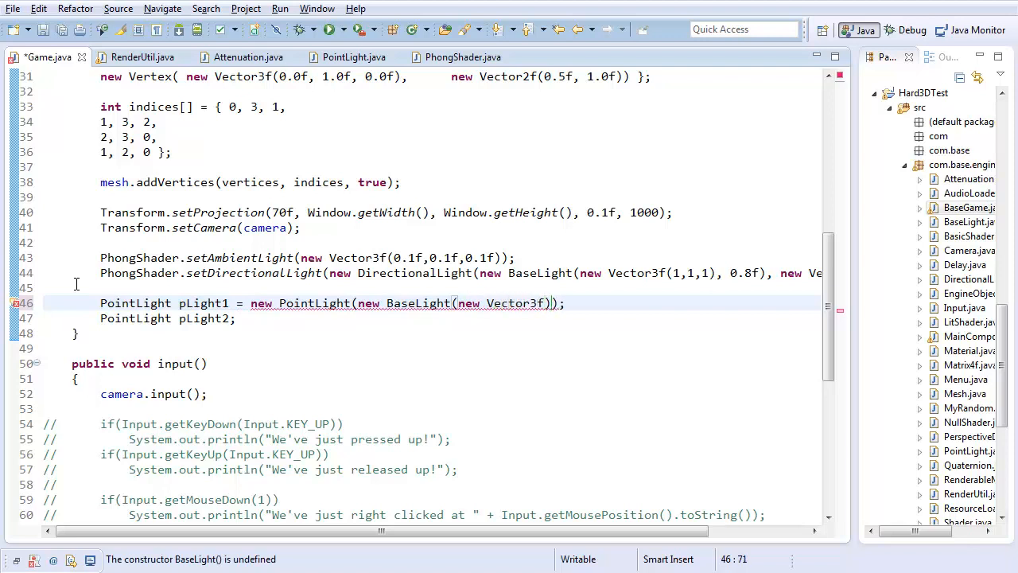
type("1,0")
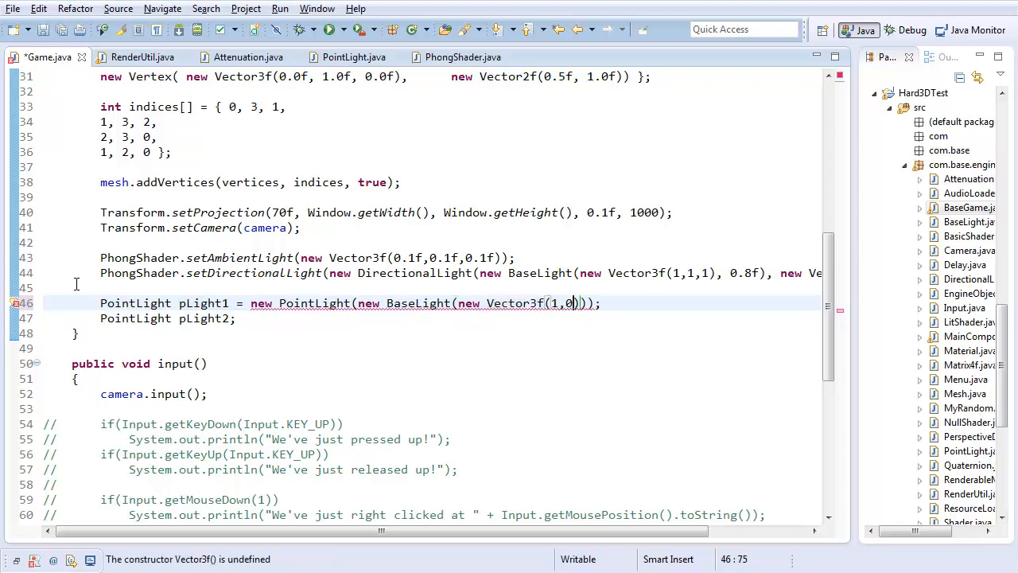
type(",0")
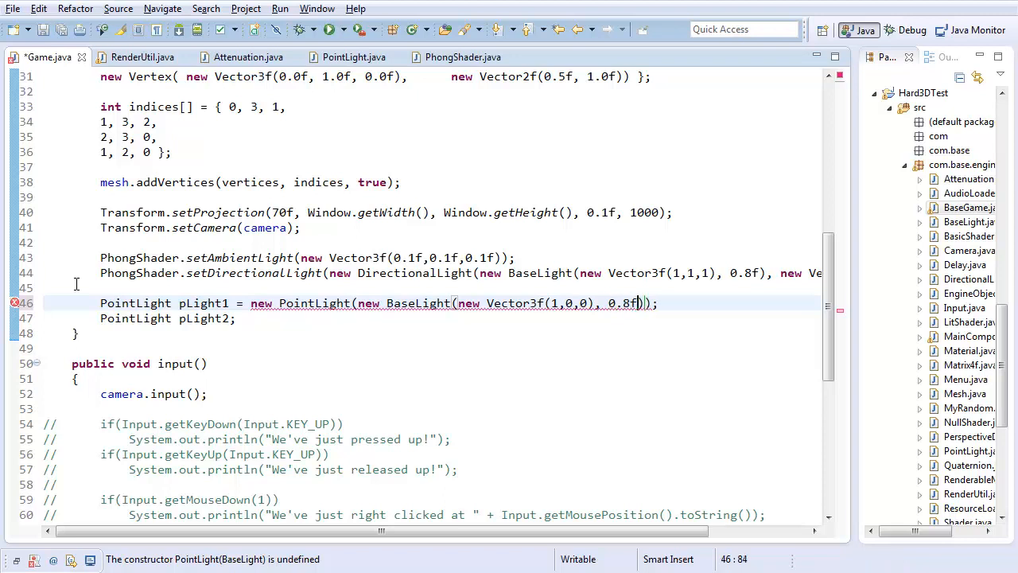
type(", new Attenuation(")
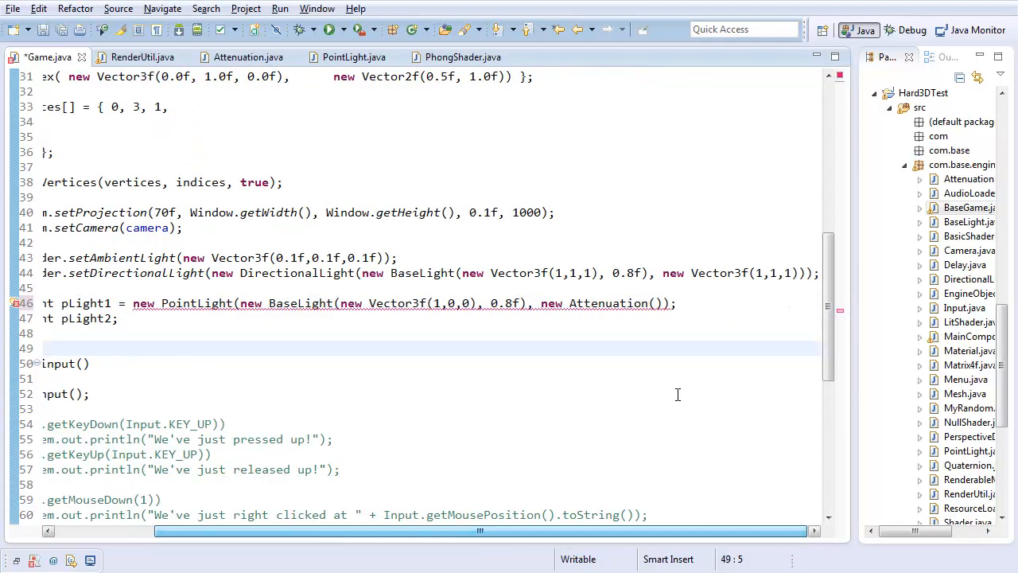
Set pLight1's Attenuation to (0,0,1) and begin its position argument.
left_click(657, 302)
type("1, ")
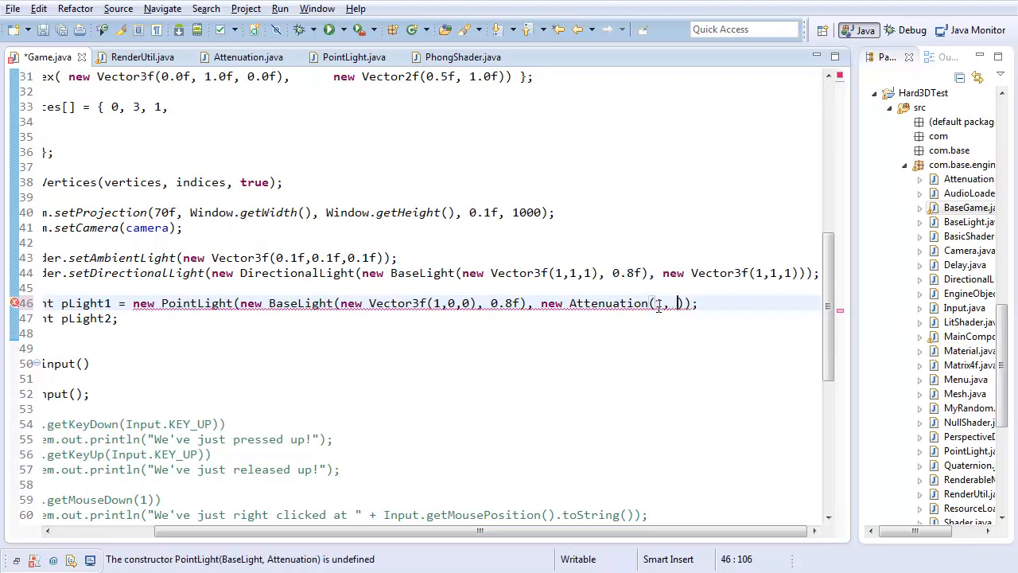
key("BackSpace")
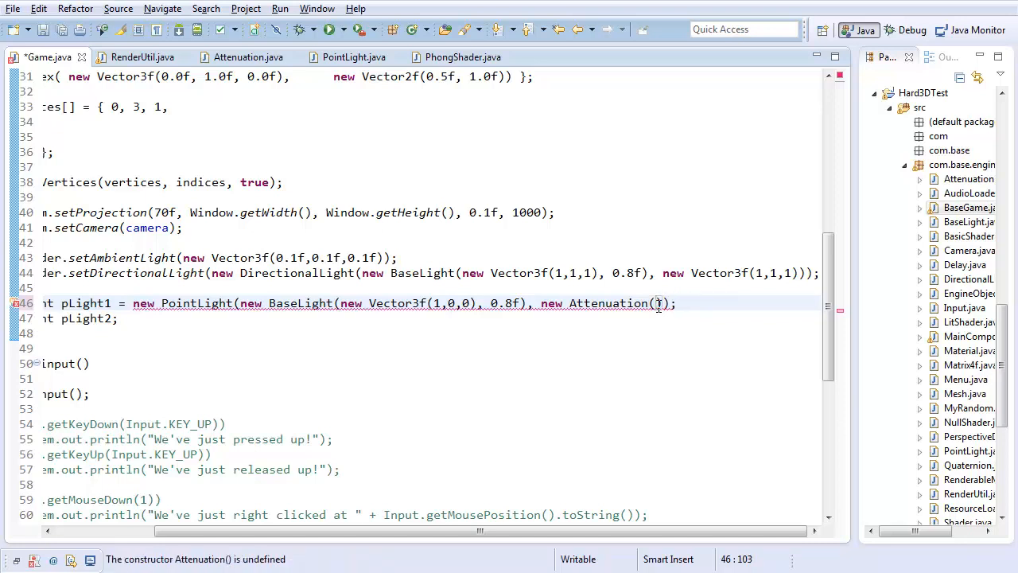
type("0,0,1")
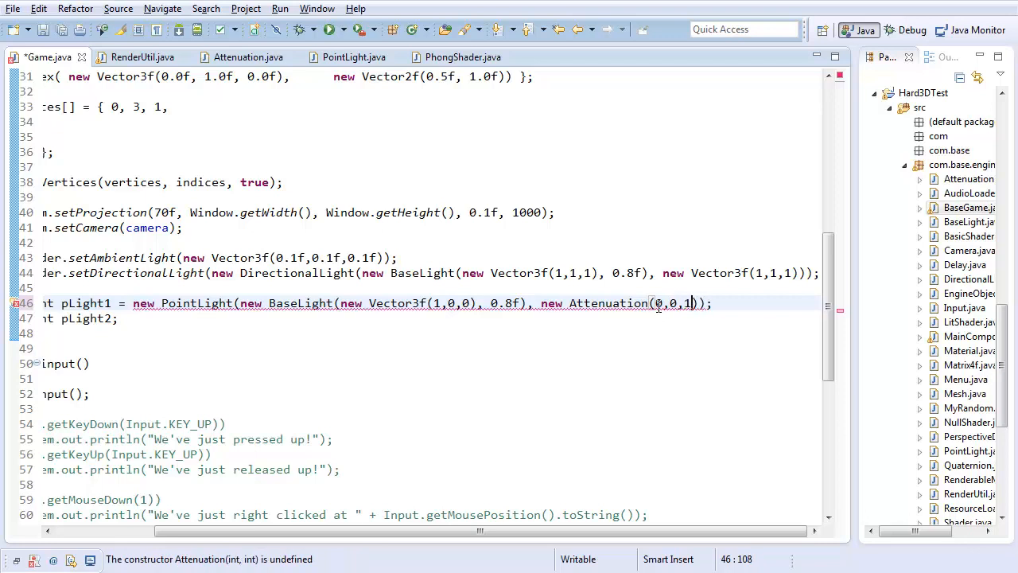
type(",")
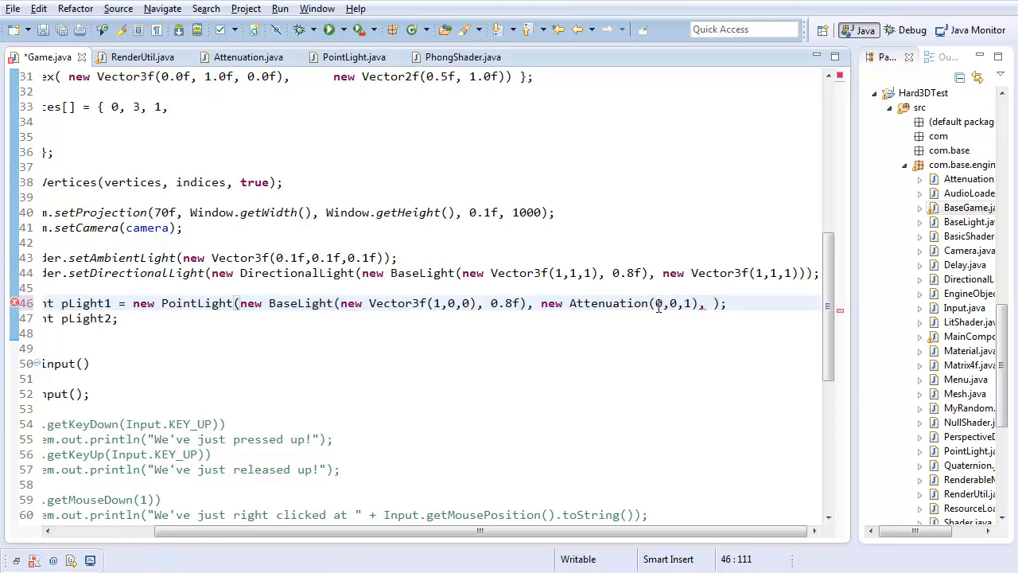
type("new PointLight(new BaseLight(new Vector3f(0,0,1), 0.8f), new Attenuation(0,0,1),")
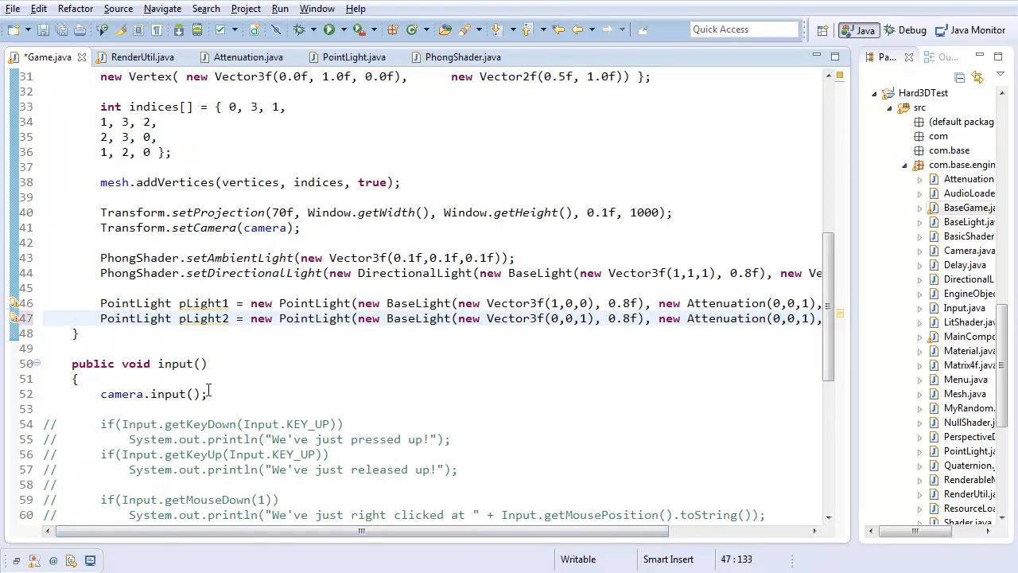
Call PhongShader.setPointLight(new PointLight[]{pLight1, pLight2}) after the light declarations.
key("Enter")
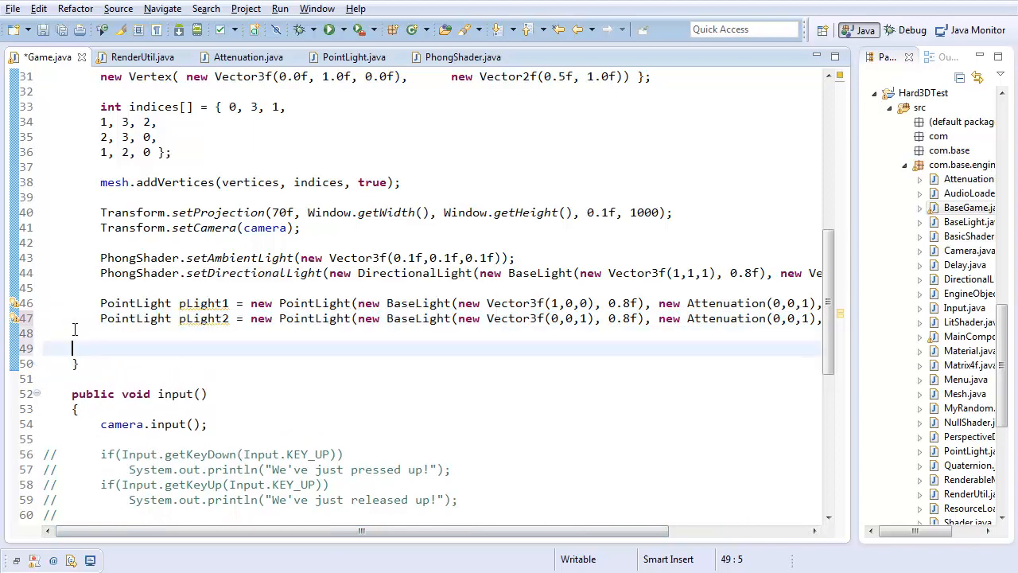
type("PhongShader.")
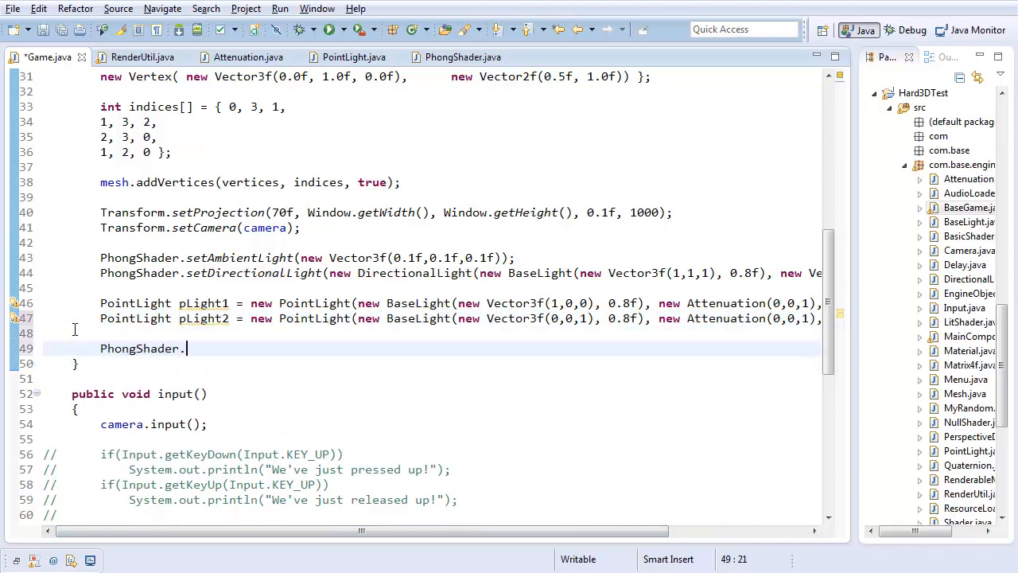
type("setPointLight((")
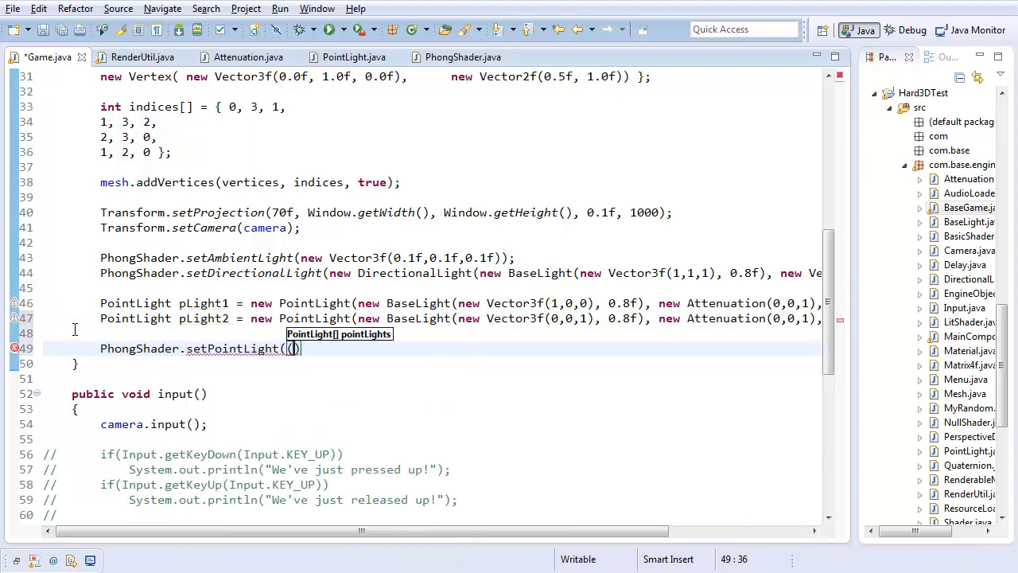
type("new PointLi")
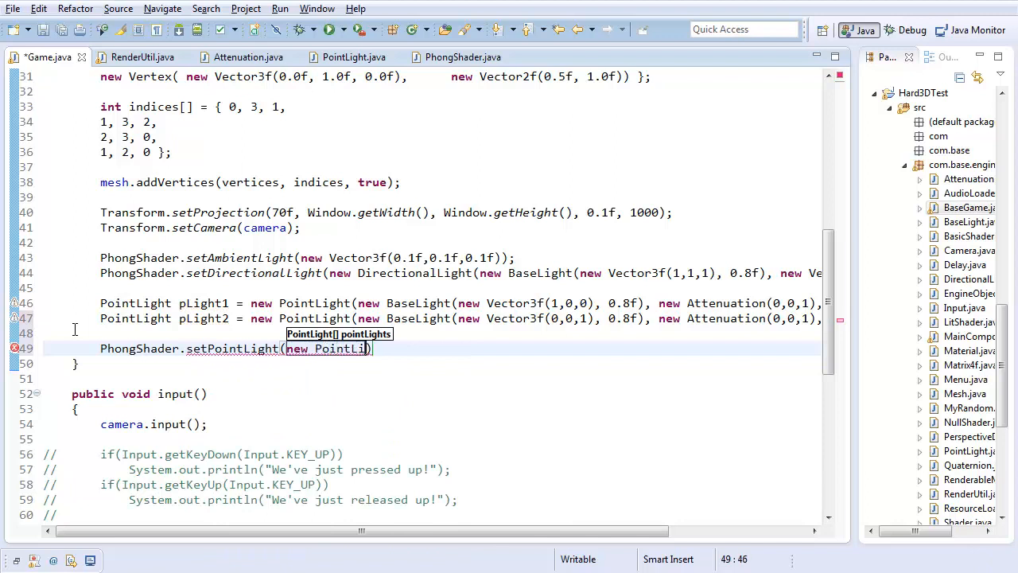
type("[pLight")
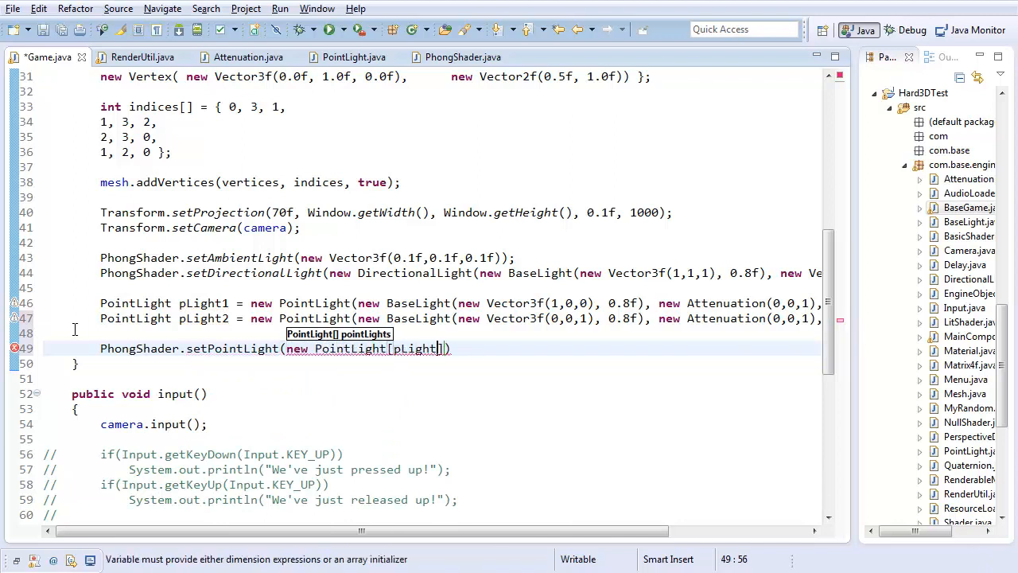
key("BackSpace")
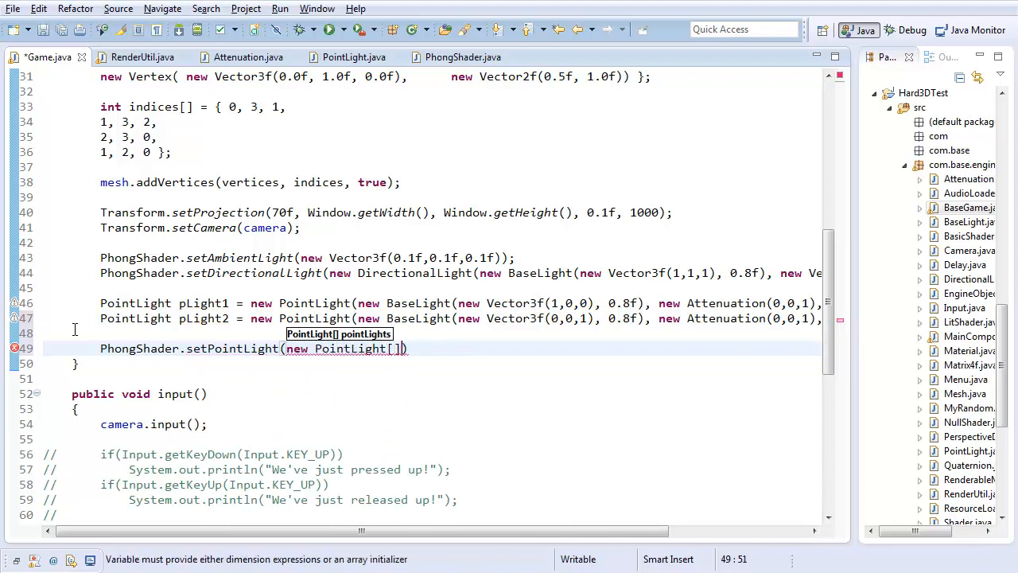
type("{pL}")
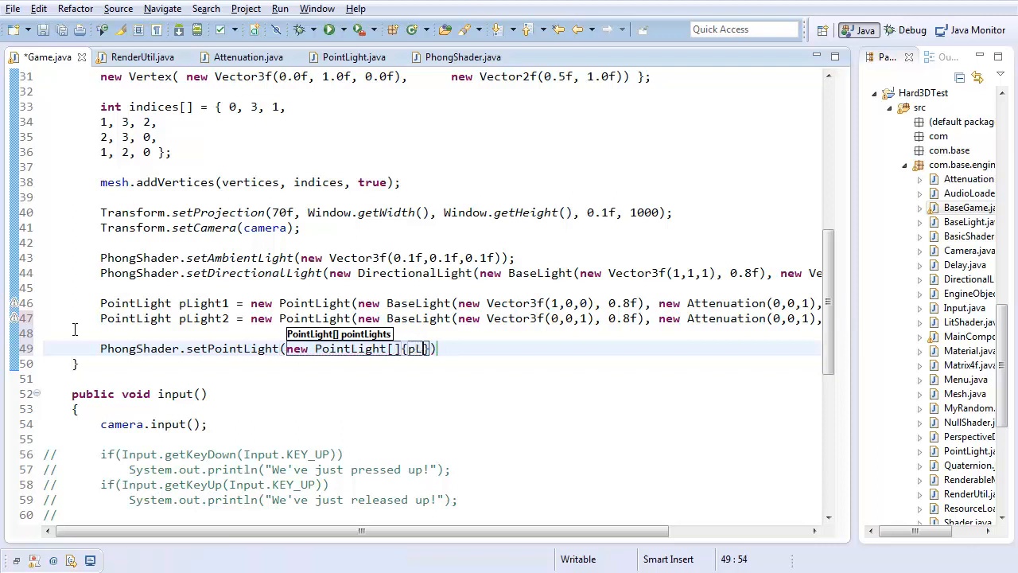
type("Light1, pLight2")
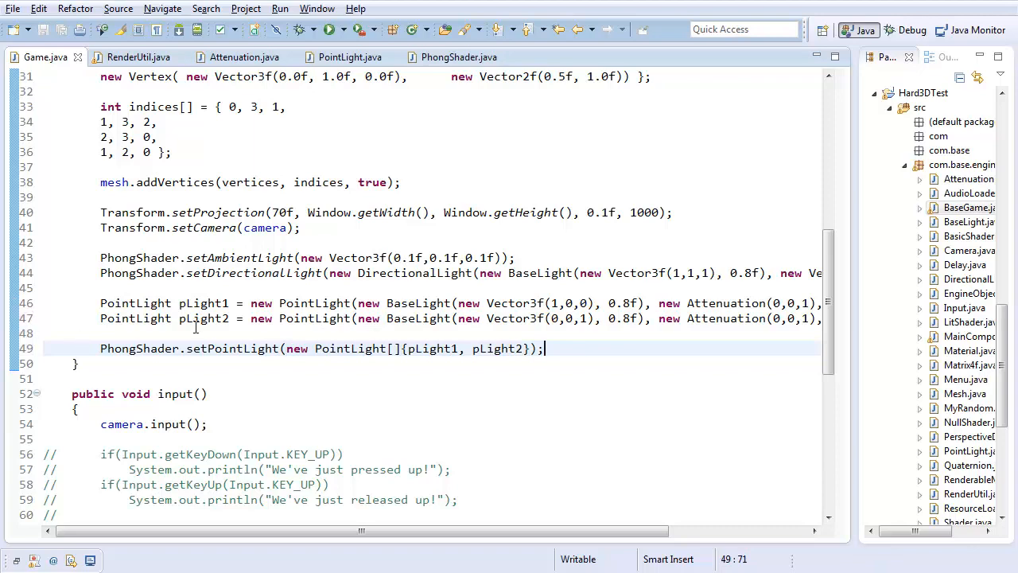
scroll("down", 3)
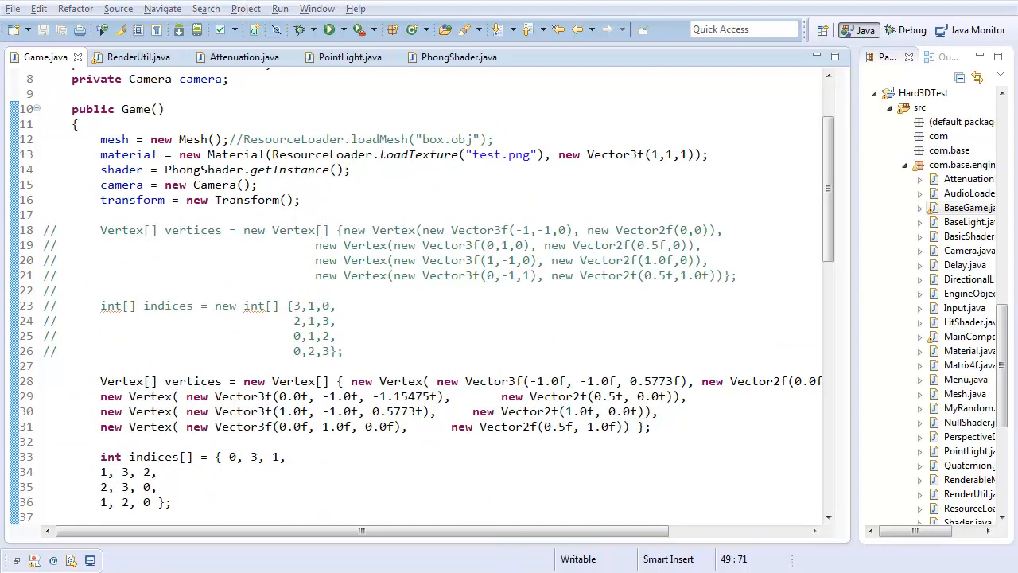
Scroll through Game.java to the setDirectionalLight call to comment it out.
scroll("down", 3)
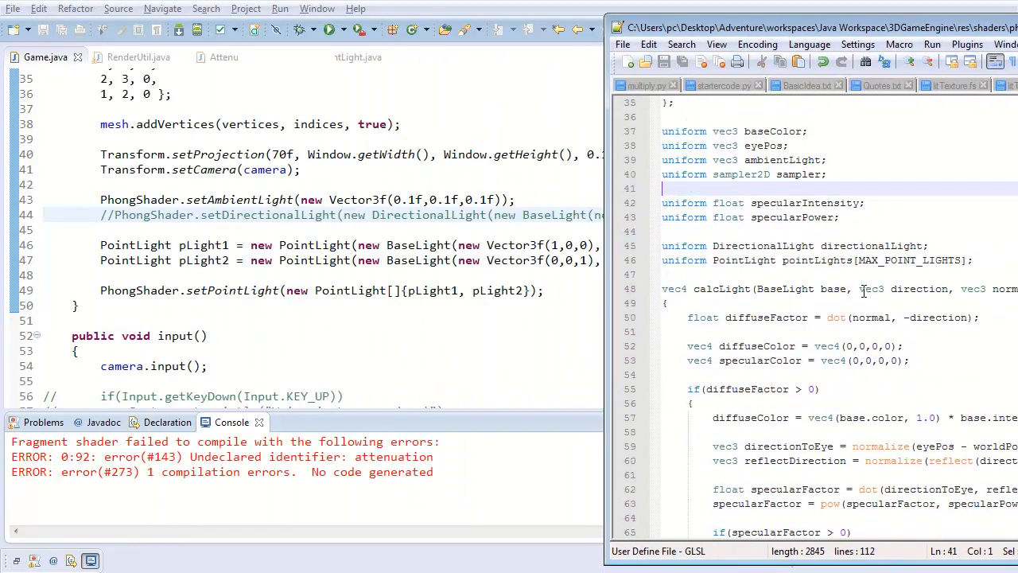
scroll("down", 3)
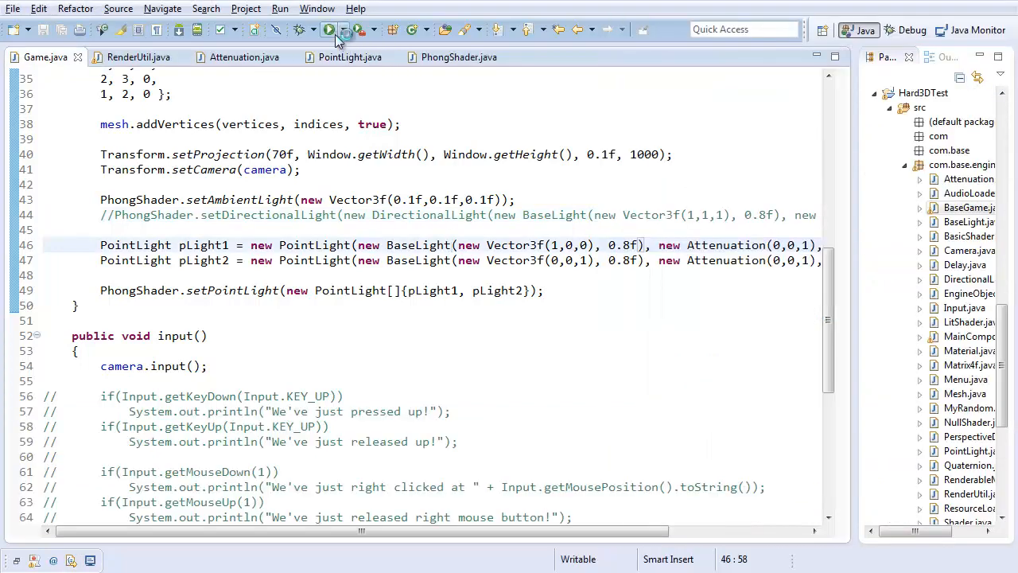
left_click(332, 28)
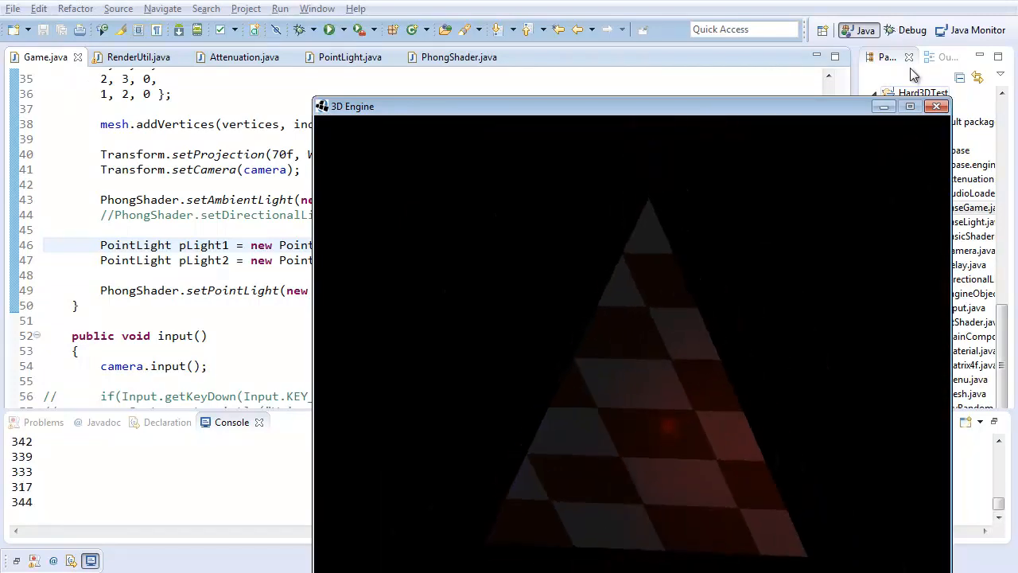
left_click(937, 105)
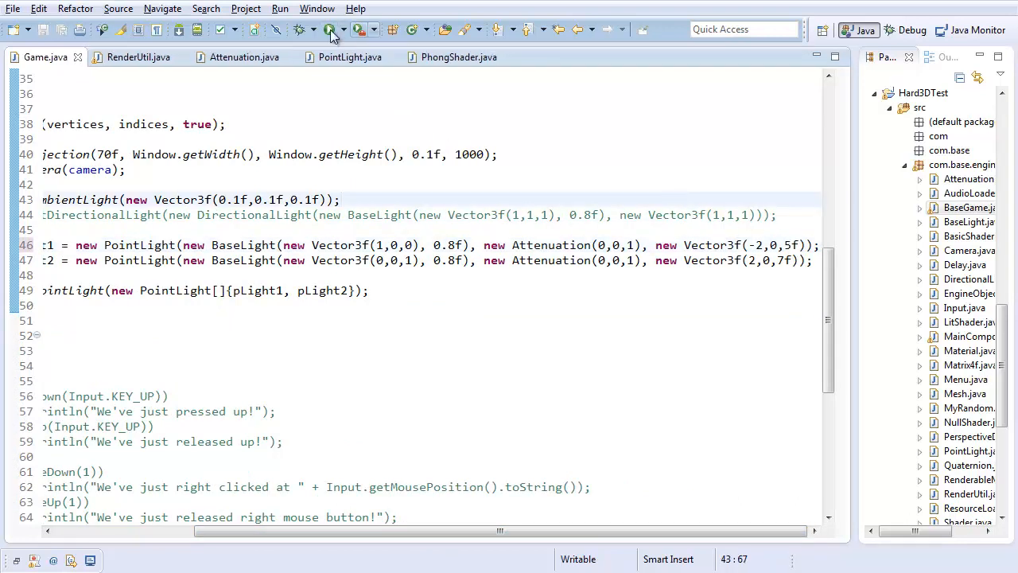
left_click(327, 29)
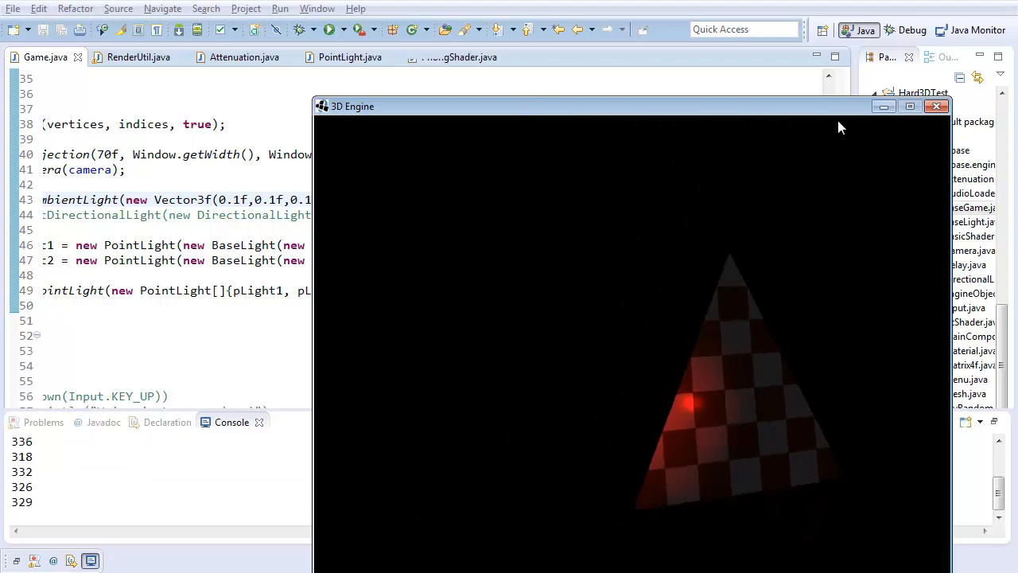
left_click(937, 105)
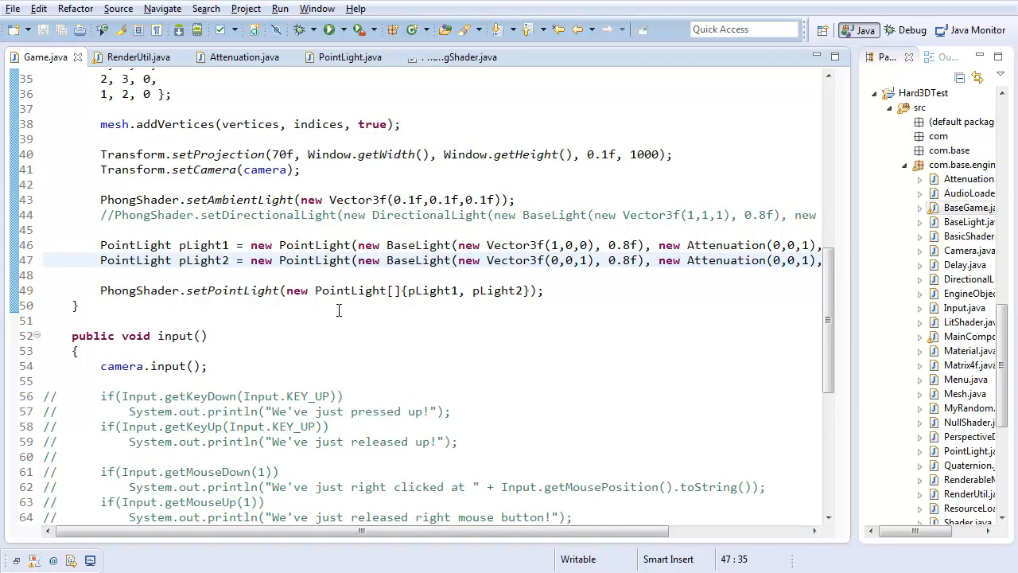
mouse_move(473, 362)
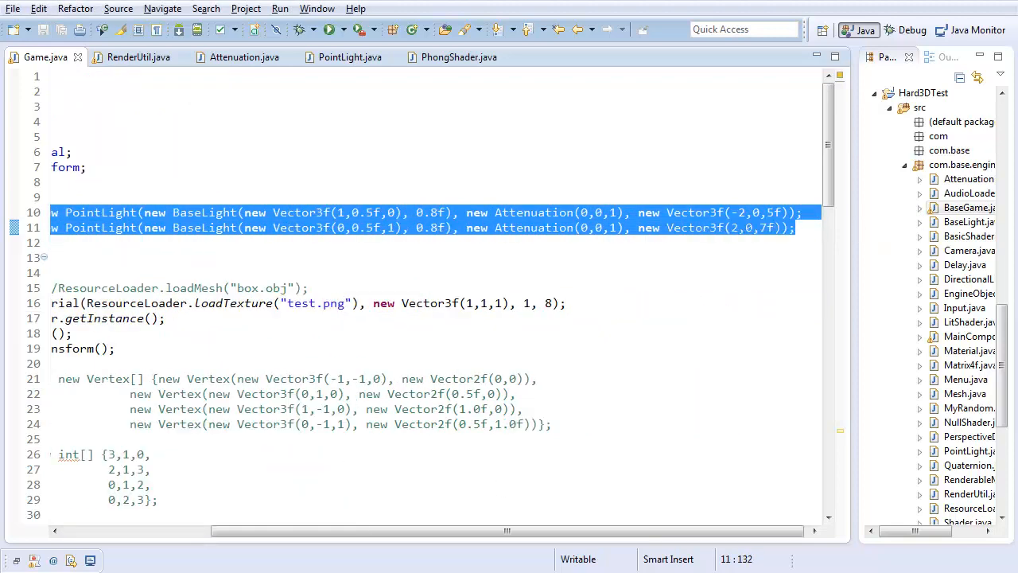
Edit the pLight1 and pLight2 field colours to (1,0.5,0) and (0,0.5,1).
scroll("left", 3)
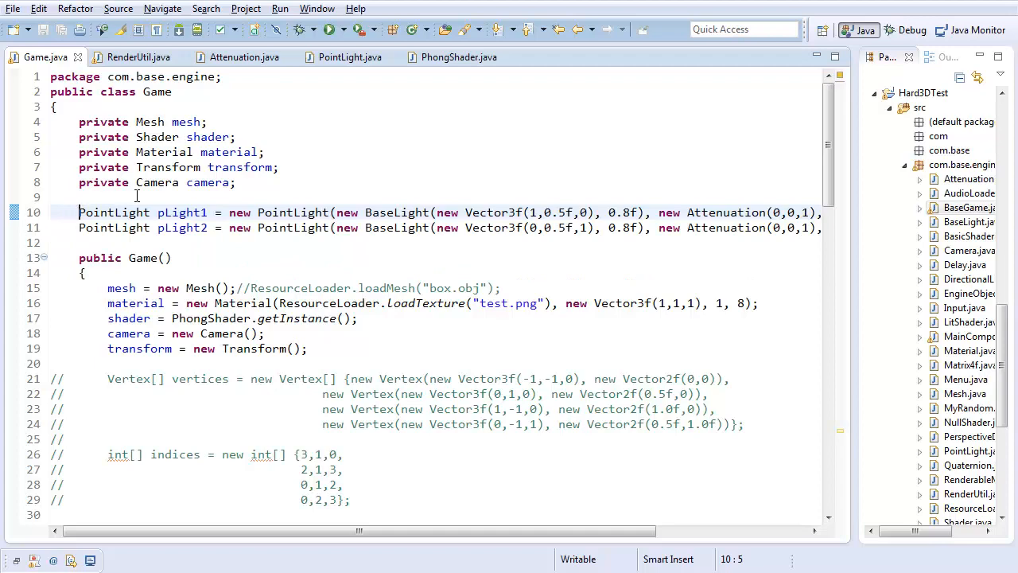
mouse_move(183, 228)
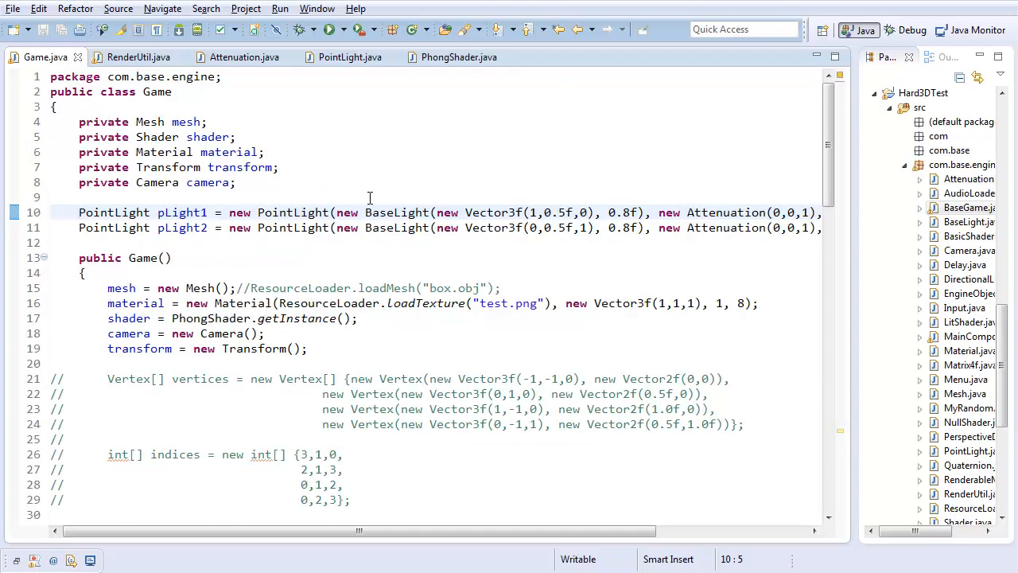
mouse_move(555, 213)
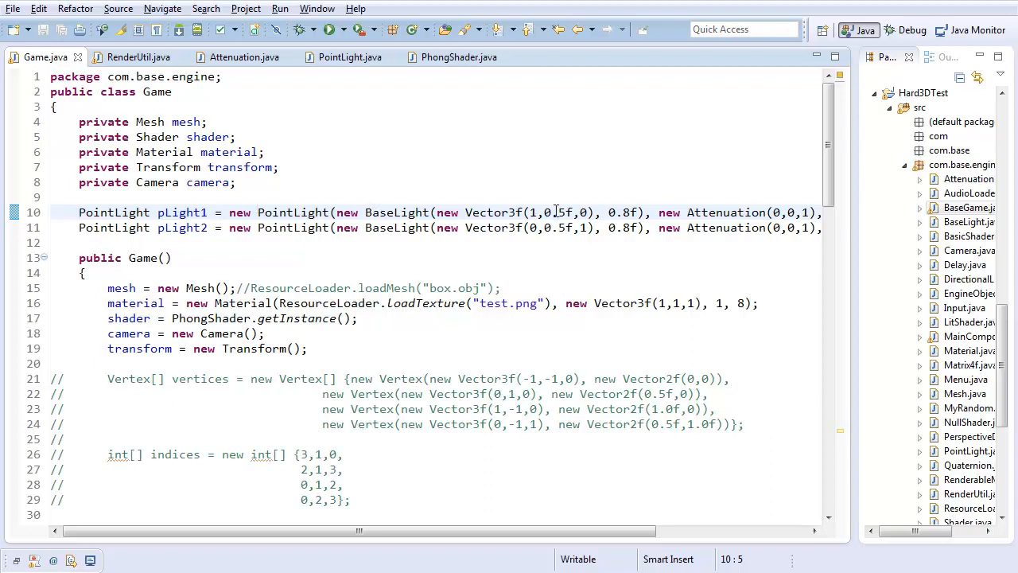
double_click(558, 213)
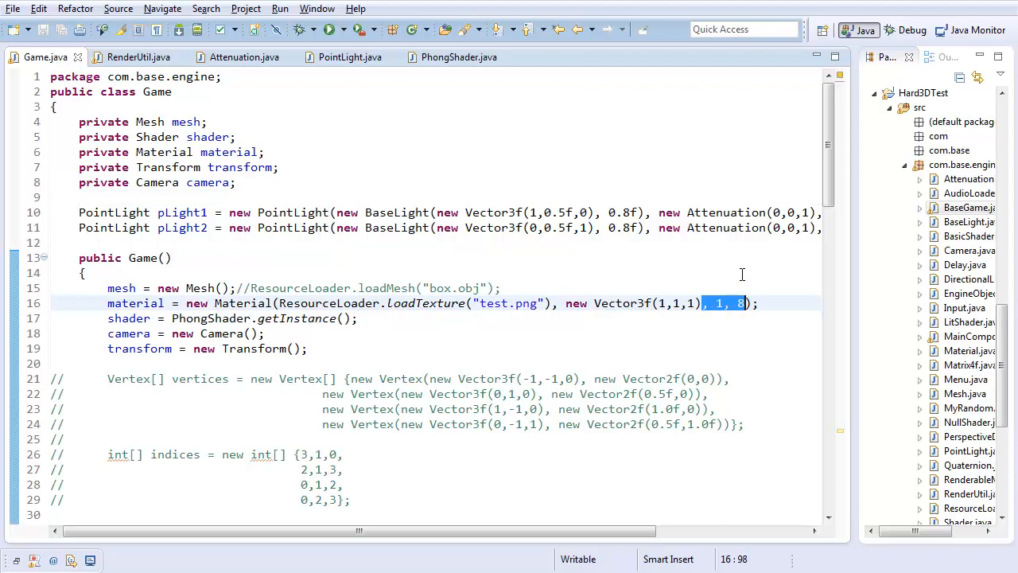
left_click(700, 302)
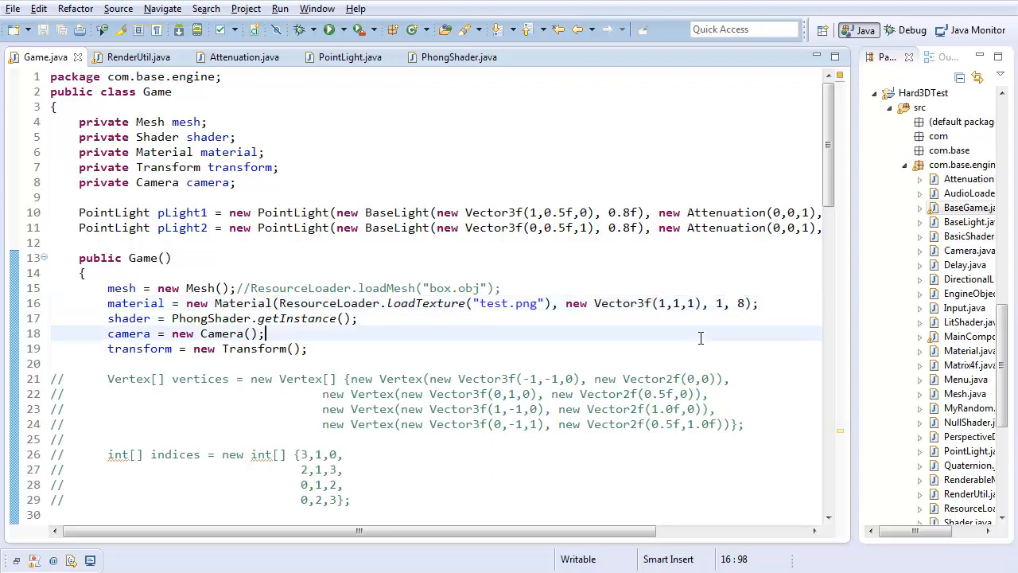
scroll("down", 3)
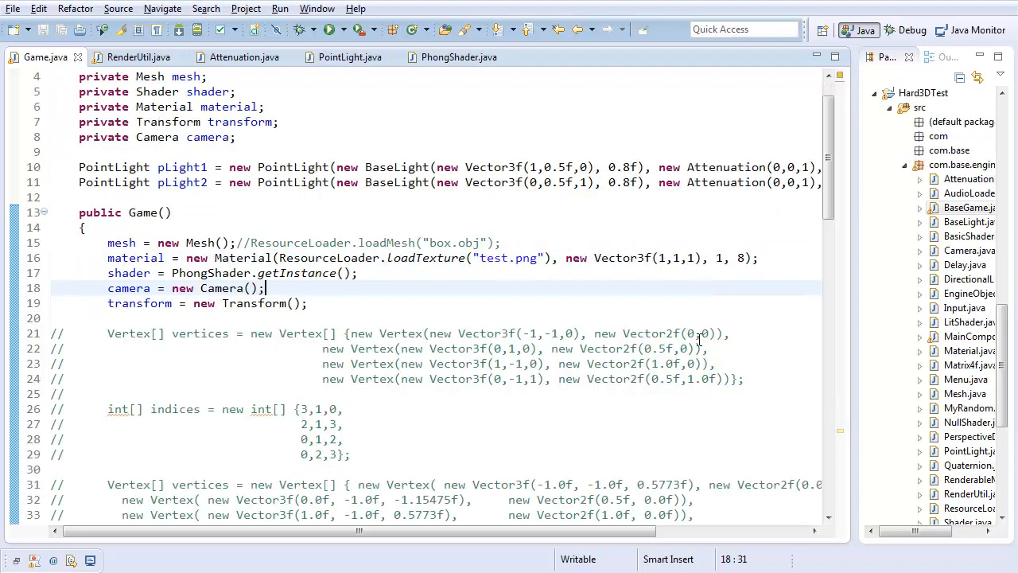
Select the triangle vertex array lines in Game.java to rework them into a plane.
scroll("down", 3)
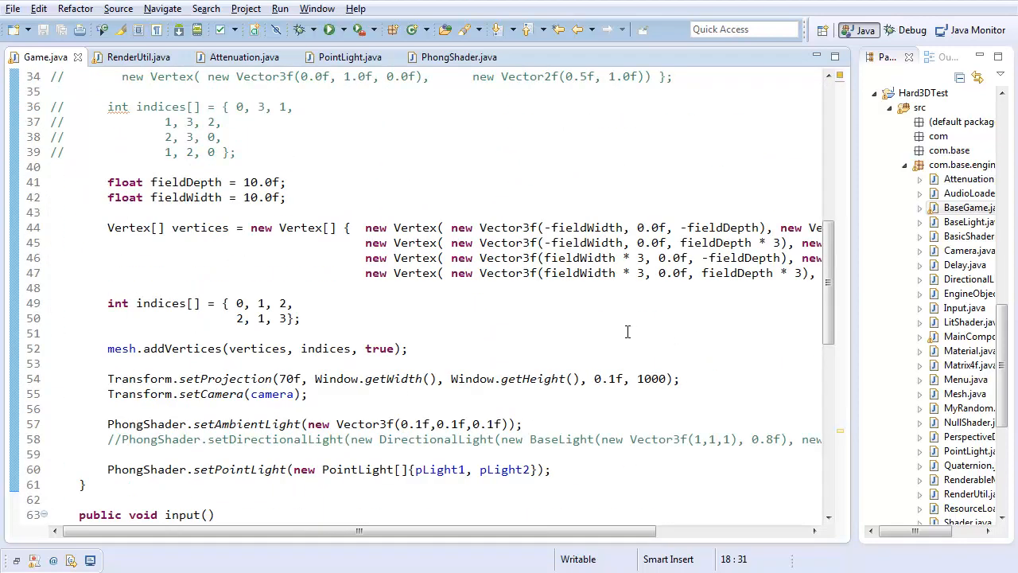
left_click_drag(108, 182, 286, 197)
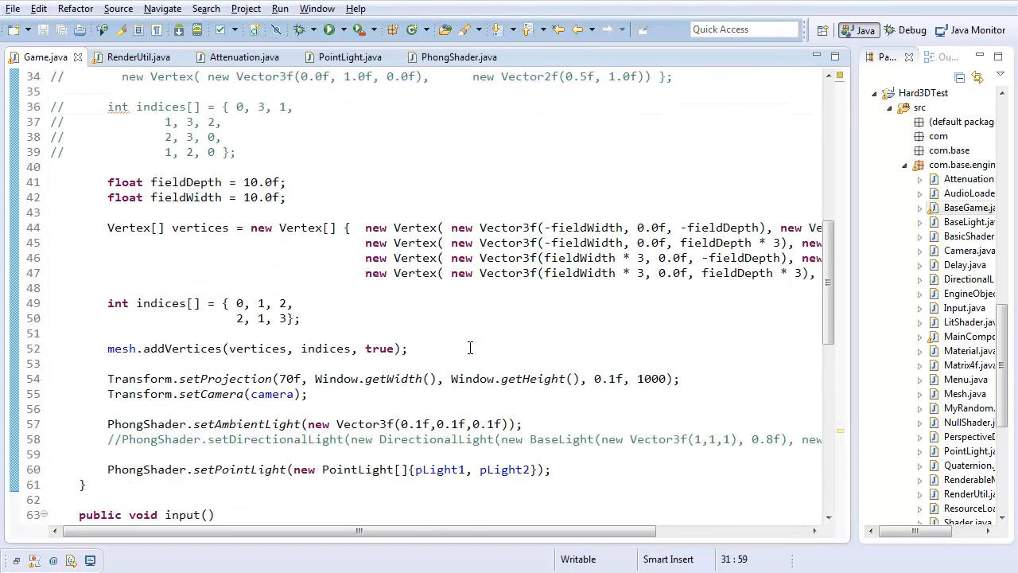
scroll("down", 3)
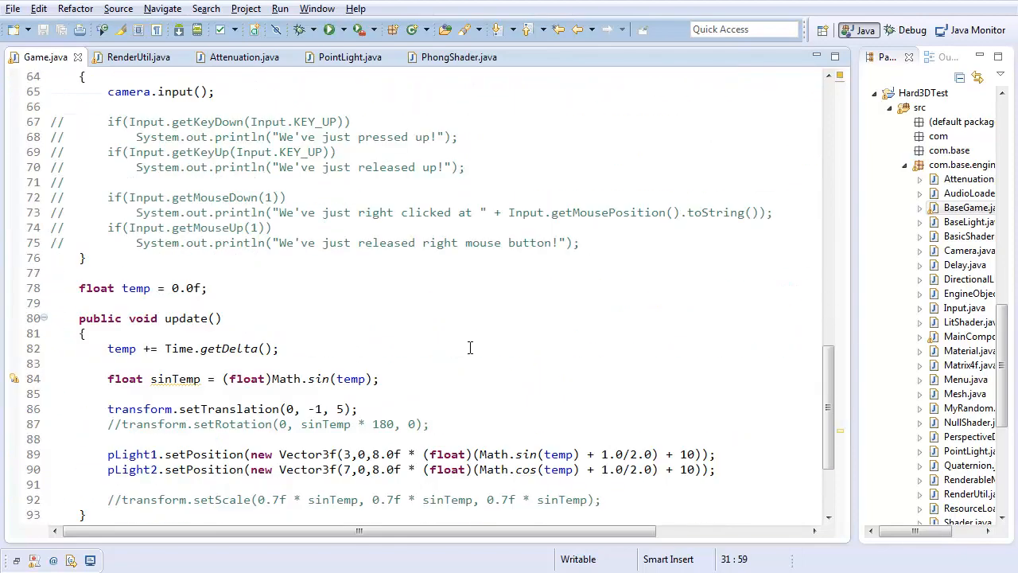
scroll("down", 3)
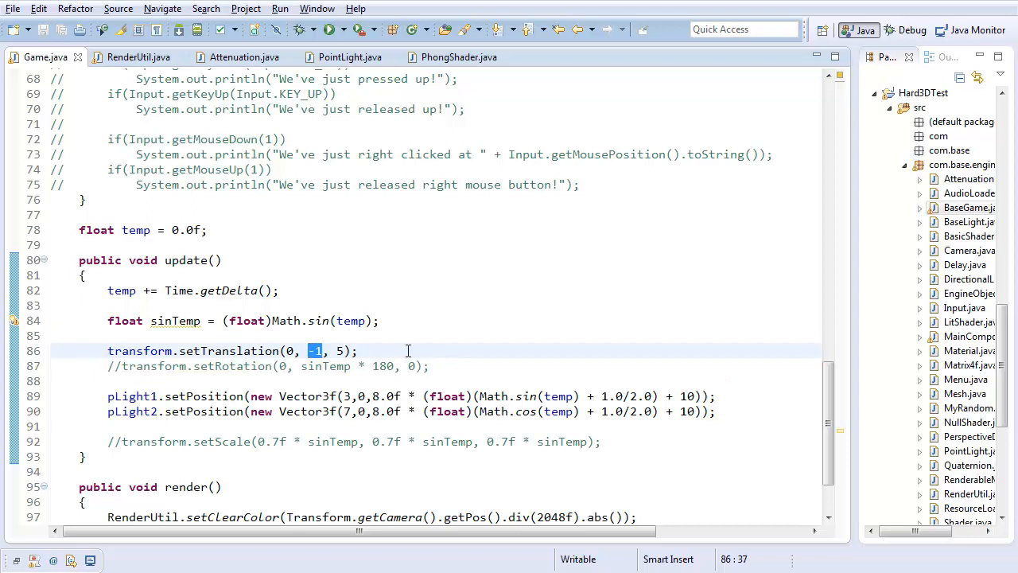
mouse_move(372, 347)
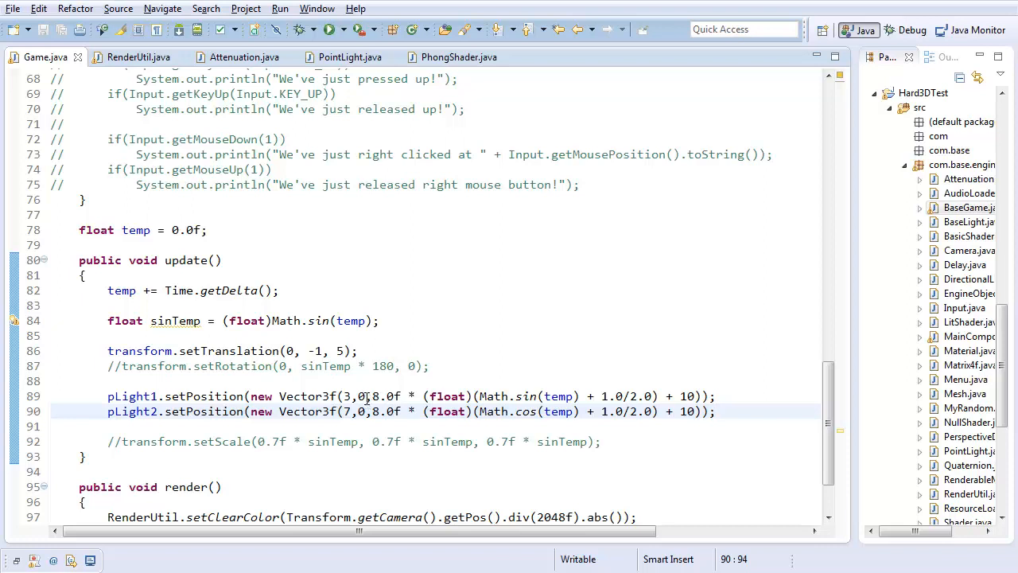
left_click(366, 397)
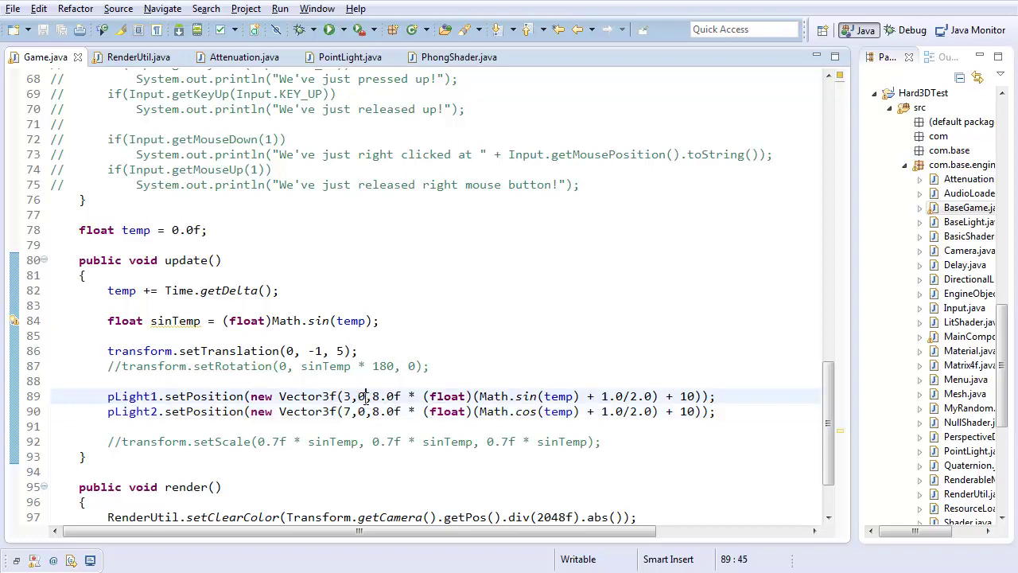
left_click(366, 411)
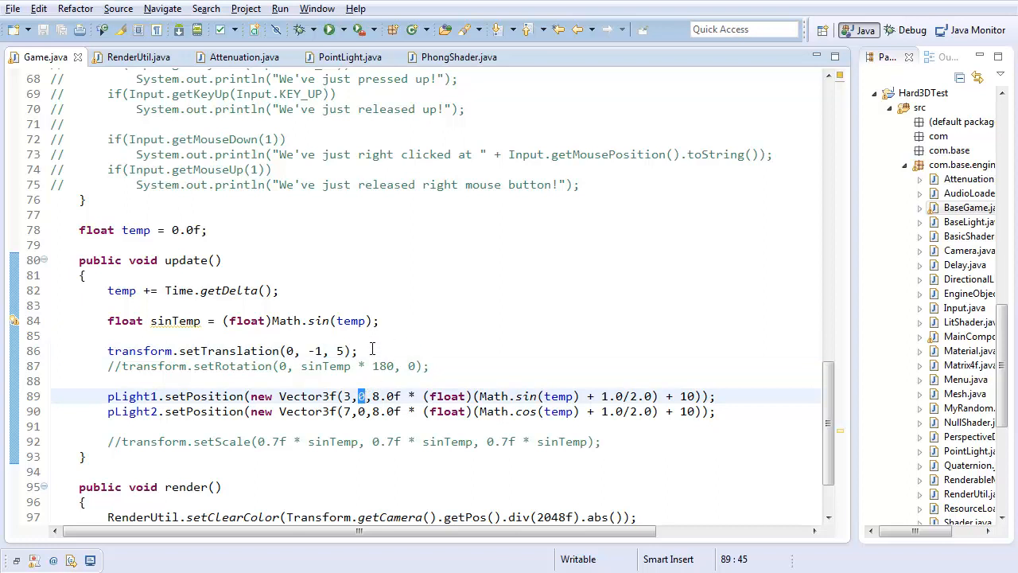
left_click(373, 352)
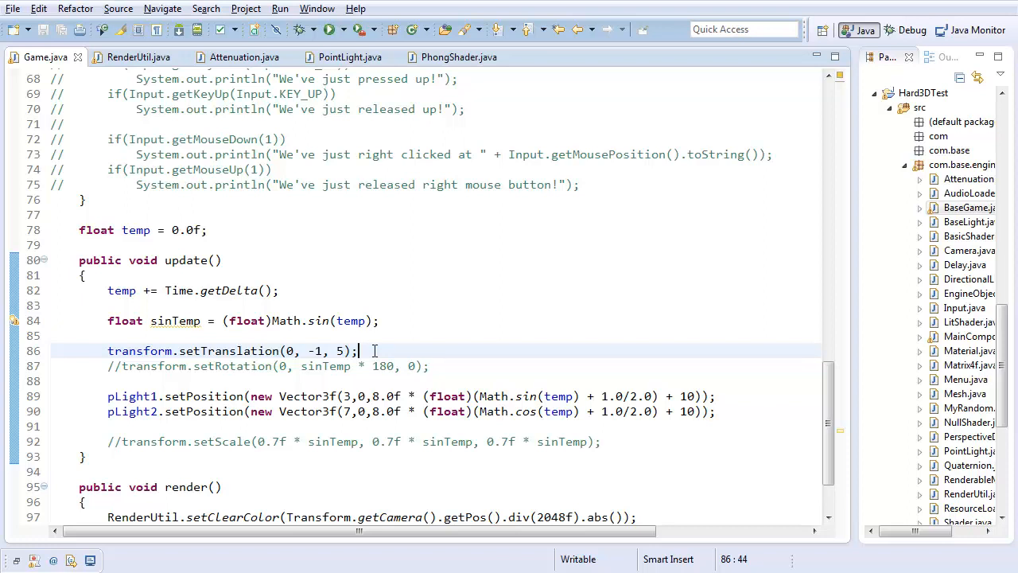
mouse_move(409, 197)
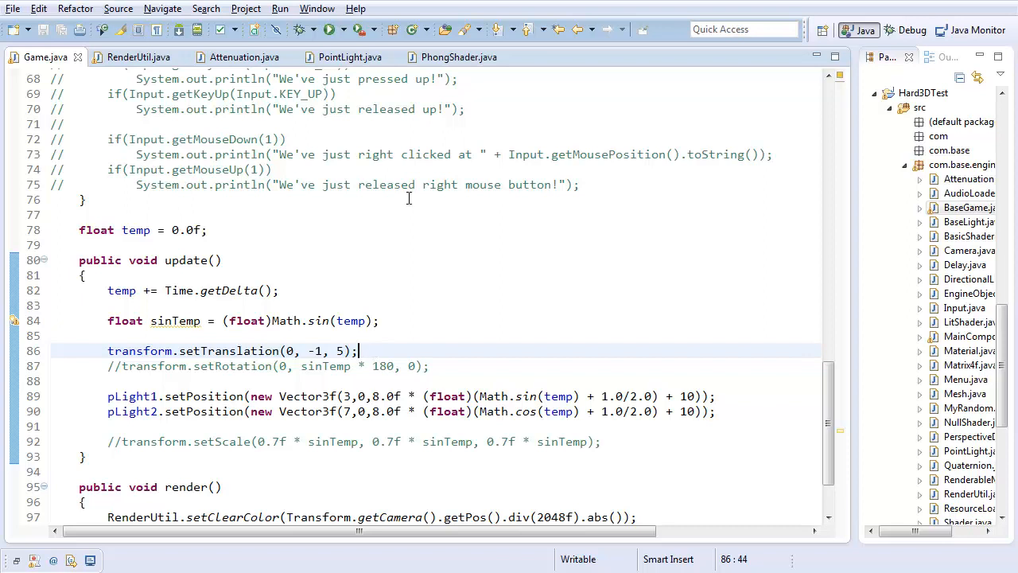